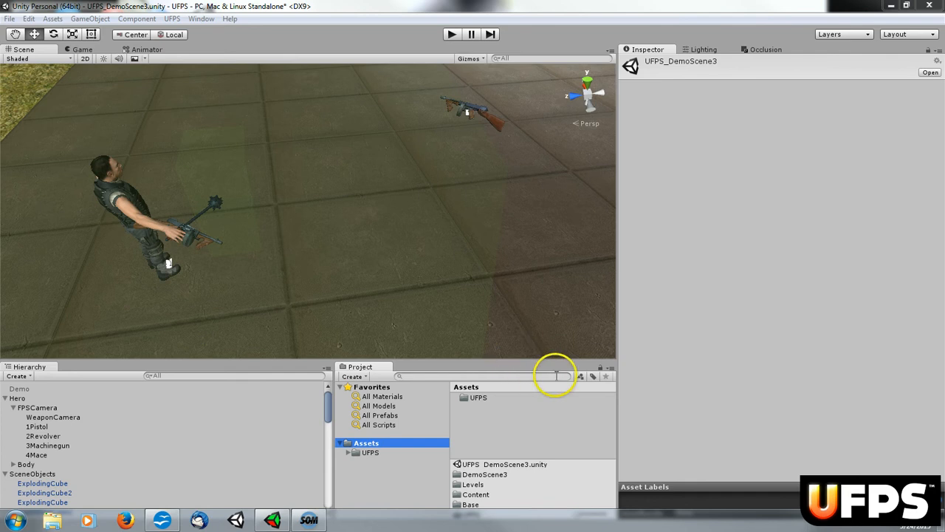
- Filter the Project assets by the Scene type and select the Demo object
{"action": "left_click", "coordinate": [580, 378]}
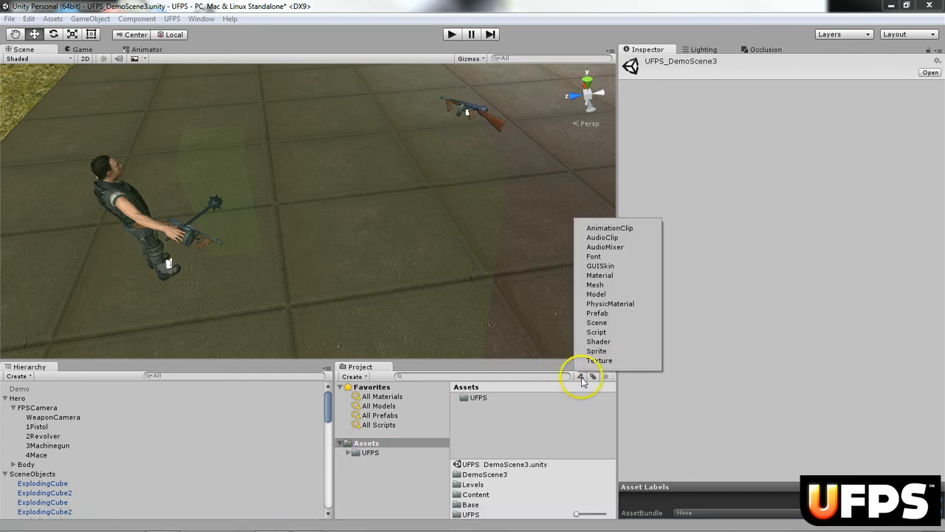
{"action": "left_click", "coordinate": [597, 322]}
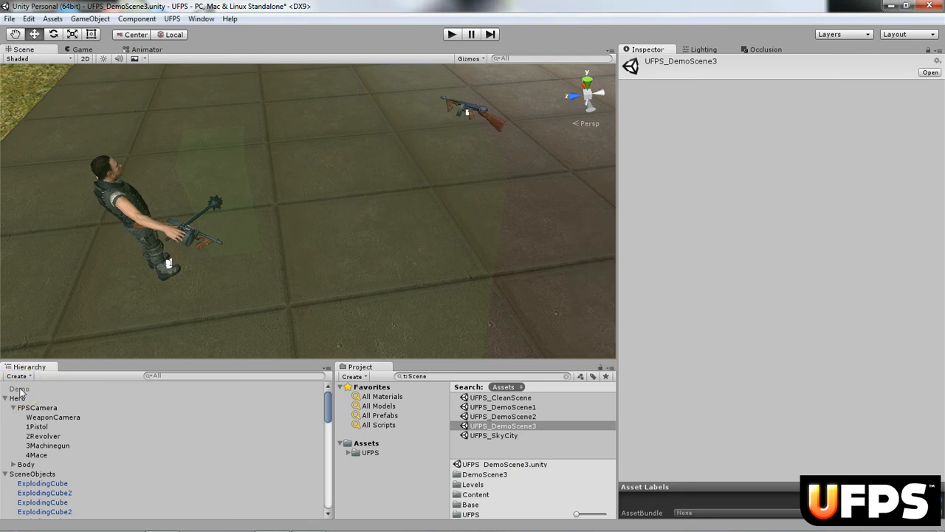
{"action": "left_click", "coordinate": [20, 388]}
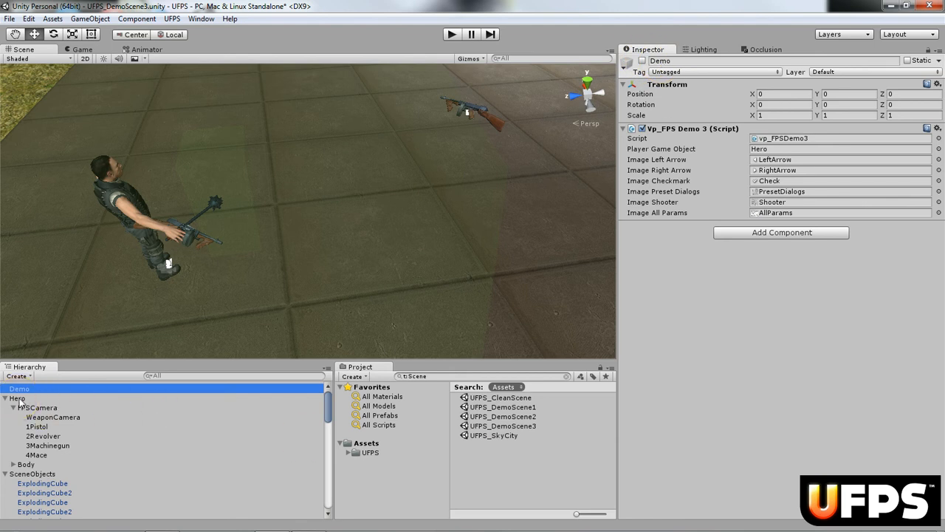
- Select Hero to view its vp_PlayerInventory component in the Inspector
{"action": "left_click", "coordinate": [17, 398]}
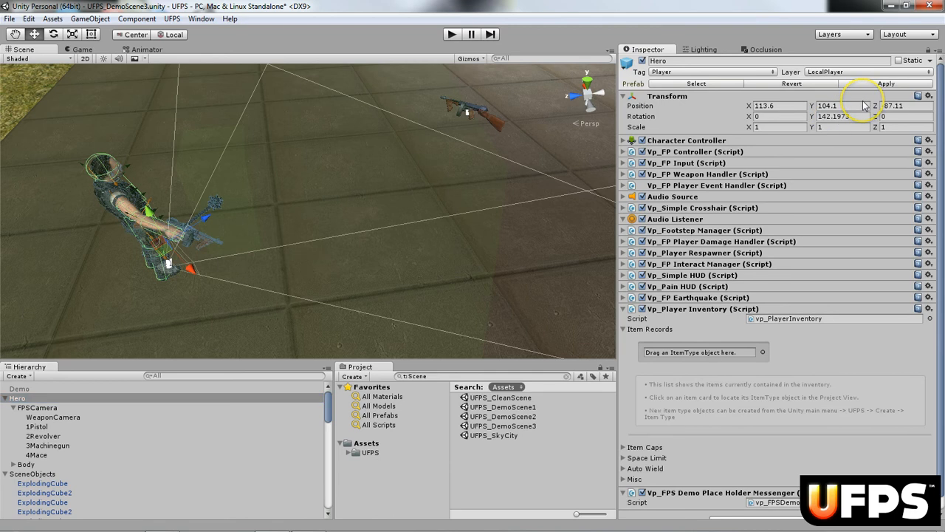
{"action": "left_click", "coordinate": [838, 105]}
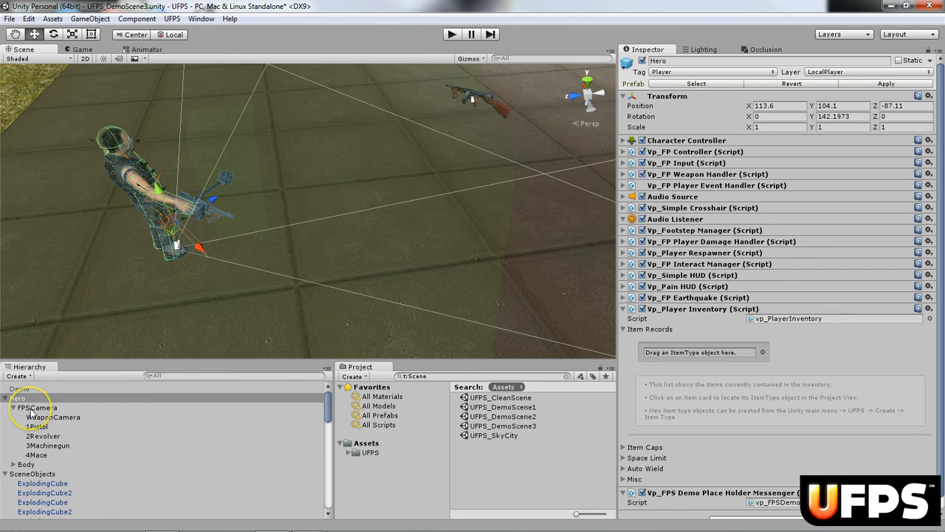
- Create an empty child GameObject under FPSCamera and rename it 5M16
{"action": "left_click", "coordinate": [35, 408]}
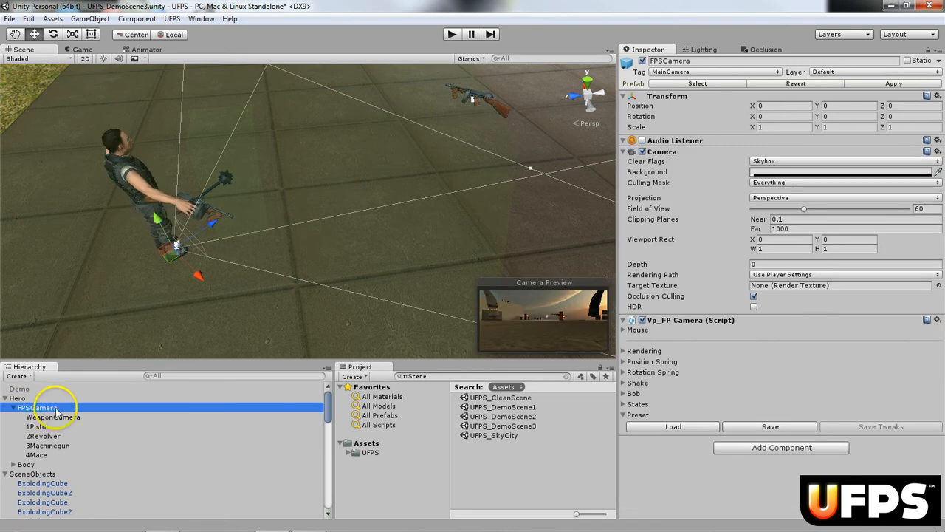
{"action": "left_click", "coordinate": [18, 376]}
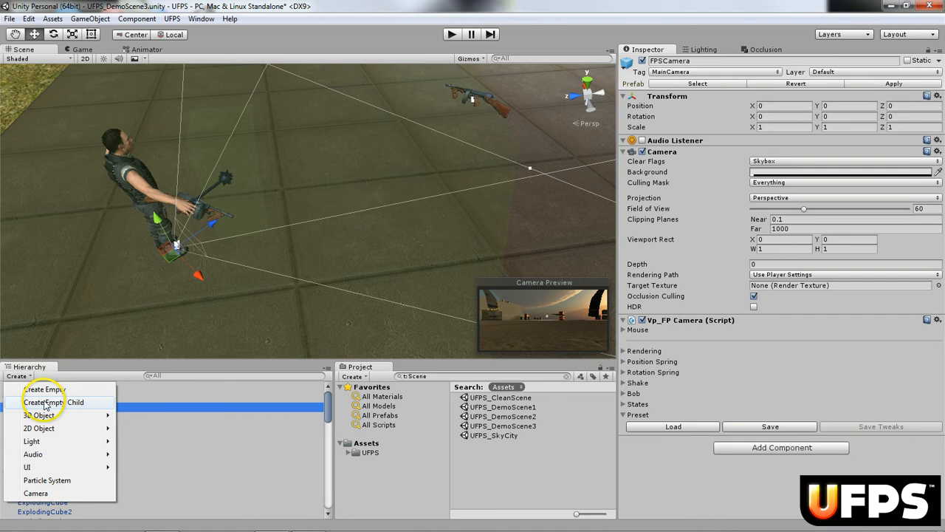
{"action": "left_click", "coordinate": [43, 389]}
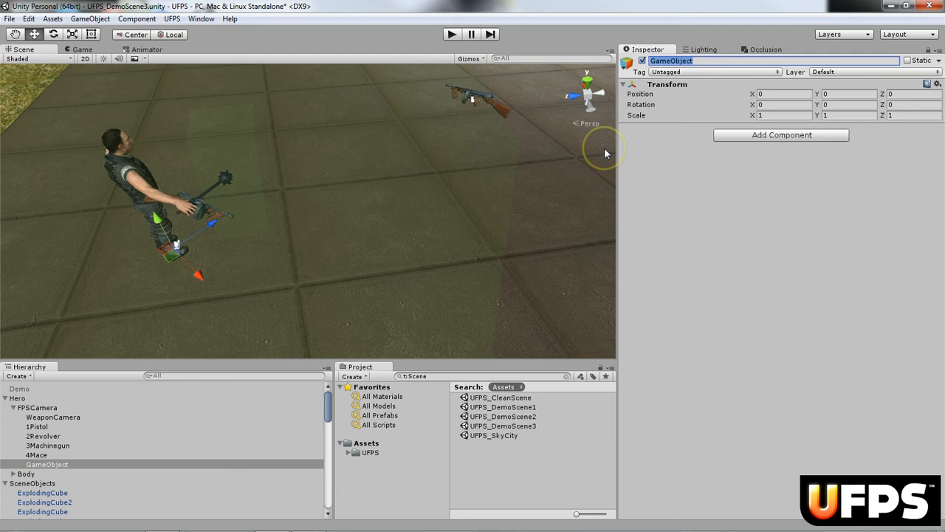
{"action": "type", "text": "5M16"}
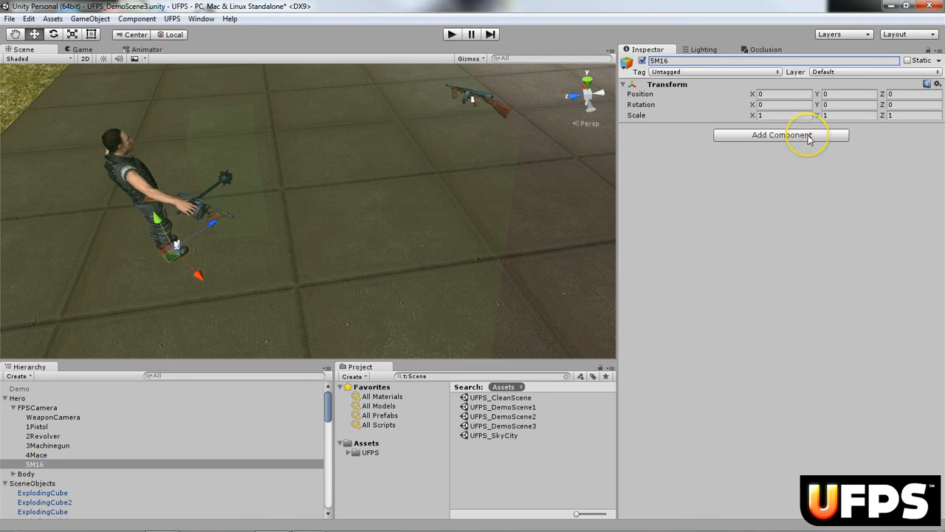
- Add the Vp_FP Weapon and Vp_FP Weapon Shooter scripts to 5M16
{"action": "left_click", "coordinate": [781, 134]}
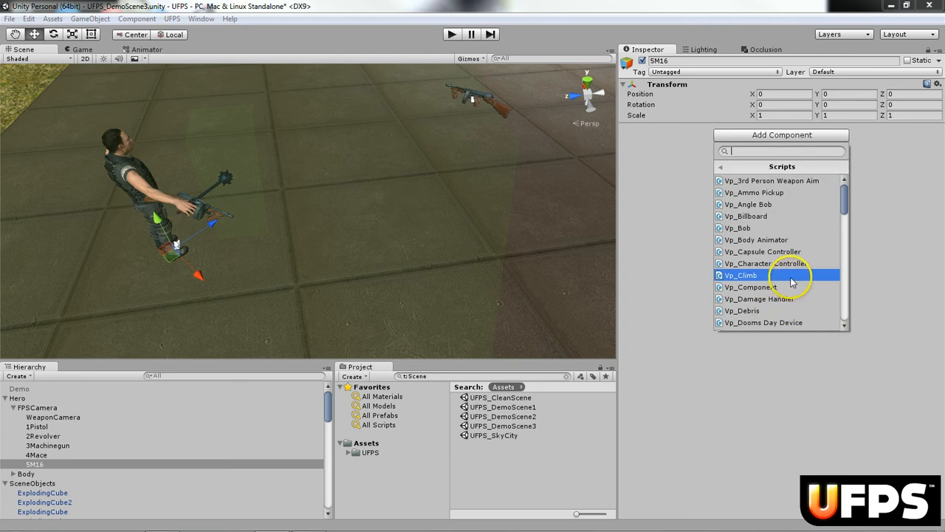
{"action": "scroll", "scroll_direction": "down", "scroll_amount": 3}
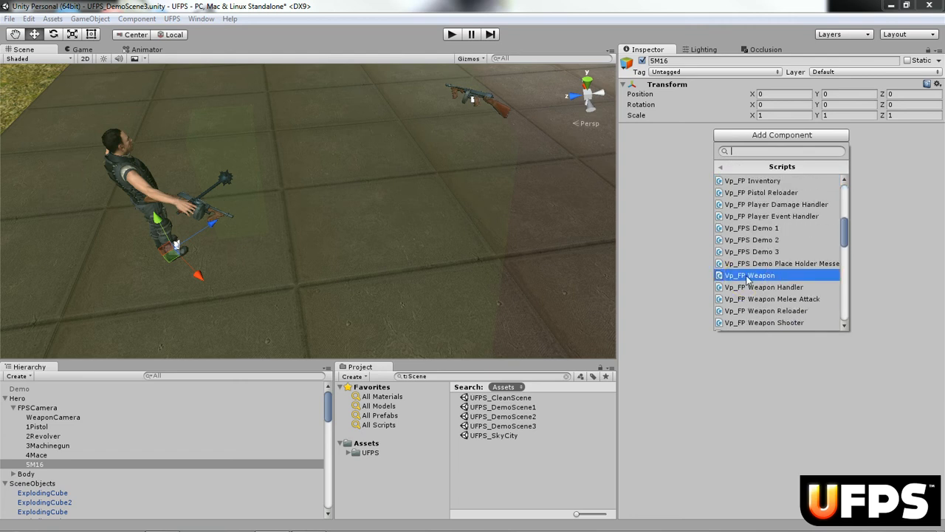
{"action": "left_click", "coordinate": [750, 274]}
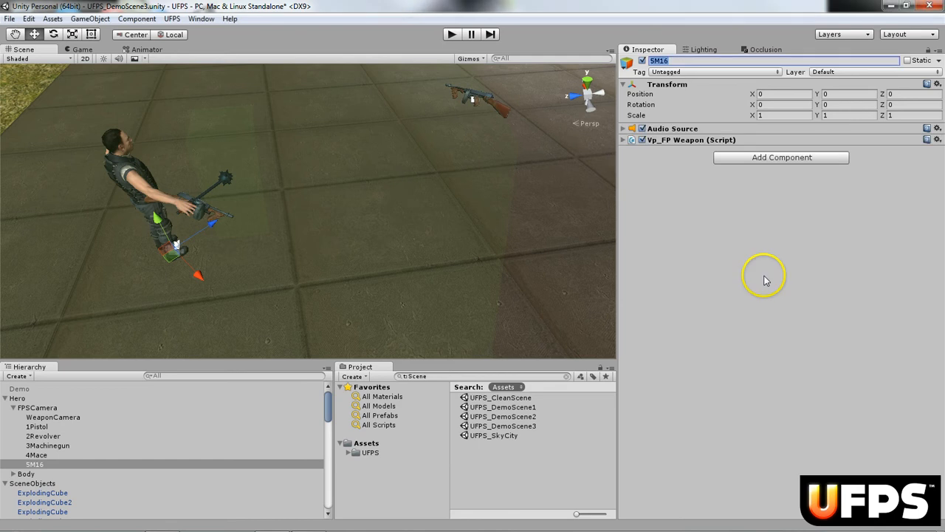
{"action": "left_click", "coordinate": [782, 157]}
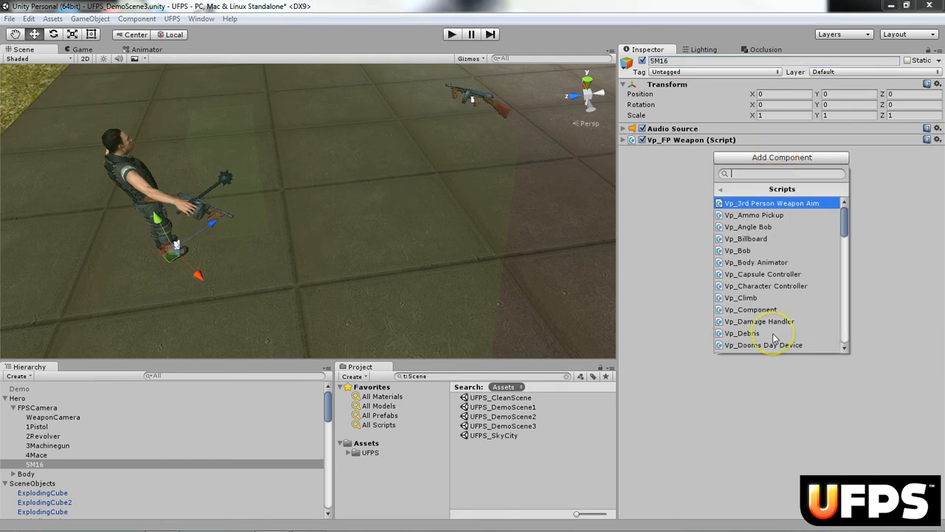
{"action": "scroll", "scroll_direction": "down", "scroll_amount": 3}
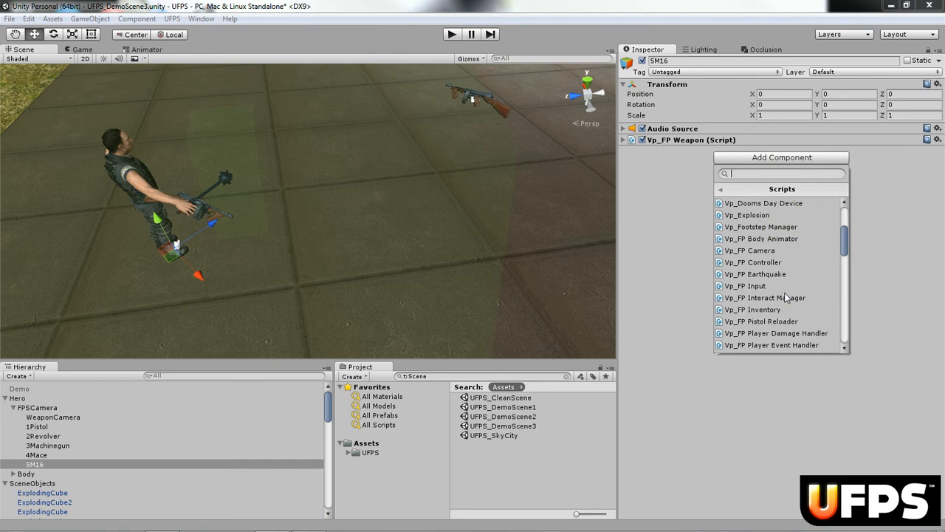
{"action": "scroll", "scroll_direction": "down", "scroll_amount": 3}
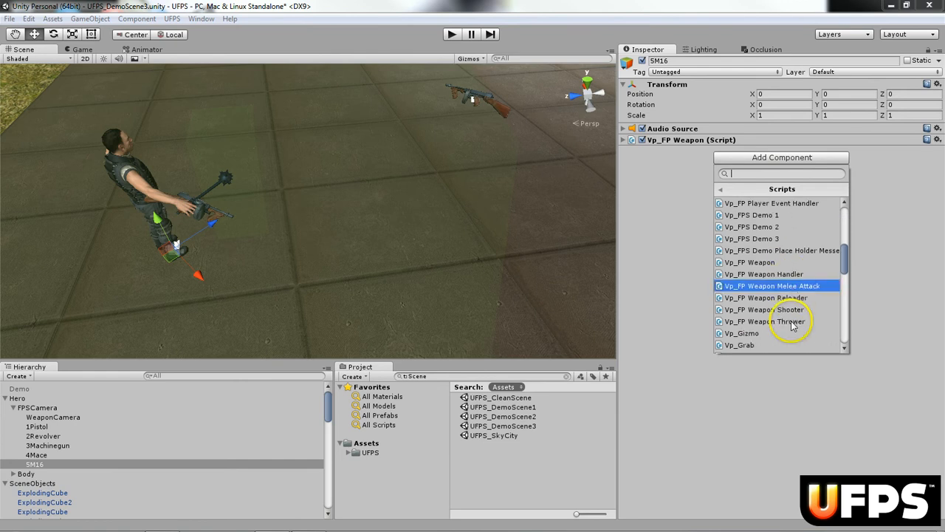
{"action": "left_click", "coordinate": [766, 310]}
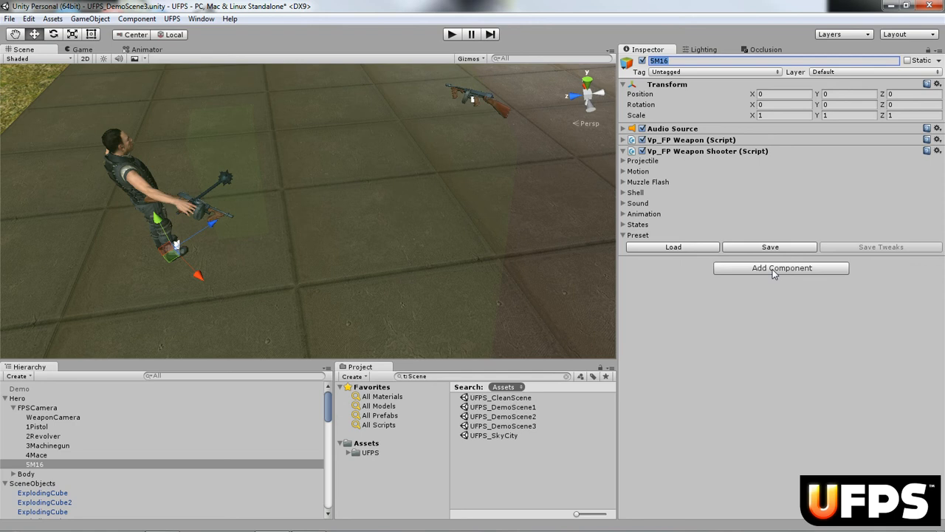
- Add the Vp_FP Weapon Reloader script to 5M16
{"action": "left_click", "coordinate": [781, 267]}
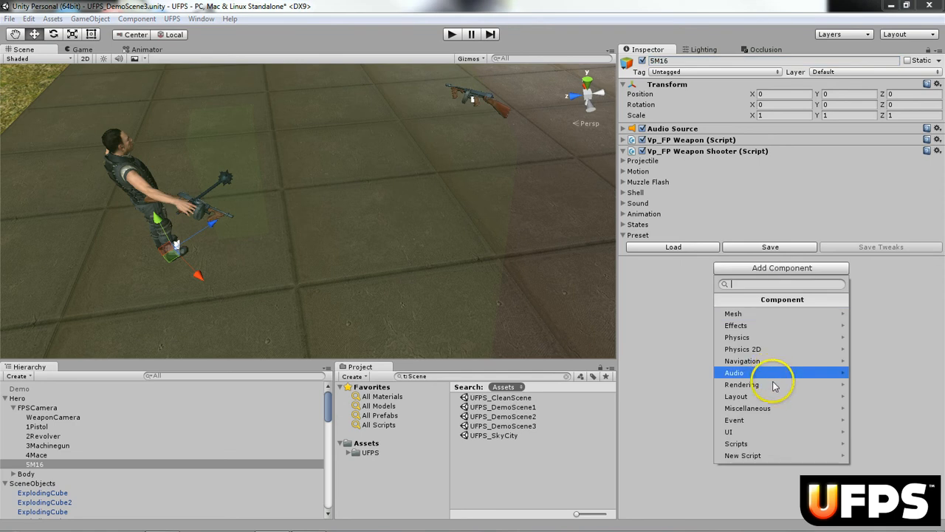
{"action": "left_click", "coordinate": [735, 444]}
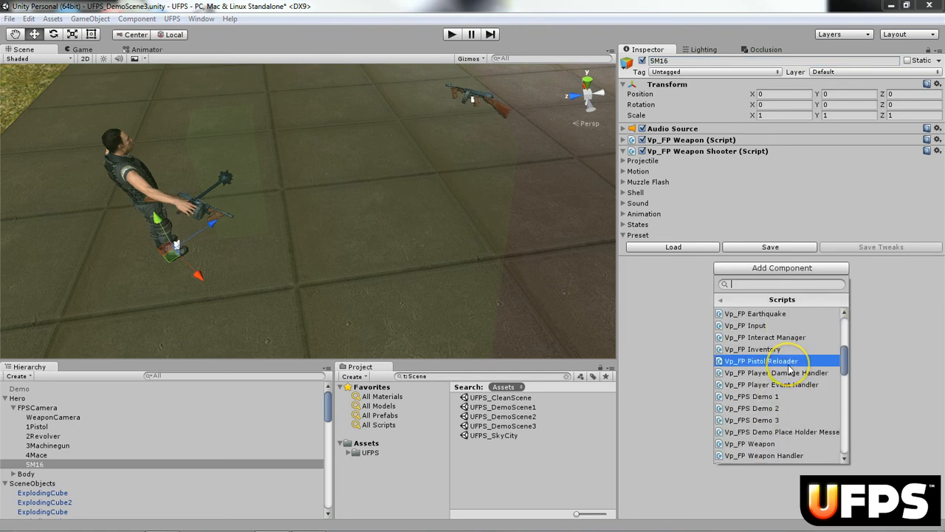
{"action": "scroll", "scroll_direction": "down", "scroll_amount": 3}
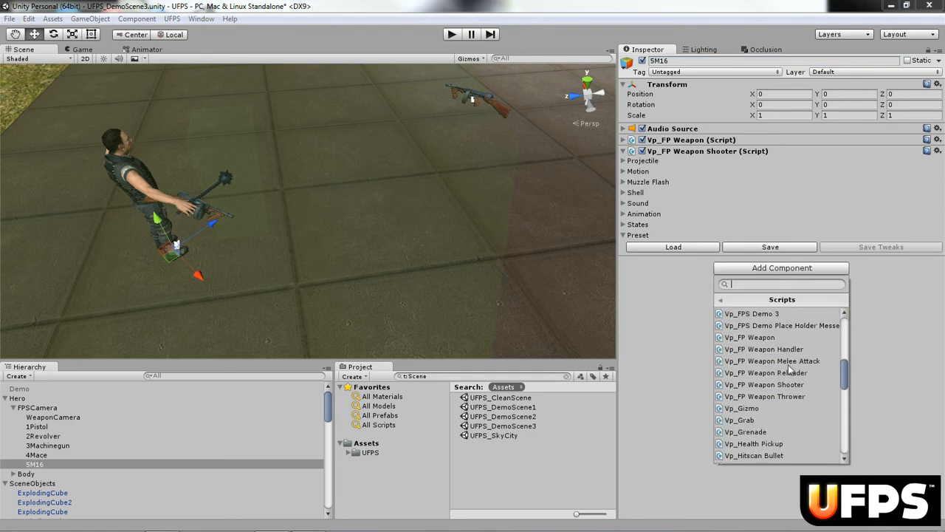
{"action": "left_click", "coordinate": [765, 373]}
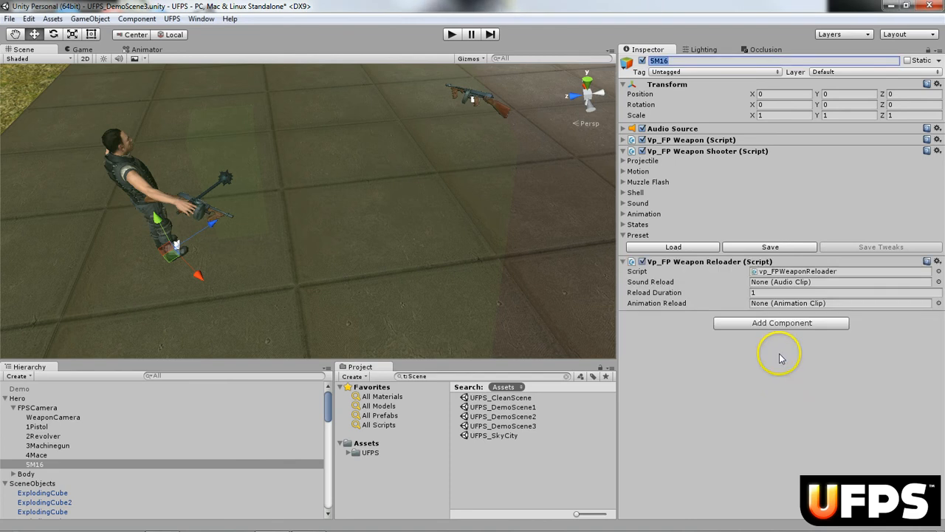
{"action": "left_click", "coordinate": [780, 323]}
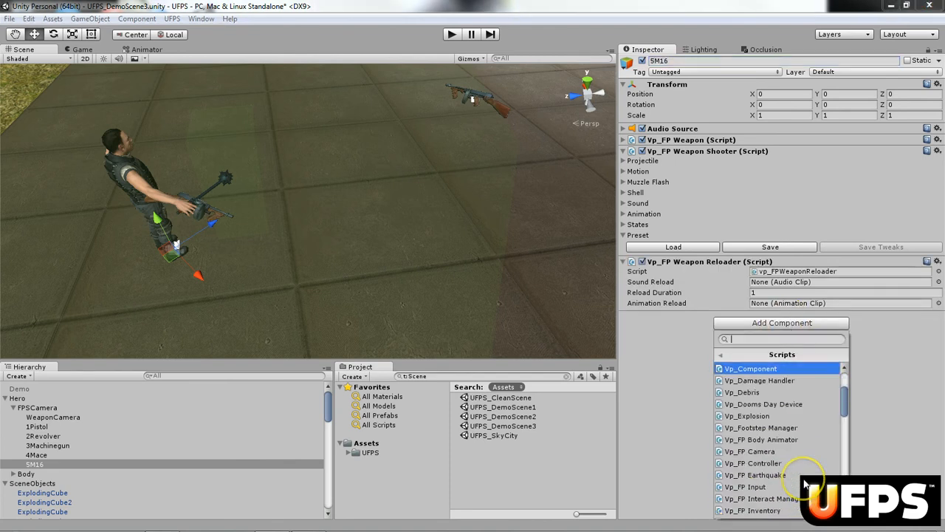
{"action": "scroll", "scroll_direction": "down", "scroll_amount": 3}
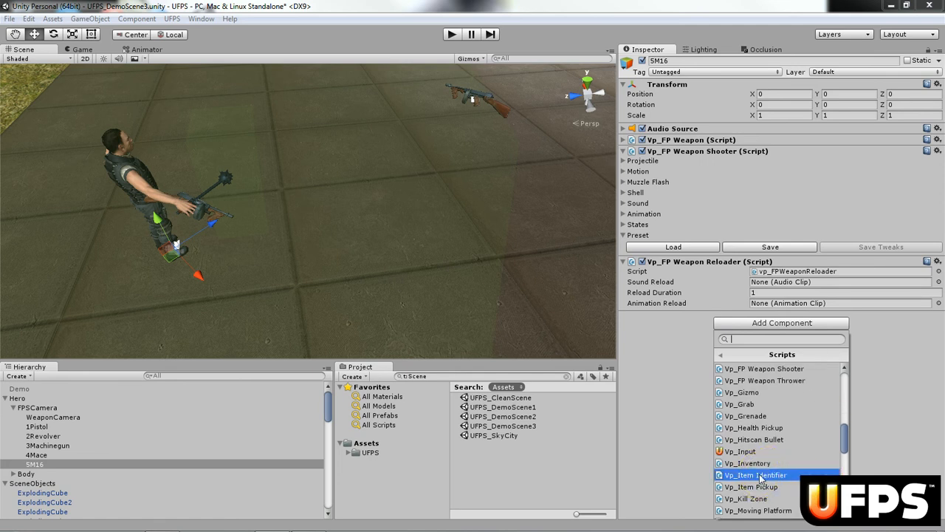
- Add Vp_Item Identifier to 5M16 with AssaultRifle01 as its ItemType
{"action": "left_click", "coordinate": [754, 475]}
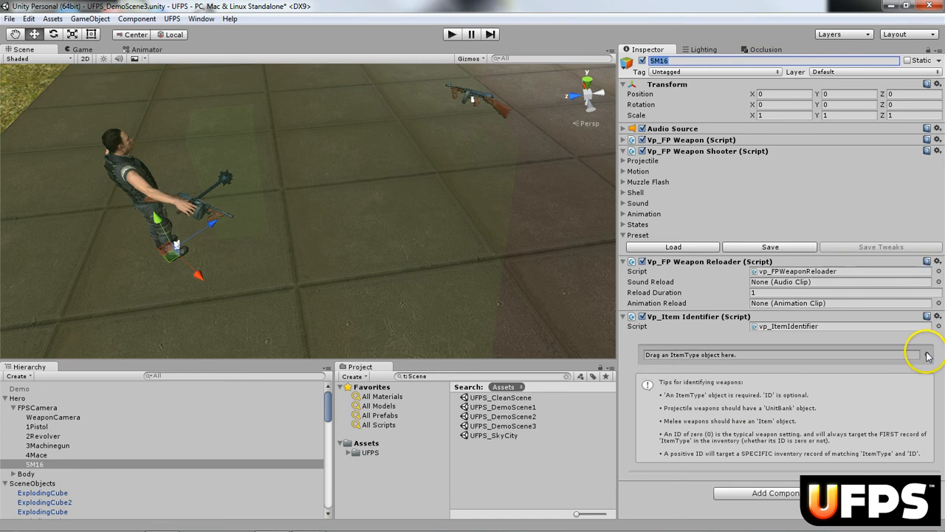
{"action": "left_click", "coordinate": [927, 354]}
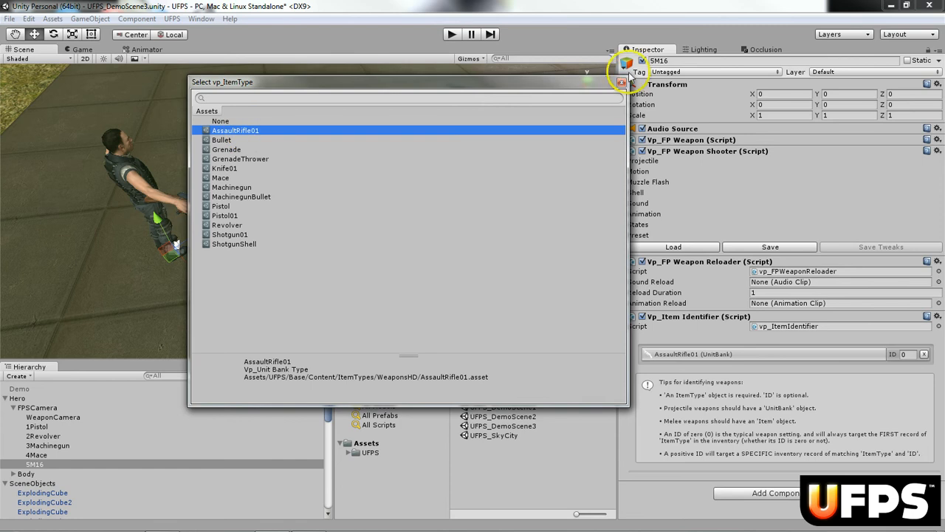
{"action": "left_click", "coordinate": [623, 82]}
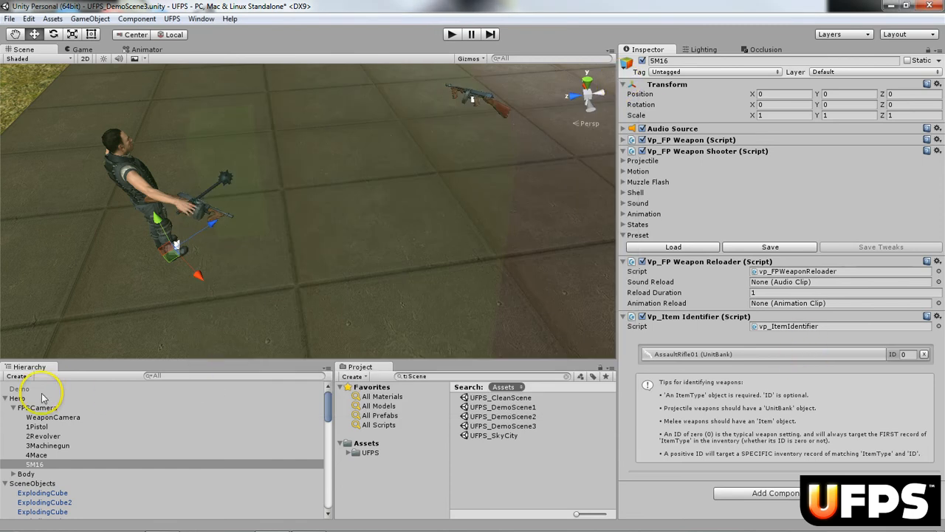
- Set the Hero inventory's item record to AssaultRifle01 with 30 units, then reselect 5M16
{"action": "left_click", "coordinate": [17, 398]}
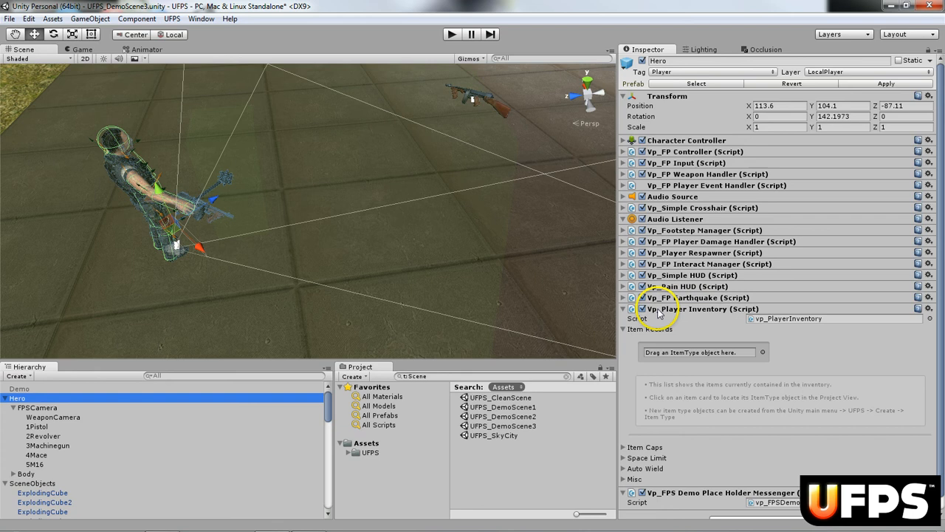
{"action": "mouse_move", "coordinate": [720, 316]}
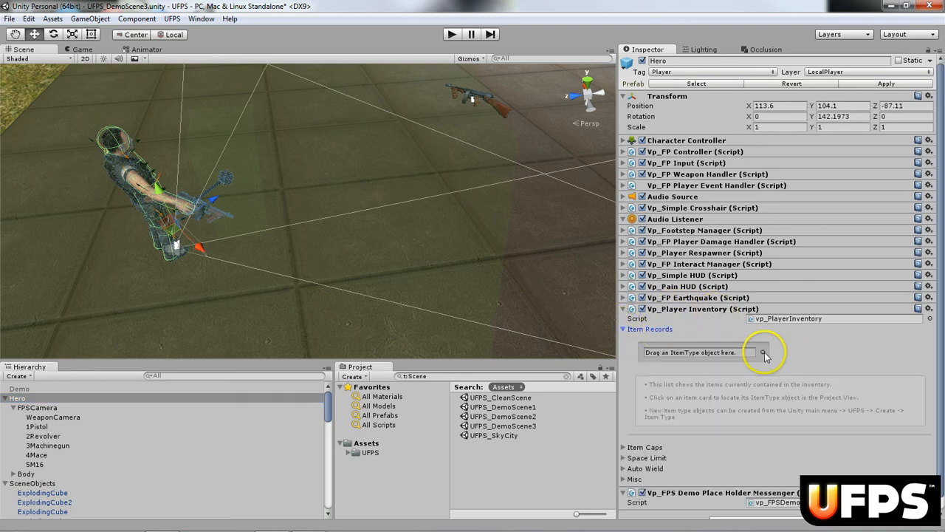
{"action": "left_click", "coordinate": [763, 352]}
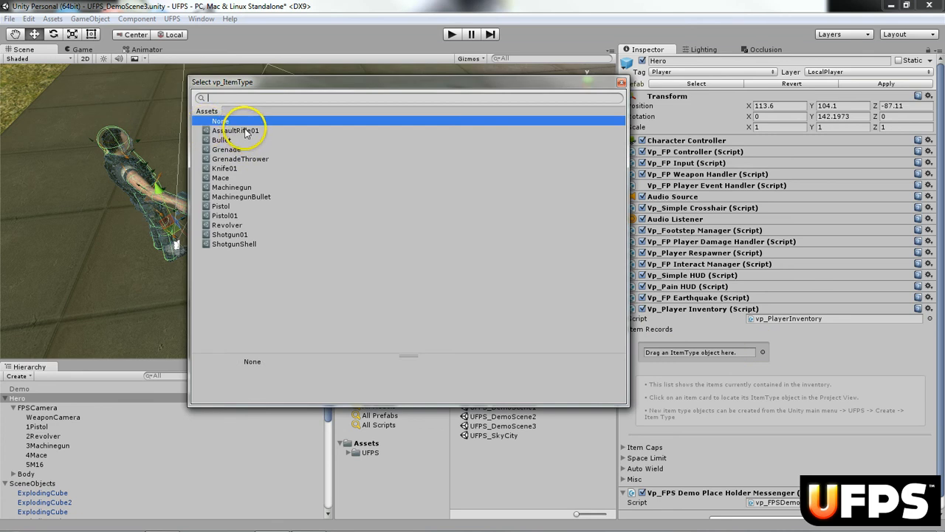
{"action": "left_click", "coordinate": [235, 130]}
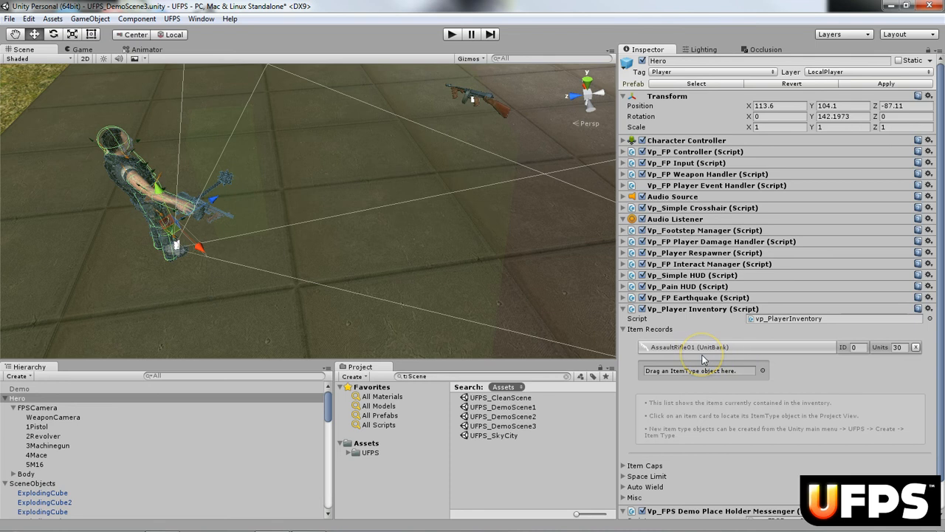
{"action": "left_click", "coordinate": [32, 464]}
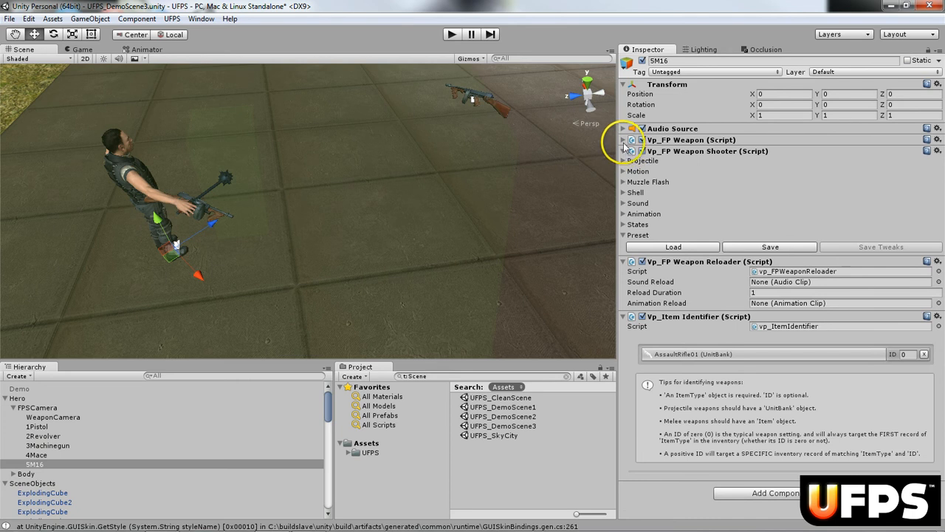
- Assign the AssaultRifle01 prefab as the 1st Person Weapon under Vp_FP Weapon Rendering
{"action": "left_click", "coordinate": [624, 140]}
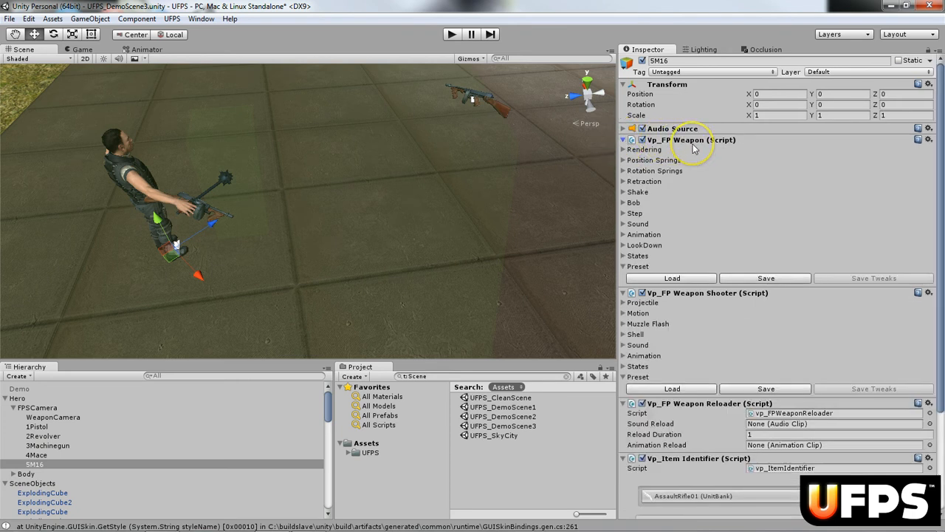
{"action": "left_click", "coordinate": [626, 149]}
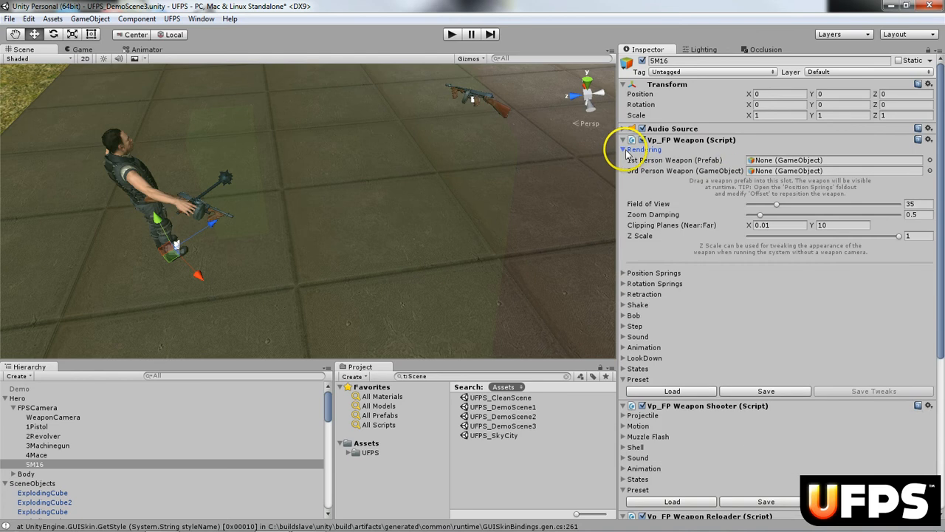
{"action": "mouse_move", "coordinate": [864, 166]}
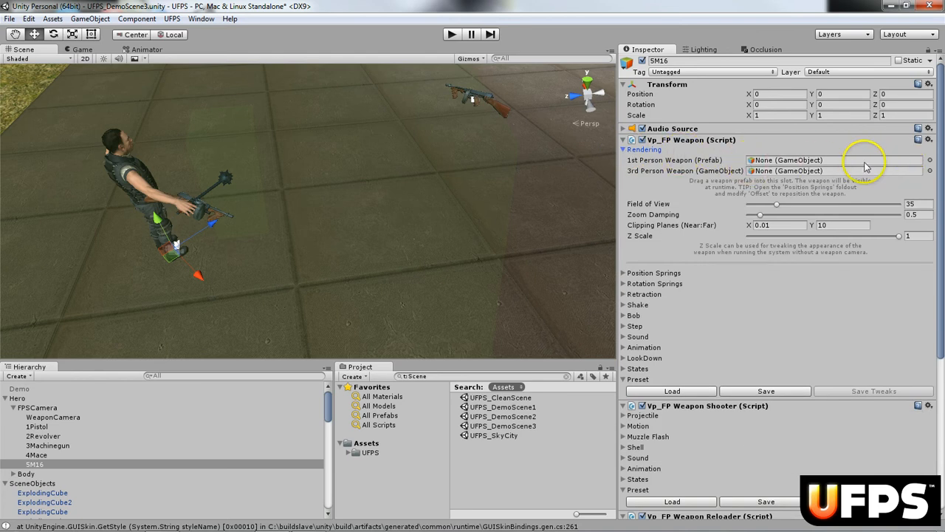
{"action": "mouse_move", "coordinate": [934, 161]}
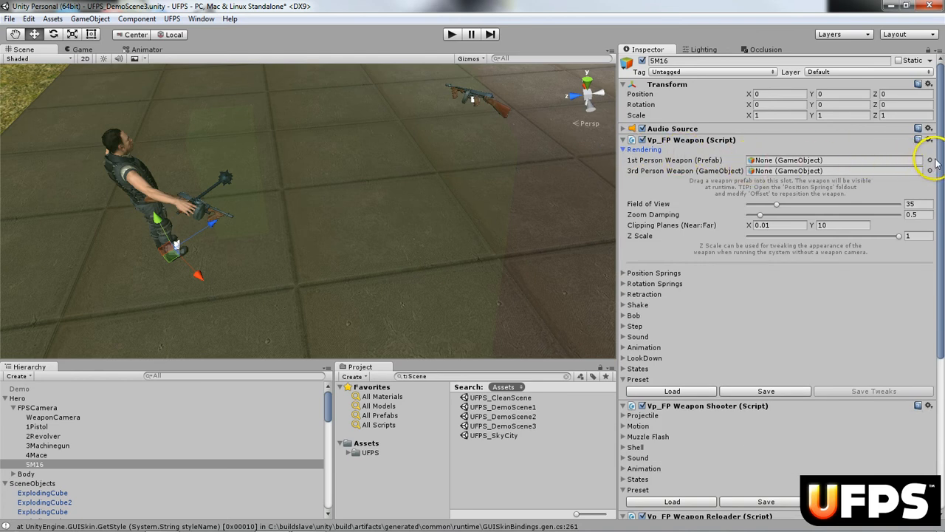
{"action": "left_click", "coordinate": [929, 160]}
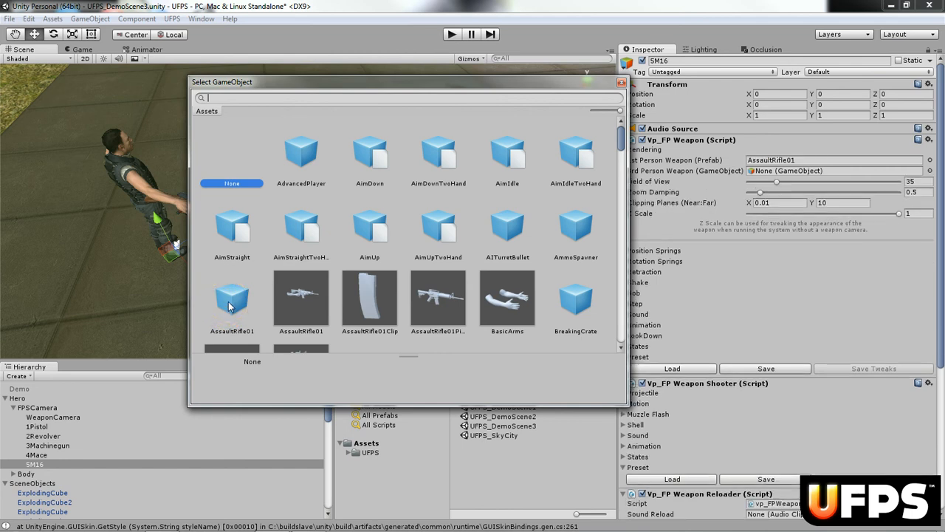
{"action": "left_click", "coordinate": [231, 299]}
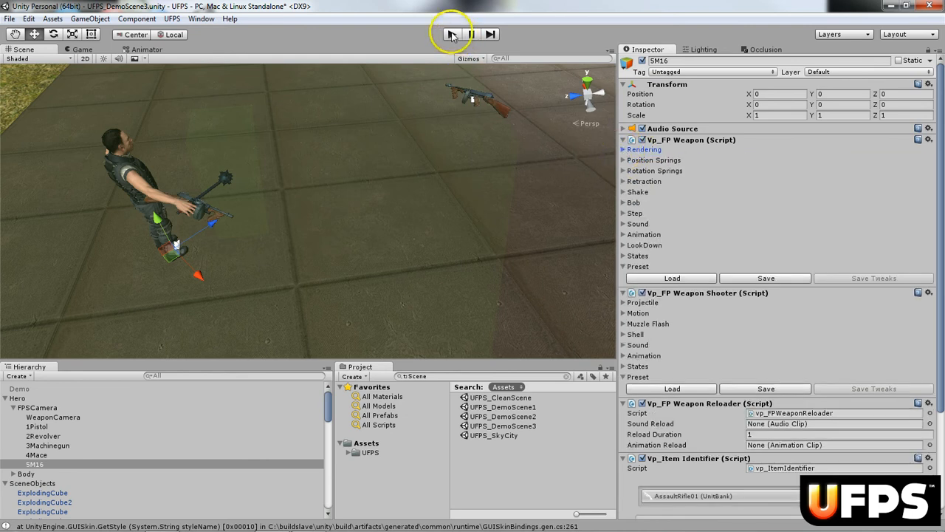
- Enter Play mode to see the first-person rifle with 30 rounds
{"action": "left_click", "coordinate": [451, 34]}
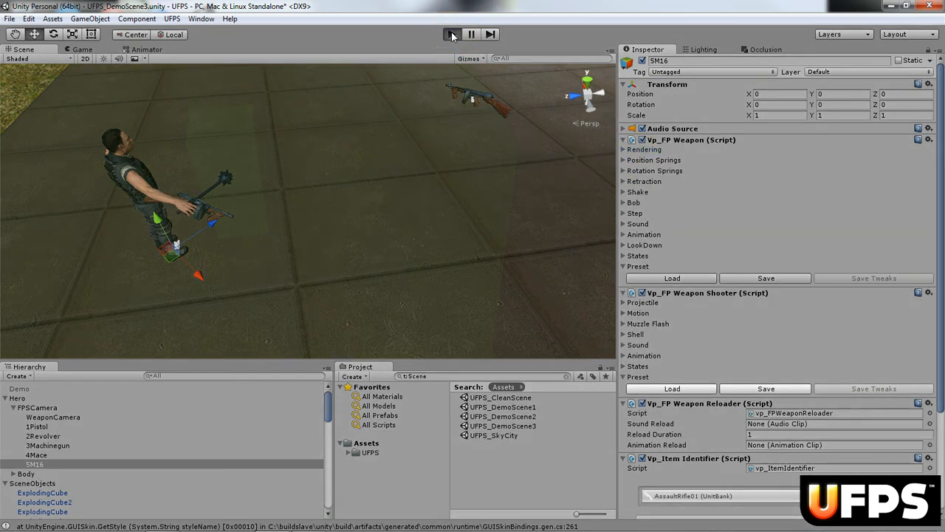
{"action": "left_click", "coordinate": [451, 34]}
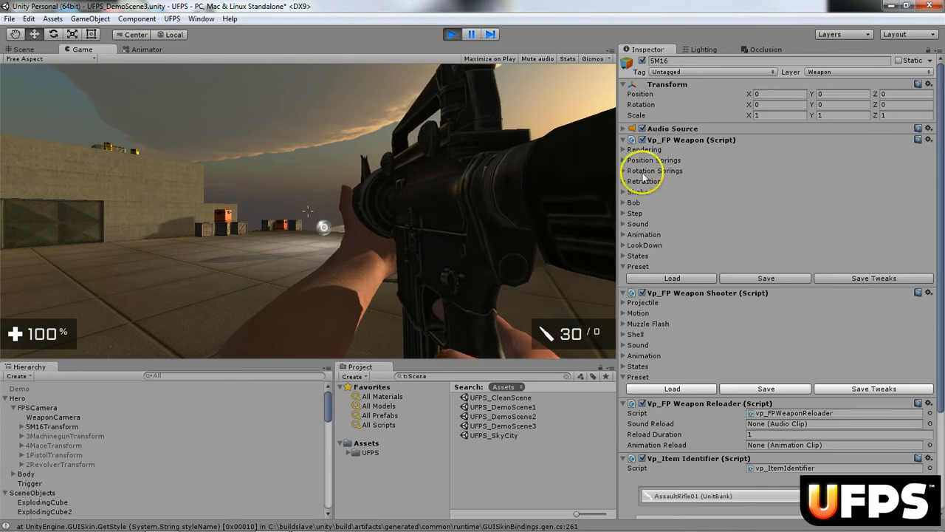
- Set 5M16's position spring offset to 0.14, -0.3, -0.04
{"action": "left_click", "coordinate": [653, 161]}
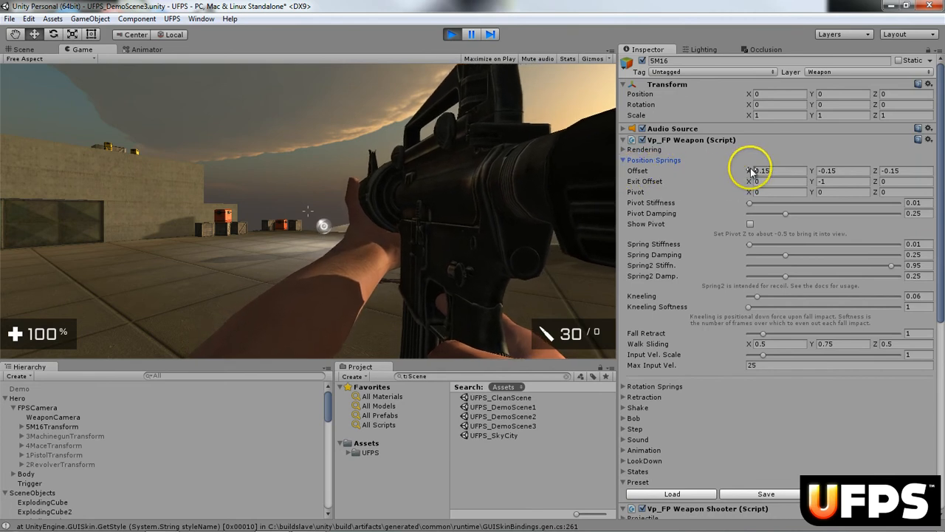
{"action": "left_click_drag", "start_coordinate": [757, 170], "coordinate": [766, 171]}
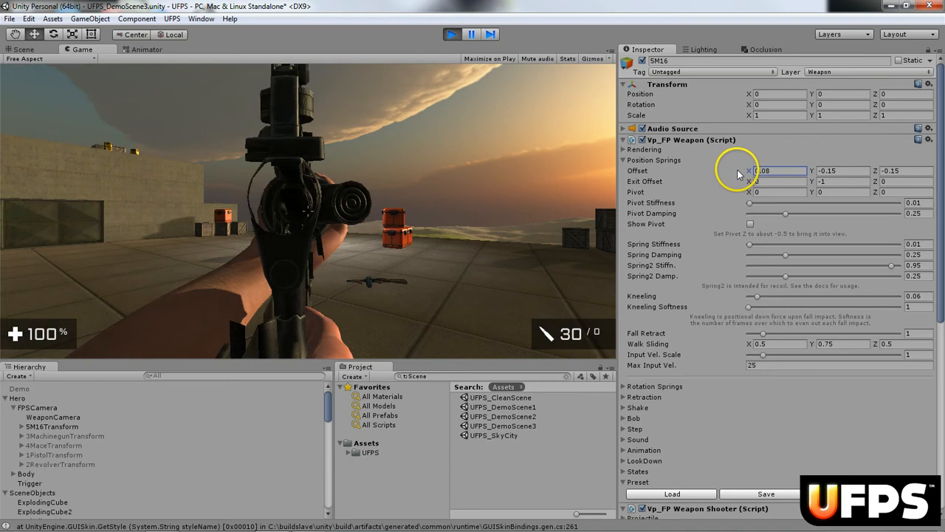
{"action": "left_click_drag", "start_coordinate": [812, 170], "coordinate": [805, 170]}
{"action": "type", "text": "-0.25"}
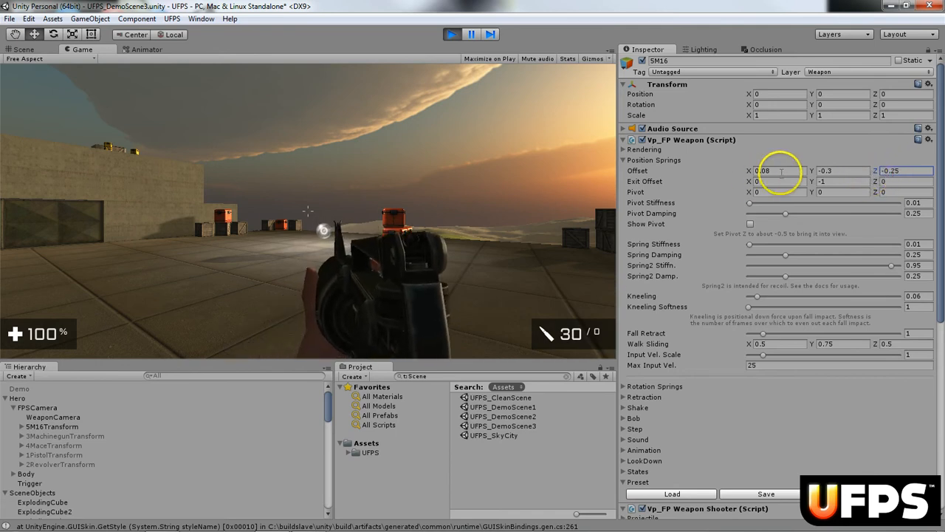
{"action": "type", "text": ".14"}
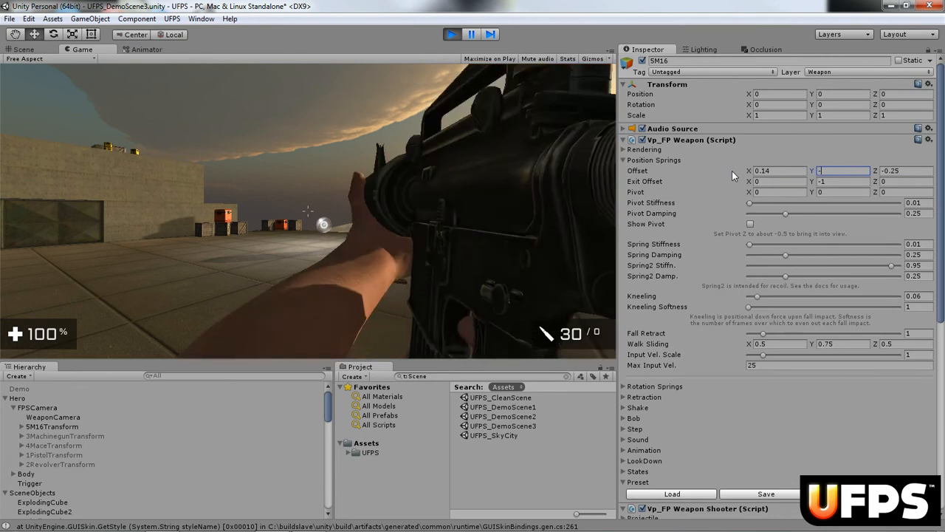
{"action": "type", "text": "-.3"}
{"action": "left_click", "coordinate": [906, 170]}
{"action": "type", "text": "-.04"}
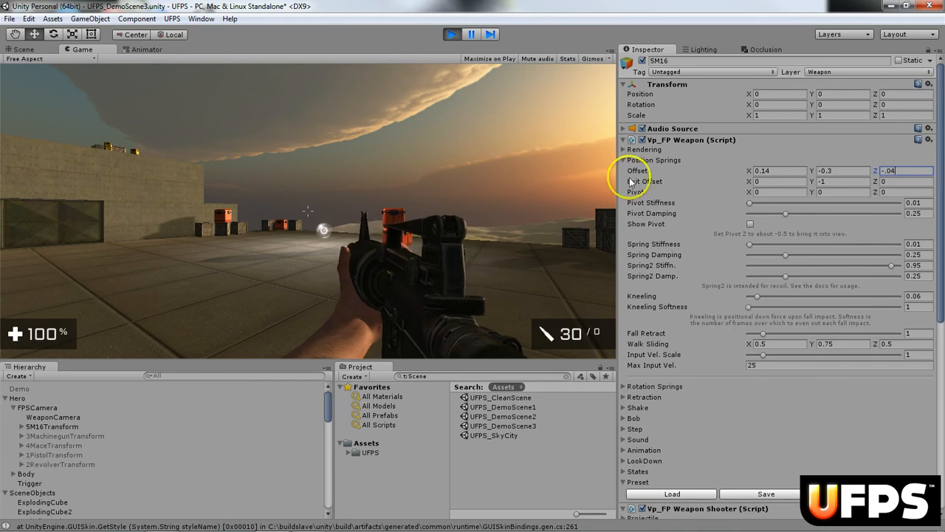
{"action": "left_click", "coordinate": [625, 161]}
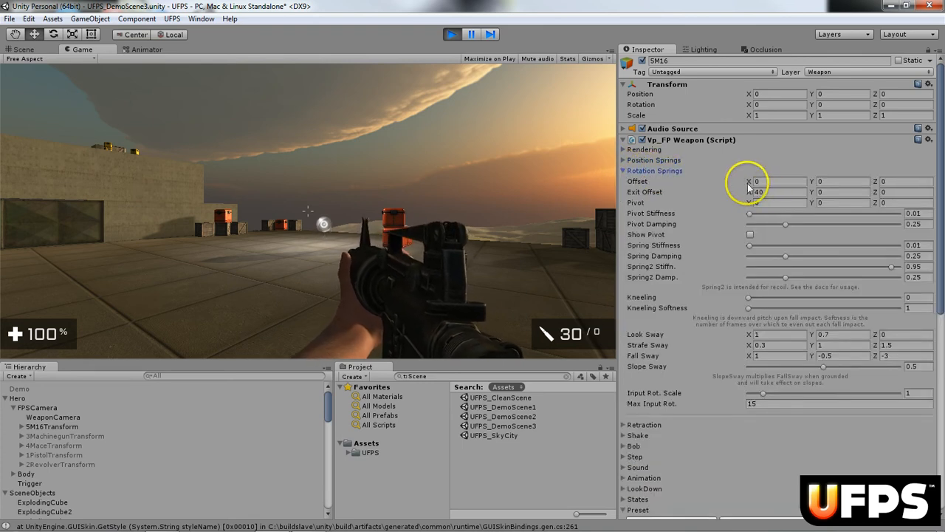
- Set the Rotation Springs offset of 5M16 to X -2, Y -3, Z 0
{"action": "left_click", "coordinate": [779, 181]}
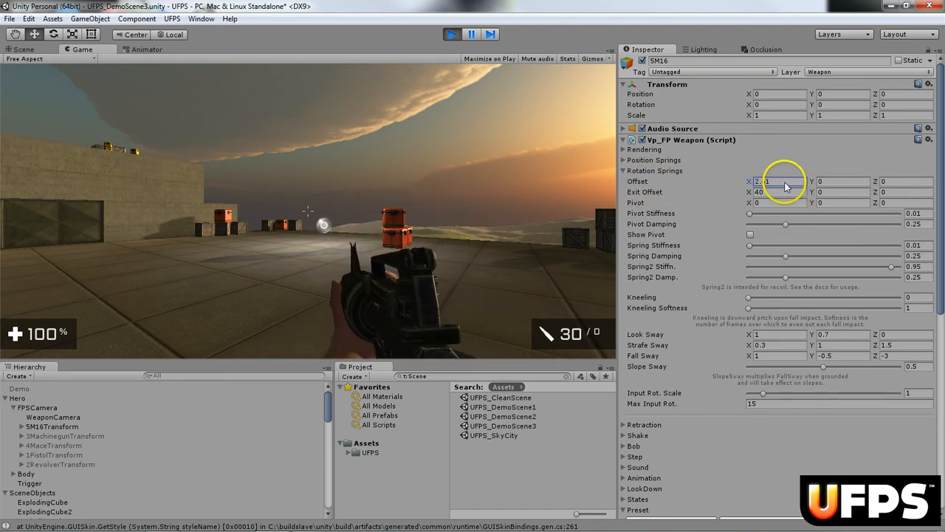
{"action": "left_click_drag", "start_coordinate": [749, 181], "coordinate": [797, 181]}
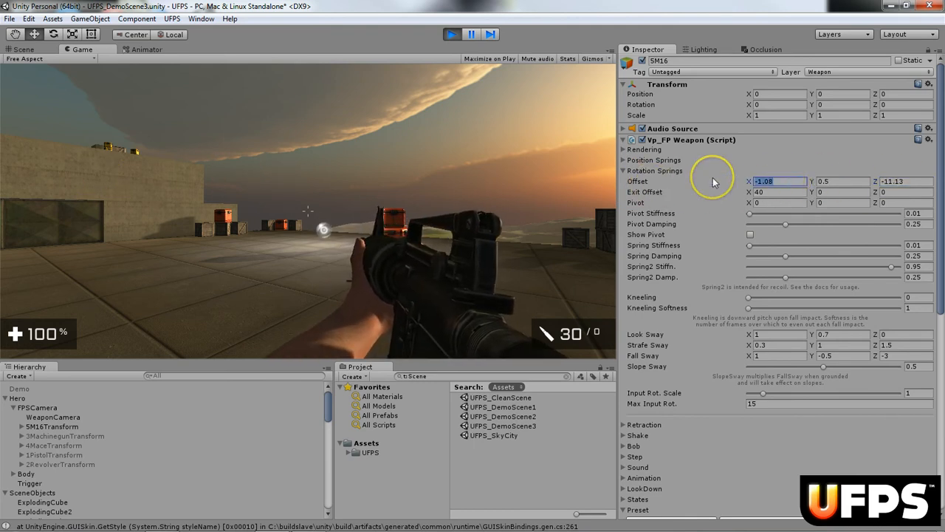
{"action": "type", "text": "-2"}
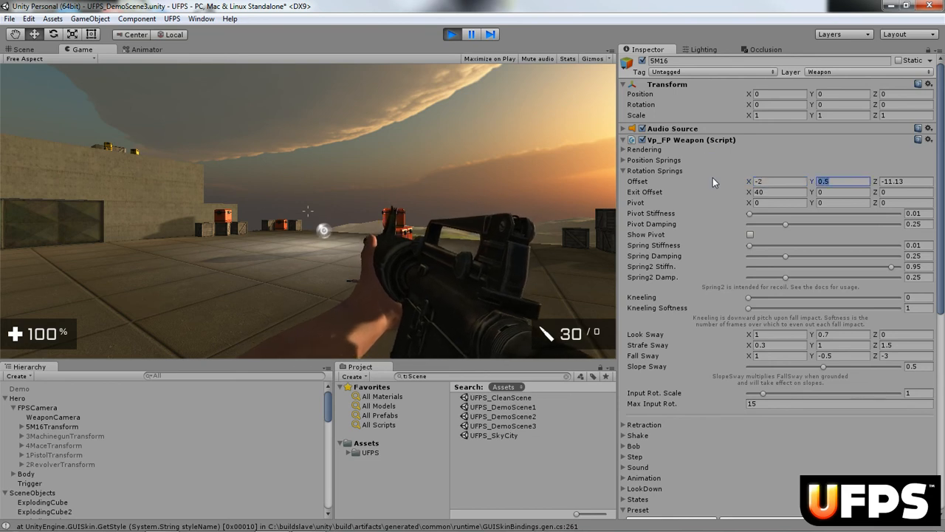
{"action": "type", "text": "-3"}
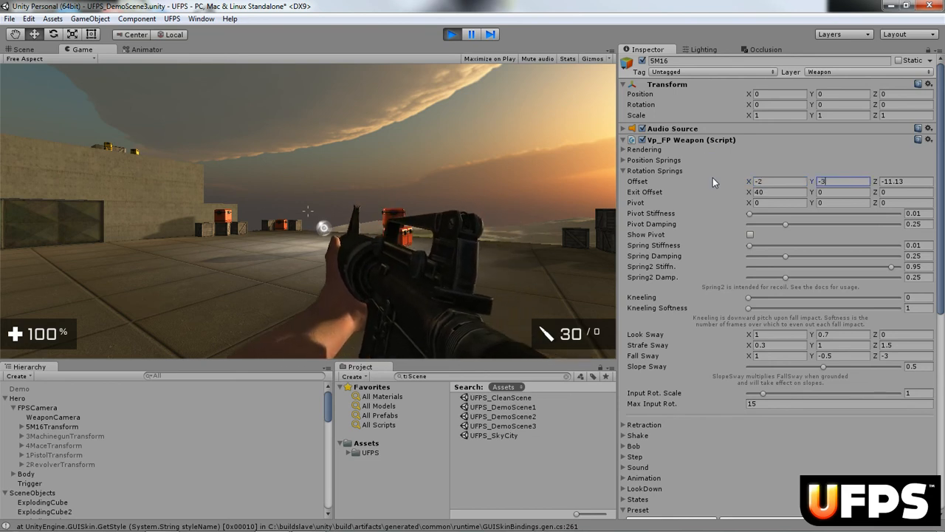
{"action": "type", "text": "0"}
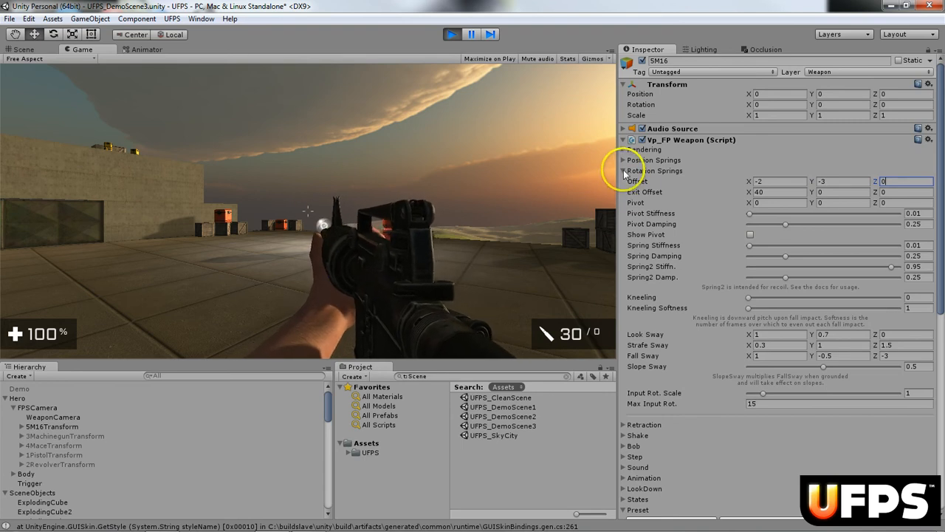
- Keep the tuned position spring offset (0.14, -0.3, -0.04) on the M16 after stopping play
{"action": "left_click", "coordinate": [623, 171]}
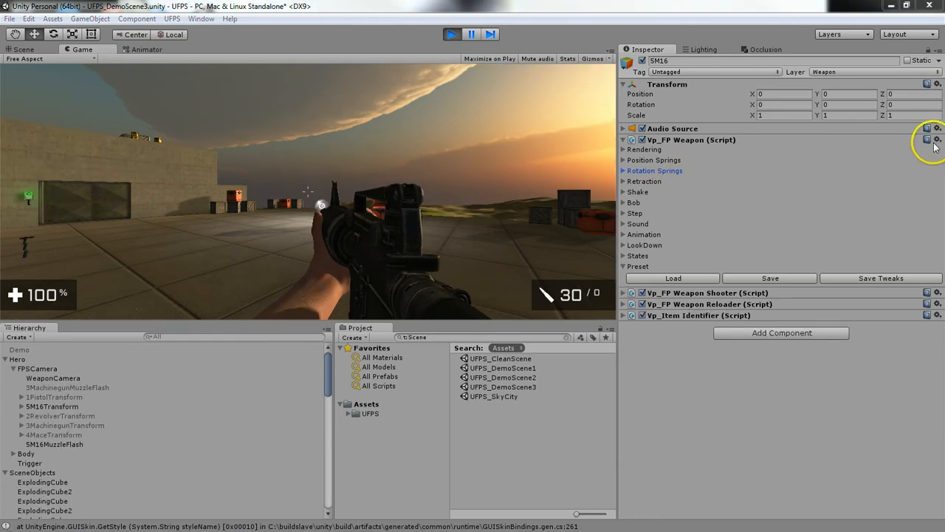
{"action": "left_click", "coordinate": [938, 139]}
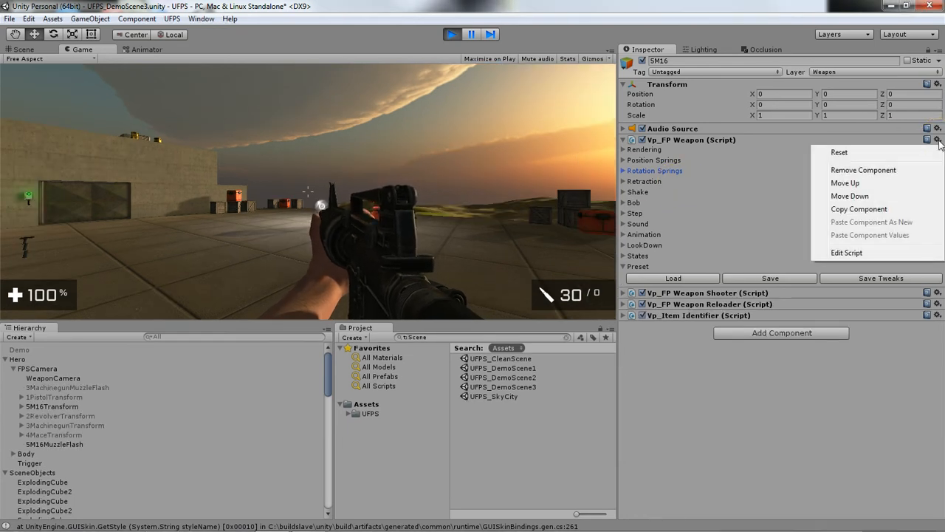
{"action": "mouse_move", "coordinate": [875, 213]}
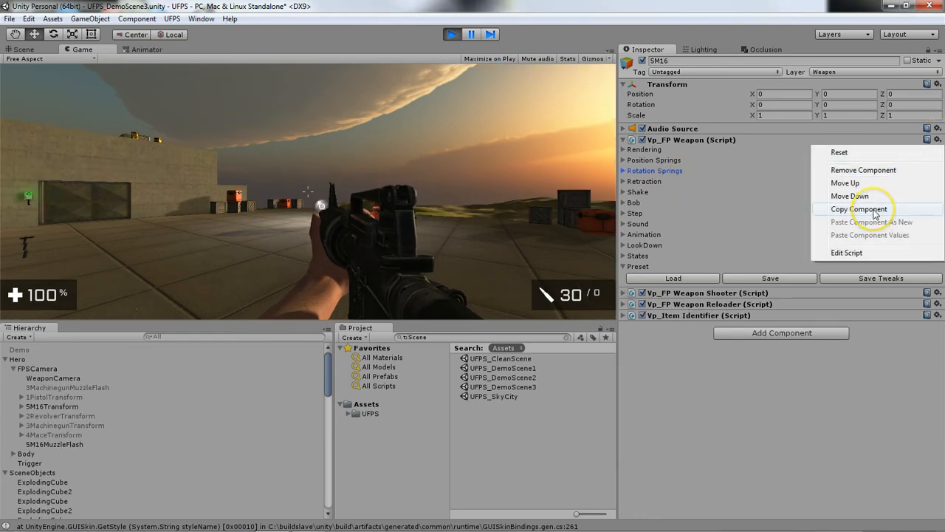
{"action": "left_click", "coordinate": [862, 209]}
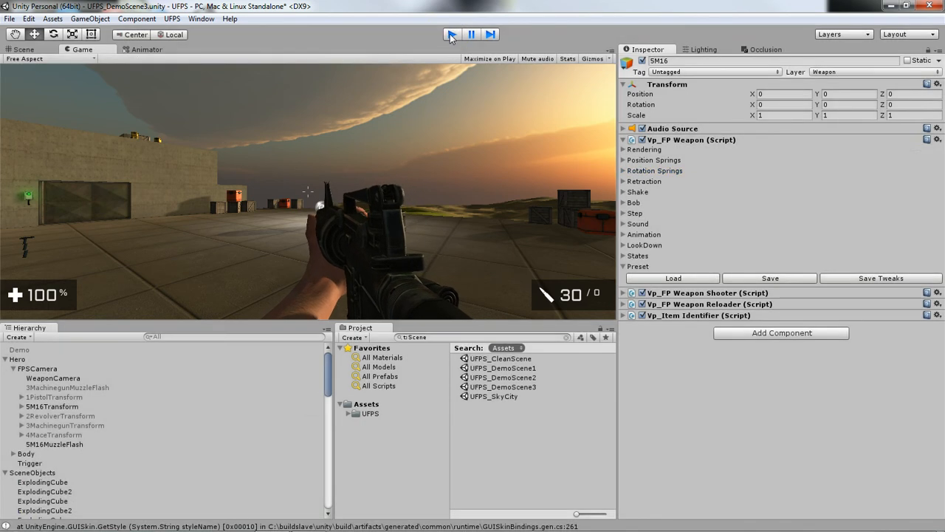
{"action": "left_click", "coordinate": [451, 34]}
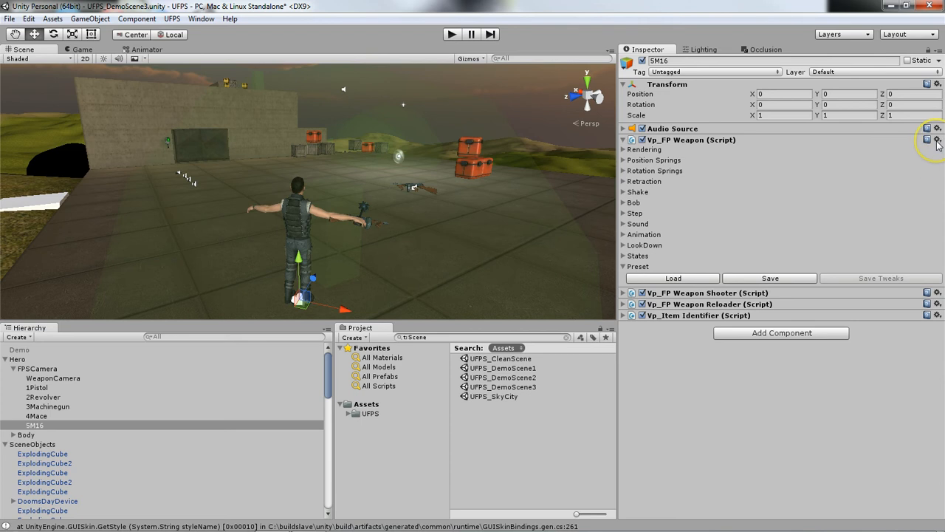
{"action": "left_click", "coordinate": [938, 139]}
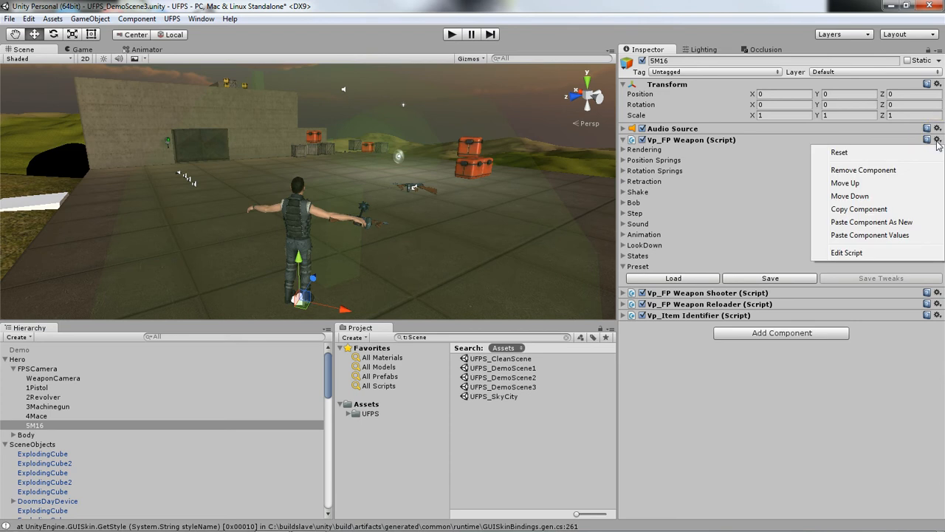
{"action": "mouse_move", "coordinate": [854, 235]}
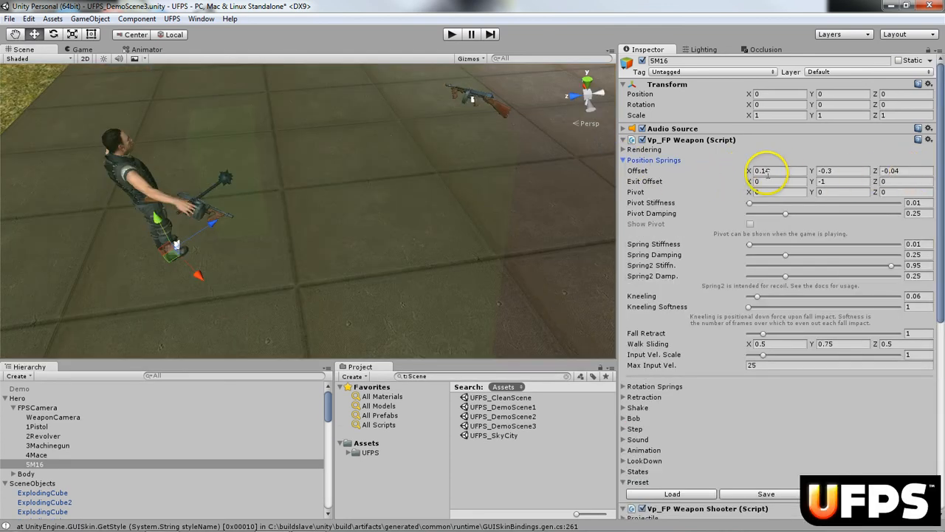
- Fold Position Springs, then briefly review and fold the Rotation Springs (-2, -3, 0)
{"action": "left_click", "coordinate": [624, 160]}
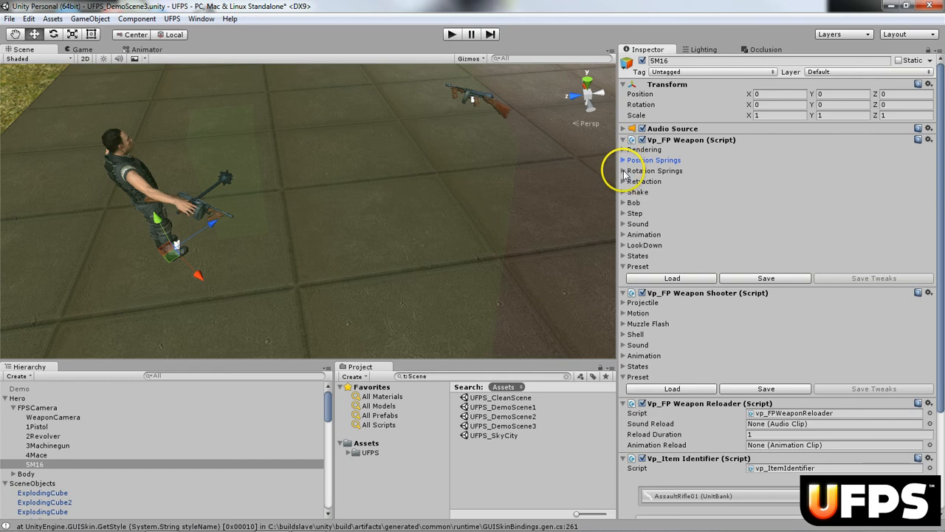
{"action": "left_click", "coordinate": [625, 171]}
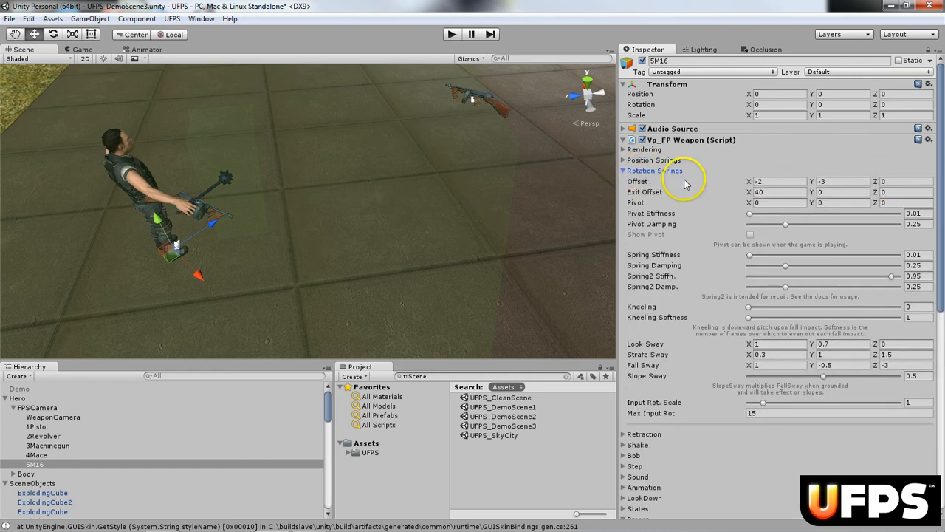
{"action": "left_click", "coordinate": [624, 171]}
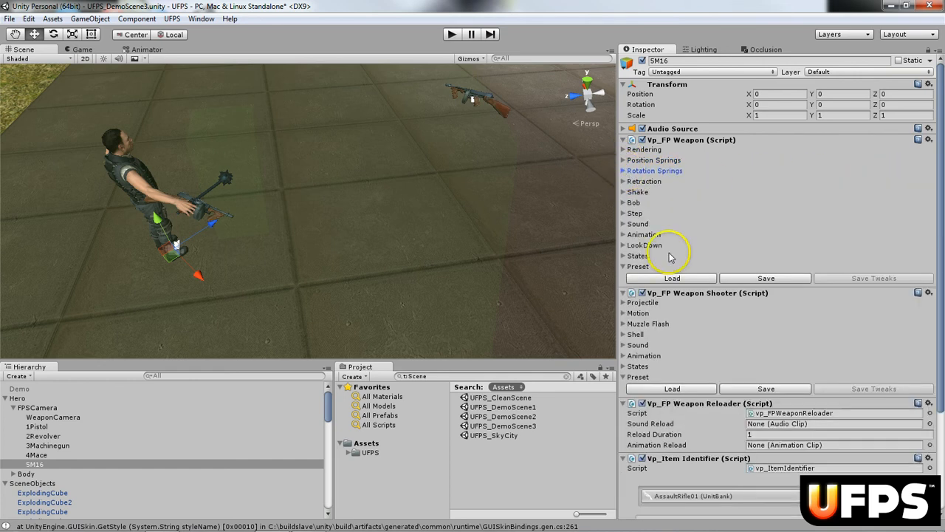
{"action": "mouse_move", "coordinate": [644, 224]}
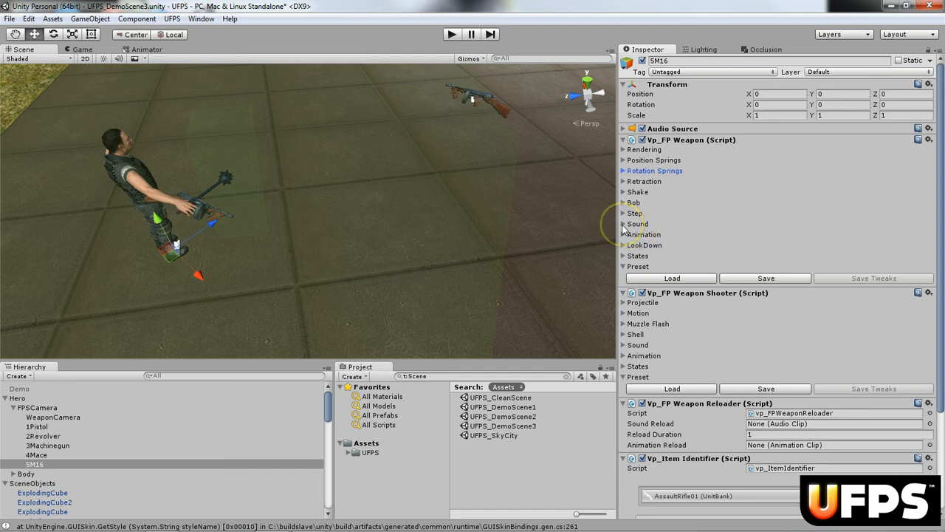
- Set the Wield sound to MachinegunWield and Unwield to UnWield, then fold Sound
{"action": "left_click", "coordinate": [624, 223]}
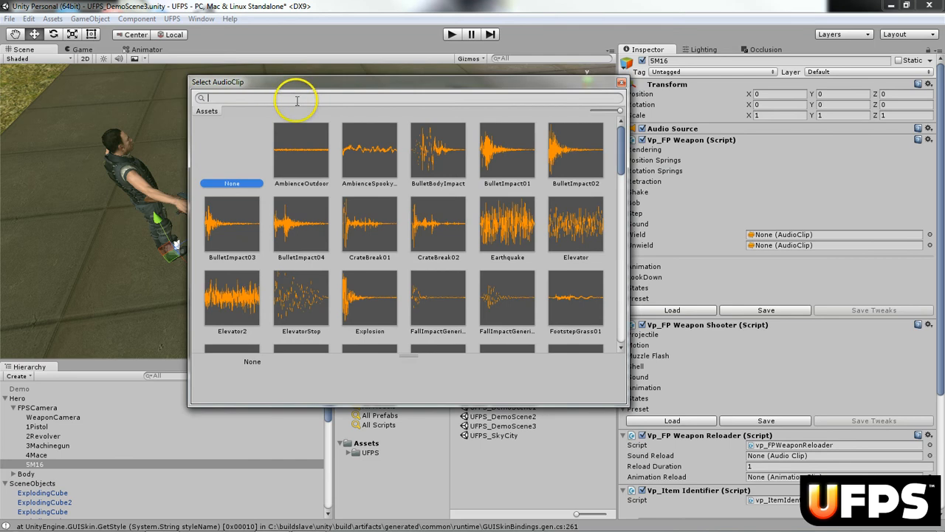
{"action": "type", "text": "wield"}
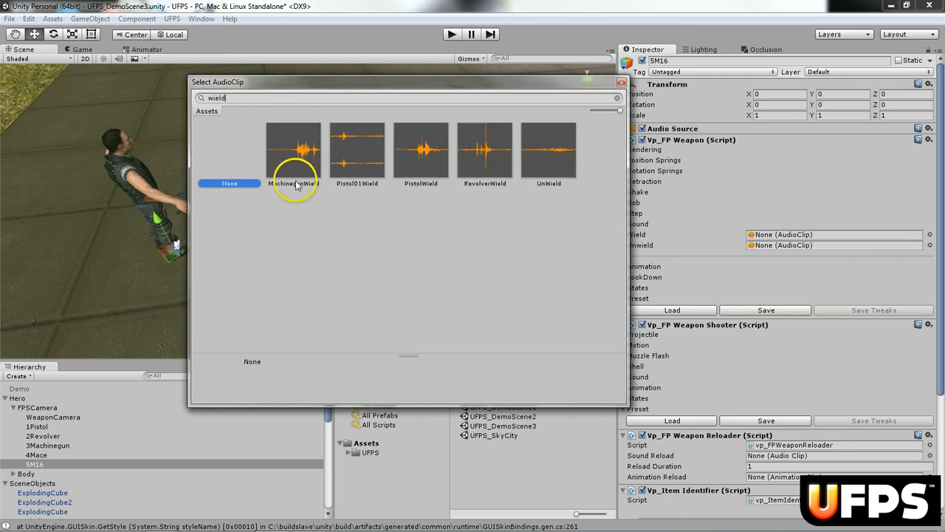
{"action": "left_click", "coordinate": [294, 151]}
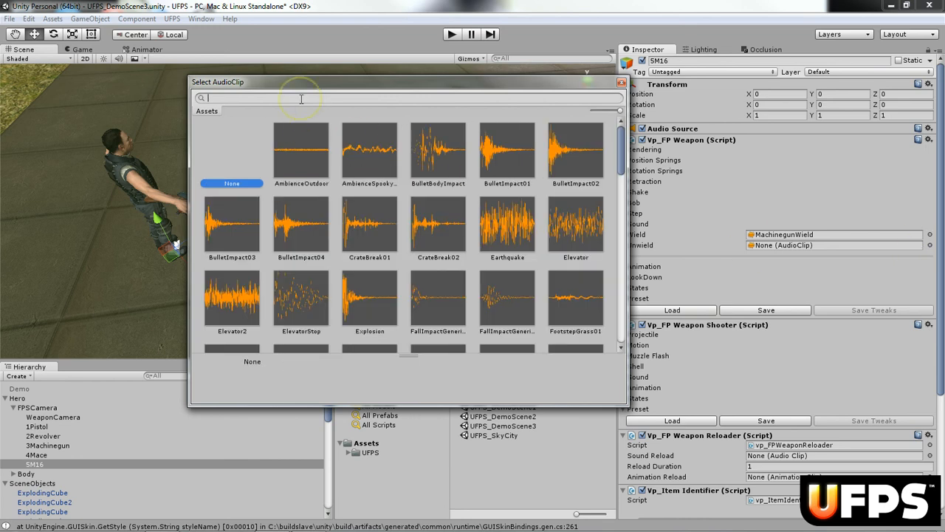
{"action": "type", "text": "wield"}
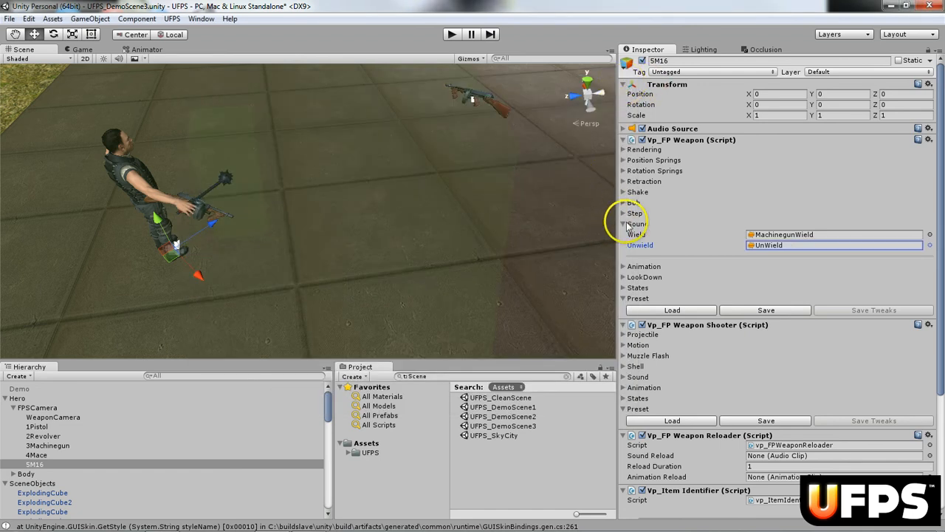
{"action": "left_click", "coordinate": [625, 224]}
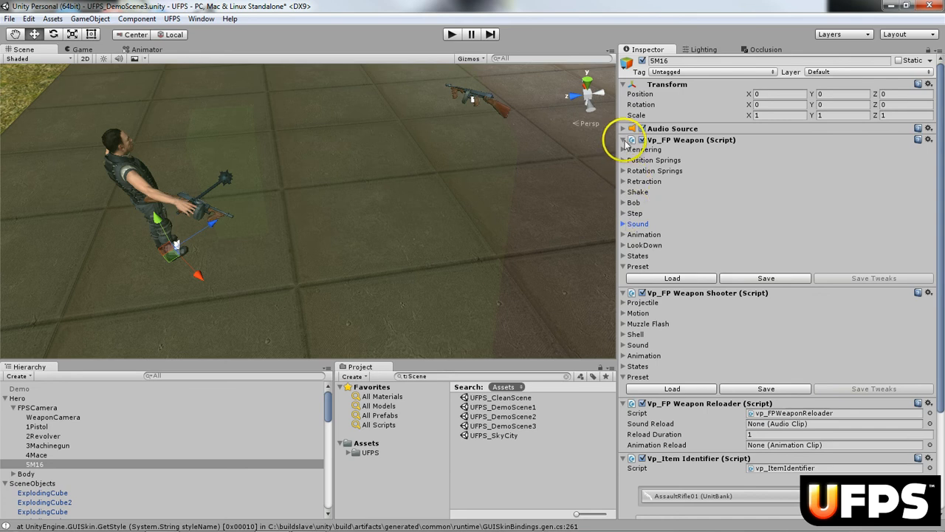
- Fold Vp_FP Weapon and play-test the first-person M16 with 30 rounds, then stop
{"action": "left_click", "coordinate": [623, 140]}
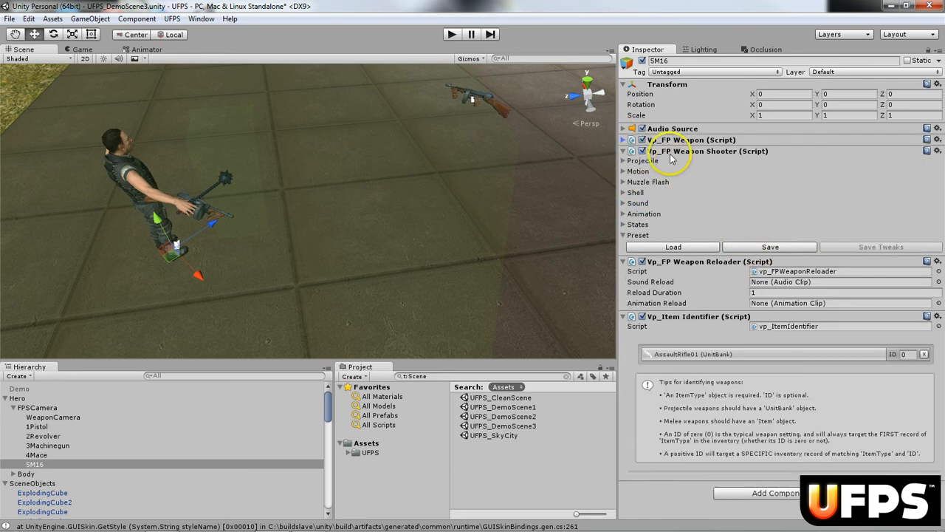
{"action": "mouse_move", "coordinate": [701, 155]}
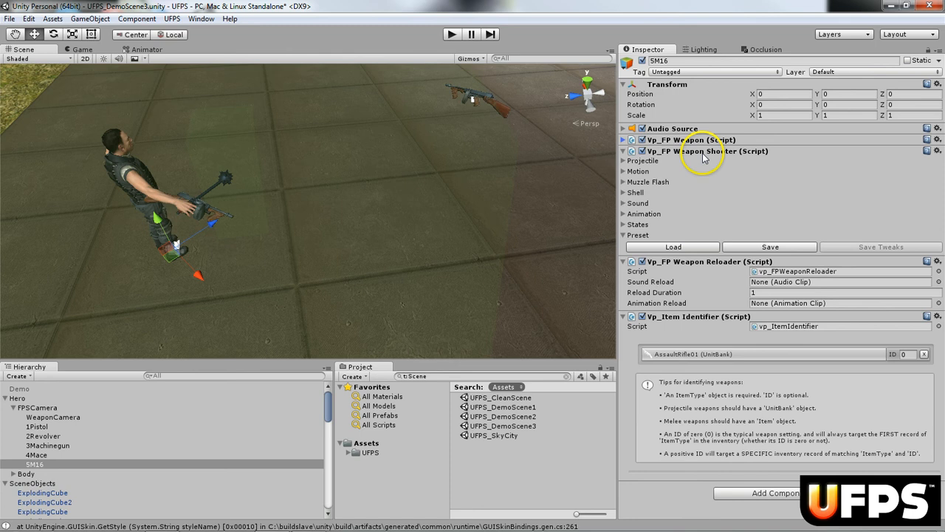
{"action": "left_click", "coordinate": [451, 34]}
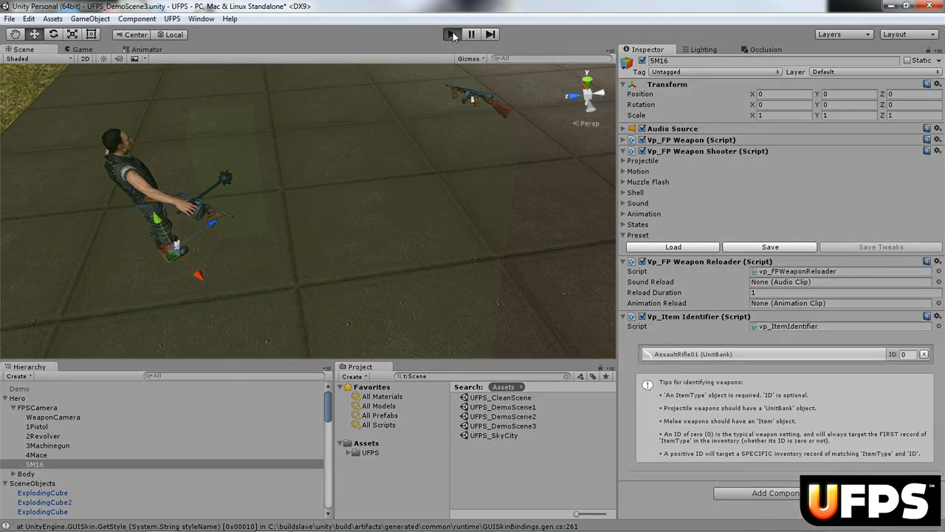
{"action": "left_click", "coordinate": [451, 34]}
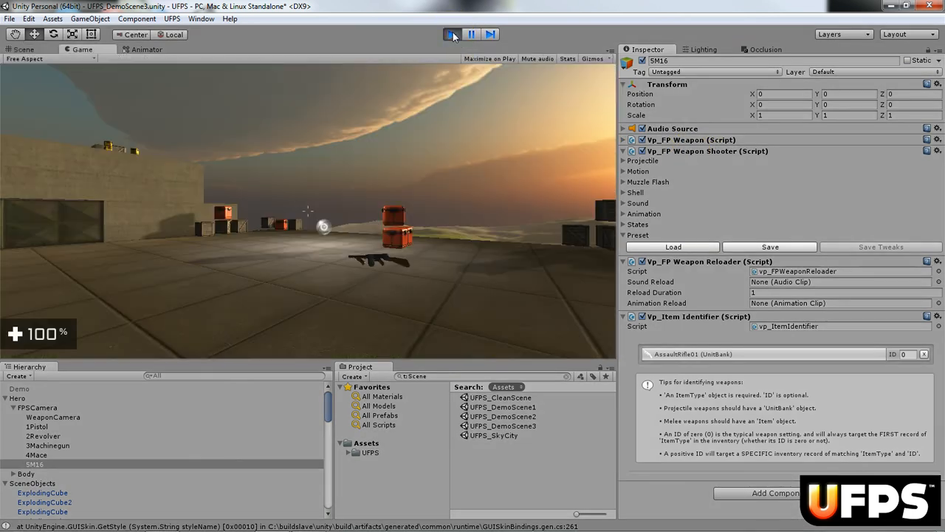
{"action": "left_click", "coordinate": [451, 34]}
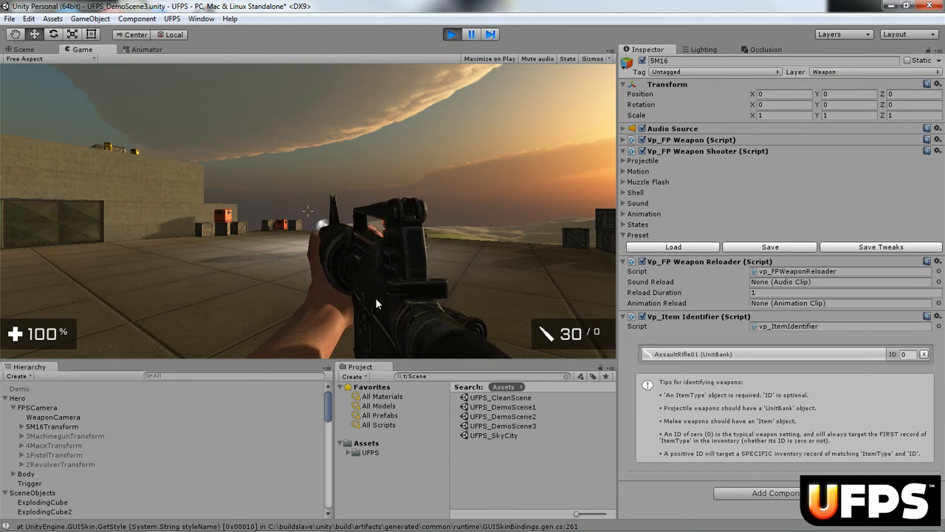
{"action": "left_click", "coordinate": [451, 33]}
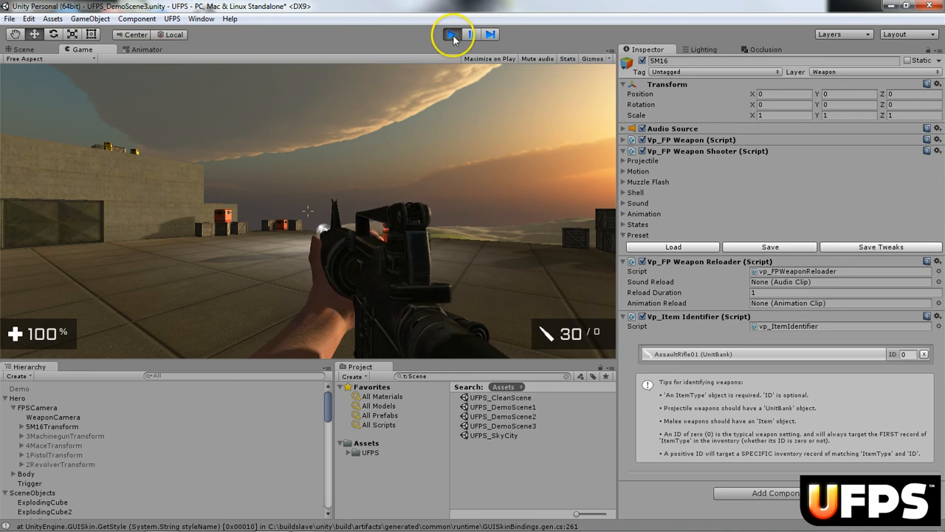
{"action": "left_click", "coordinate": [451, 34]}
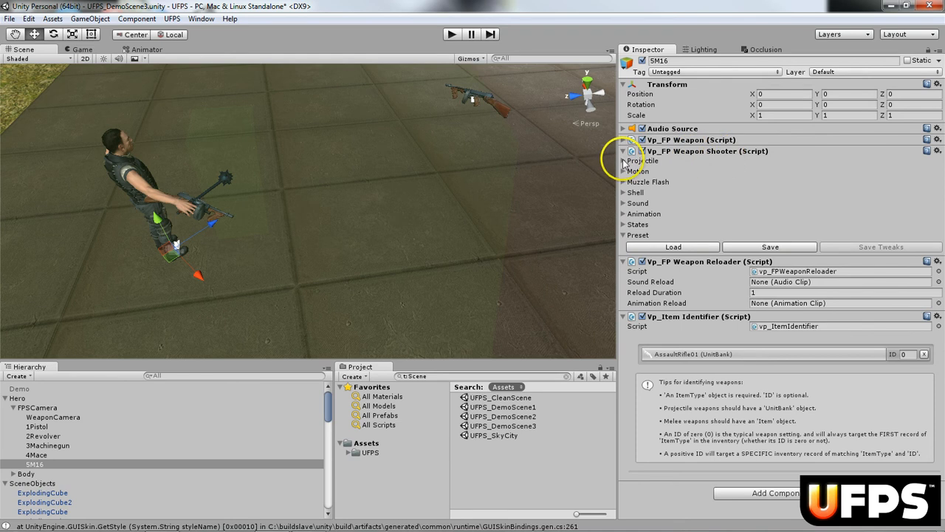
- Expand Projectile and enter 0.1 as the Firing Rate
{"action": "left_click", "coordinate": [624, 160]}
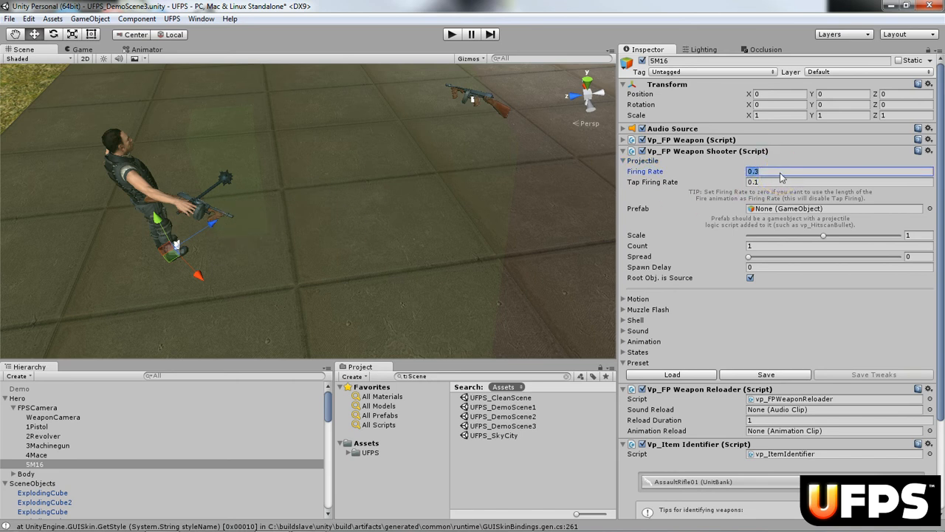
{"action": "type", "text": ".1"}
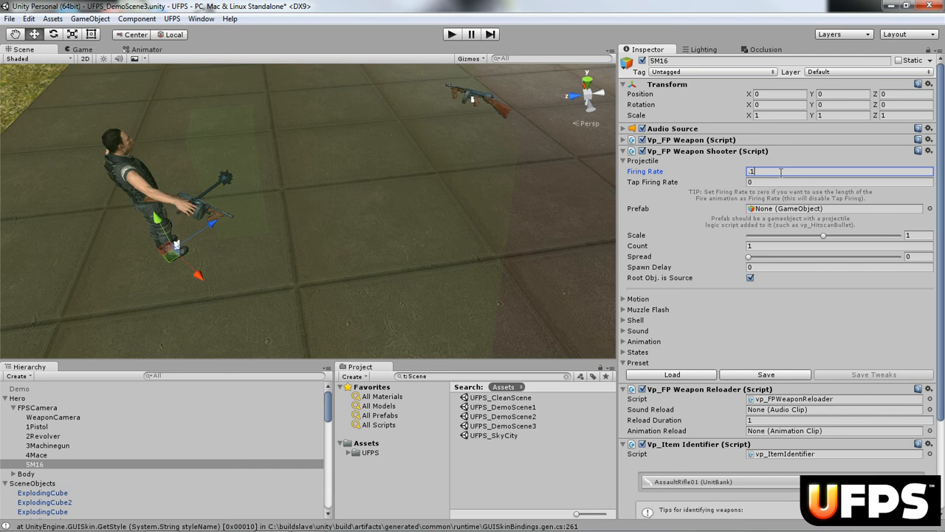
{"action": "left_click", "coordinate": [838, 181]}
{"action": "type", "text": ".1"}
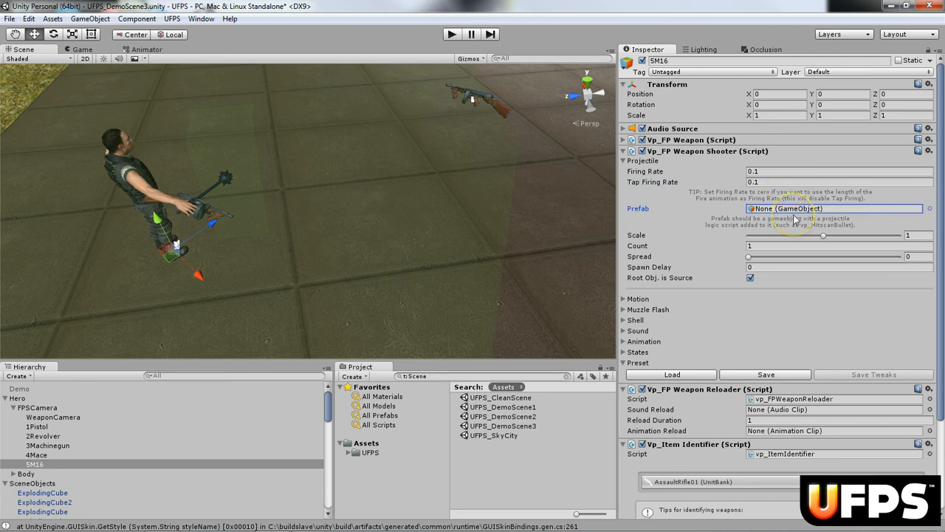
{"action": "mouse_move", "coordinate": [935, 211]}
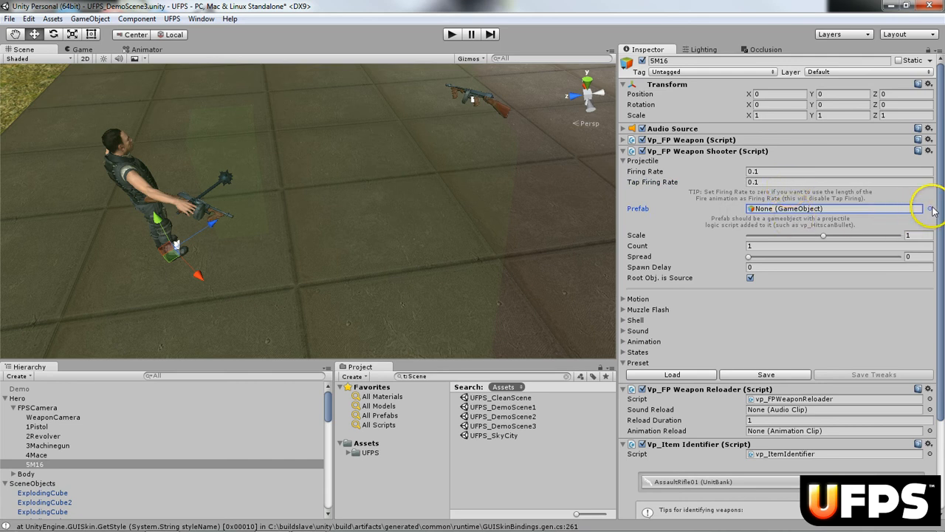
- Search 'machine' in the Prefab picker and assign MachinegunBullet as the projectile
{"action": "left_click", "coordinate": [930, 208]}
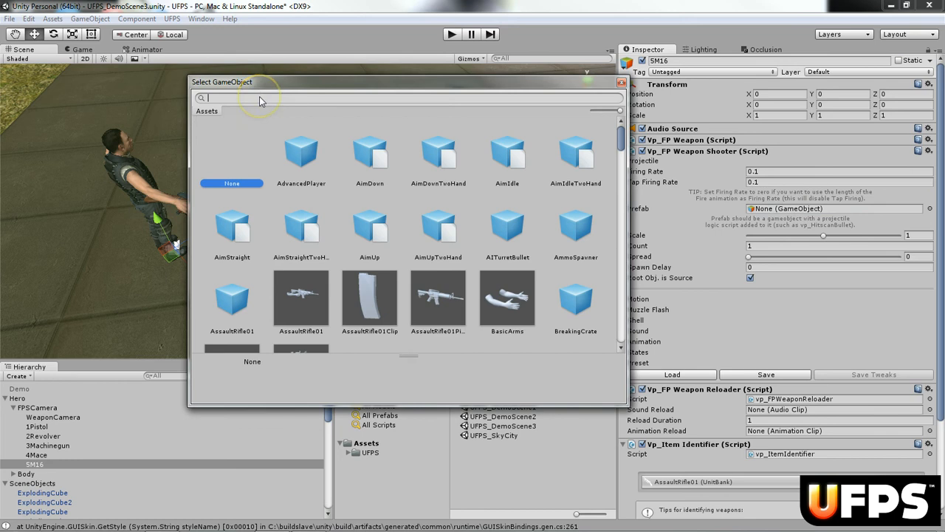
{"action": "type", "text": "machine"}
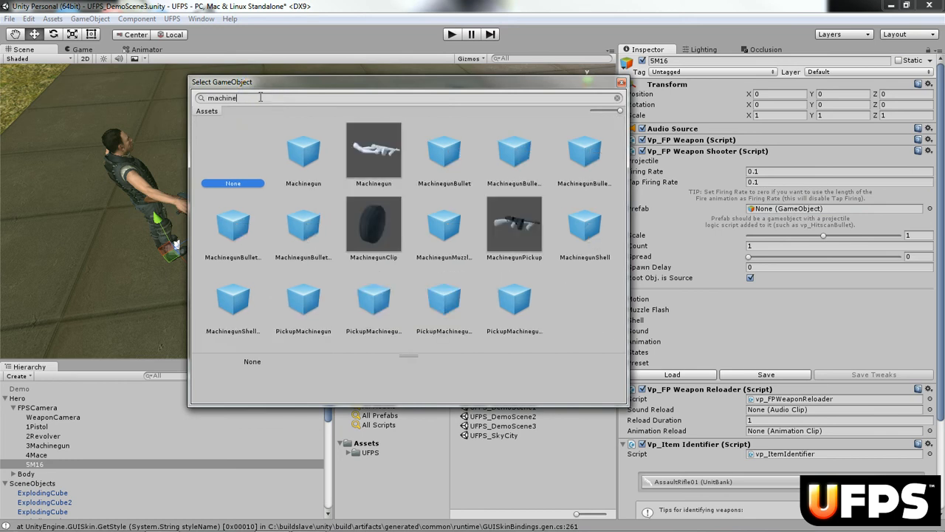
{"action": "left_click", "coordinate": [443, 155]}
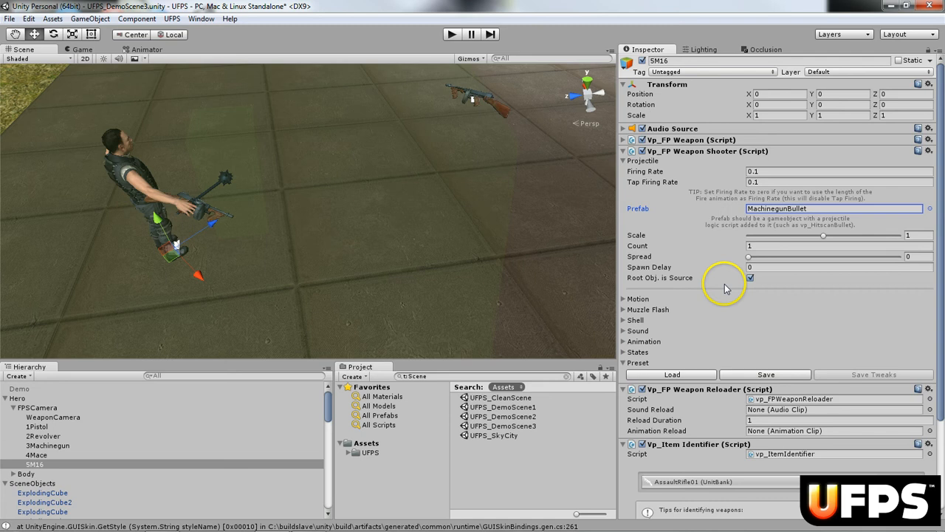
{"action": "mouse_move", "coordinate": [733, 263]}
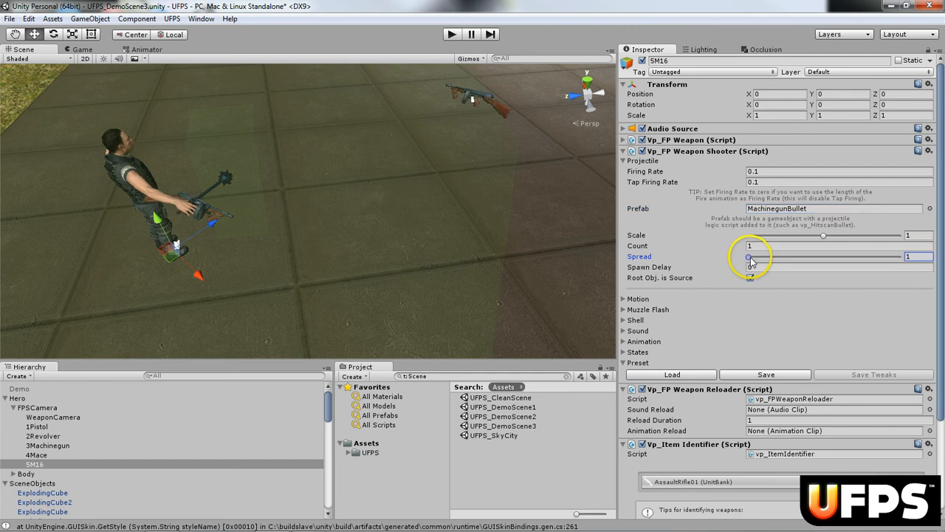
- Drag the projectile Spread to 4 and fold the Projectile settings
{"action": "left_click_drag", "start_coordinate": [750, 256], "coordinate": [897, 256]}
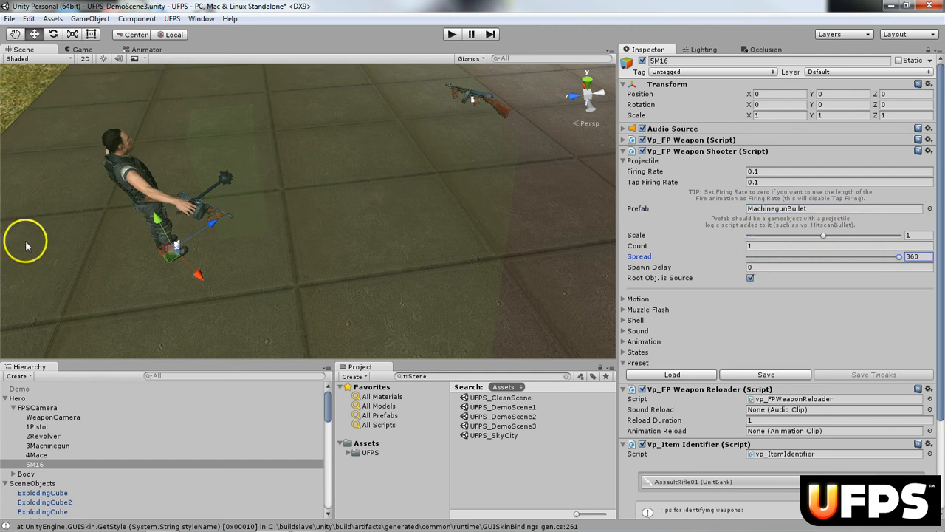
{"action": "mouse_move", "coordinate": [11, 207]}
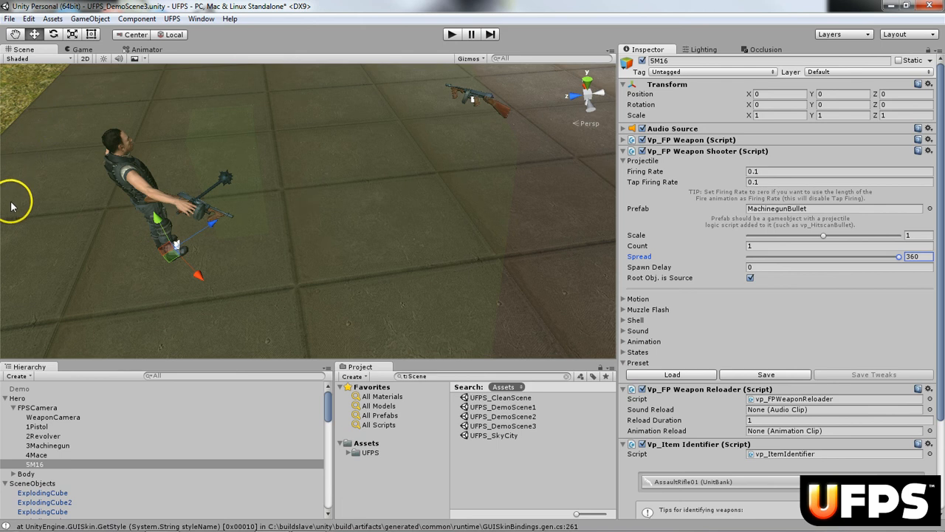
{"action": "mouse_move", "coordinate": [46, 220]}
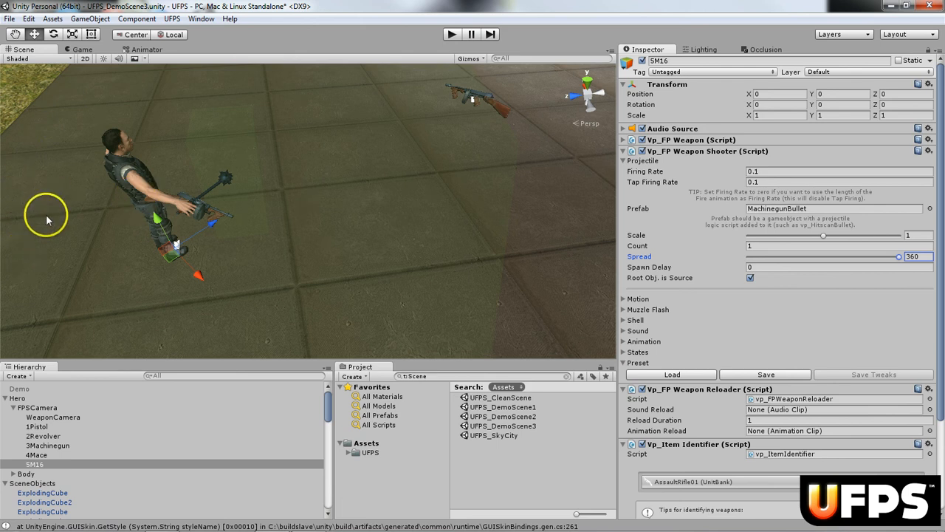
{"action": "mouse_move", "coordinate": [102, 338]}
{"action": "type", "text": "4"}
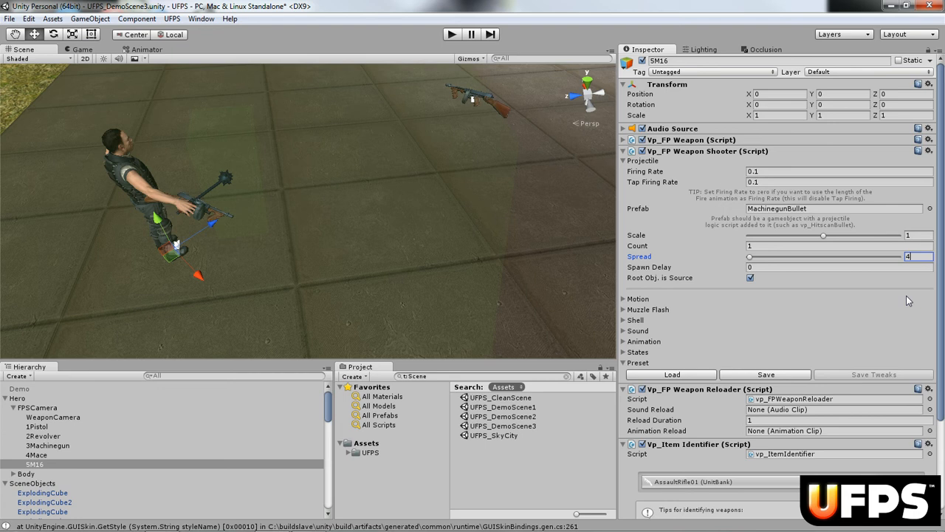
{"action": "mouse_move", "coordinate": [624, 172]}
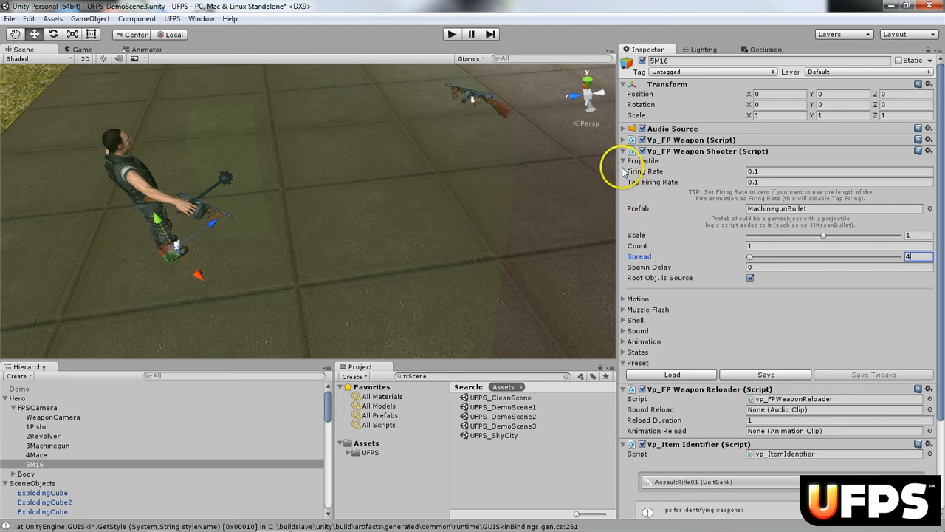
{"action": "left_click", "coordinate": [623, 160]}
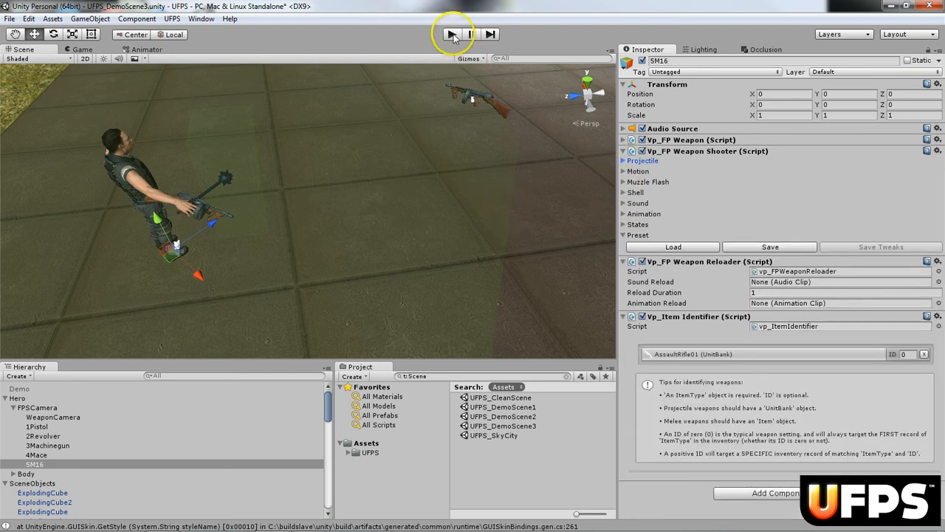
- Enter Play mode to test-fire the first-person M16 showing 15 rounds
{"action": "left_click", "coordinate": [452, 34]}
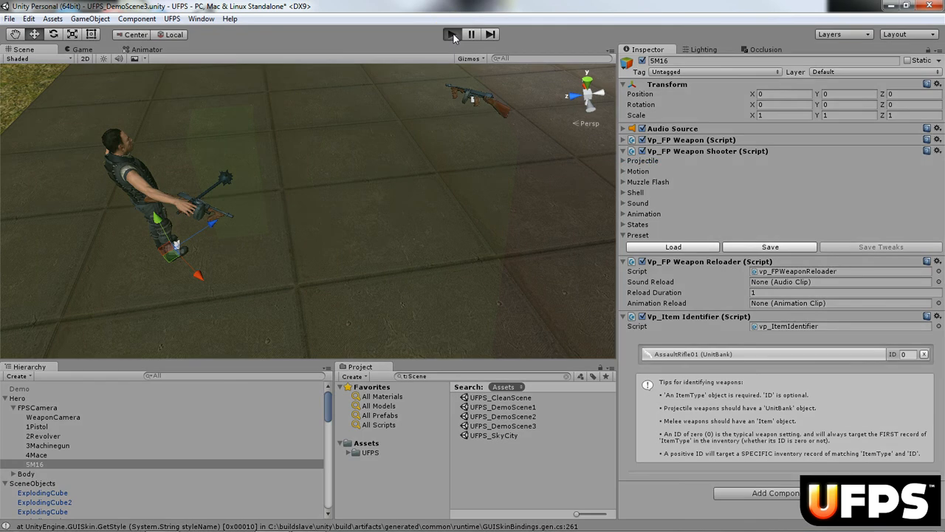
{"action": "left_click", "coordinate": [451, 34]}
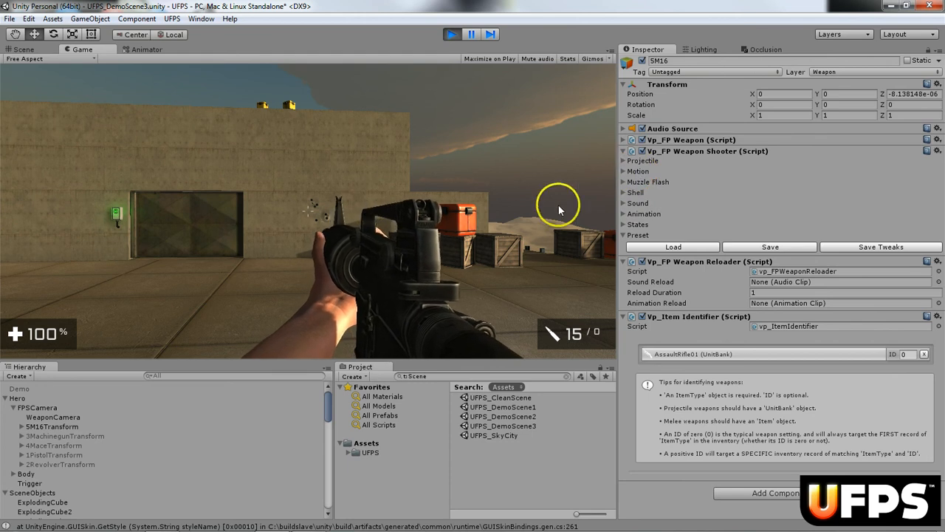
- Set Rotation Recoil Z to 1 under Motion, test-fire at the wall, and fold Motion
{"action": "left_click", "coordinate": [637, 170]}
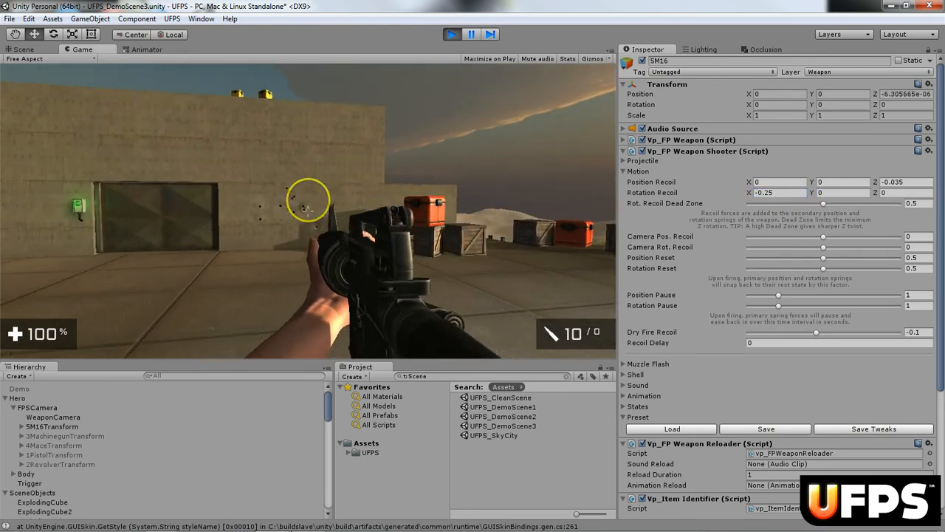
{"action": "left_click", "coordinate": [310, 221]}
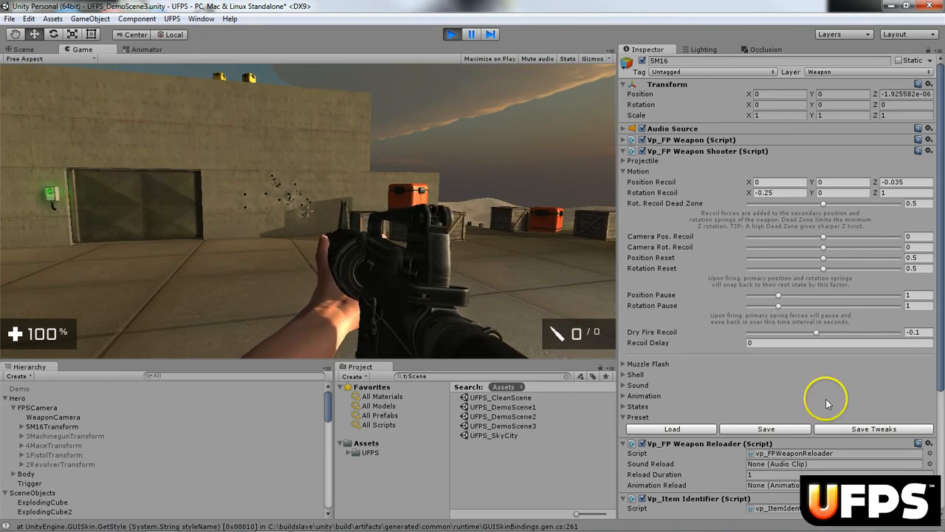
{"action": "left_click", "coordinate": [624, 170]}
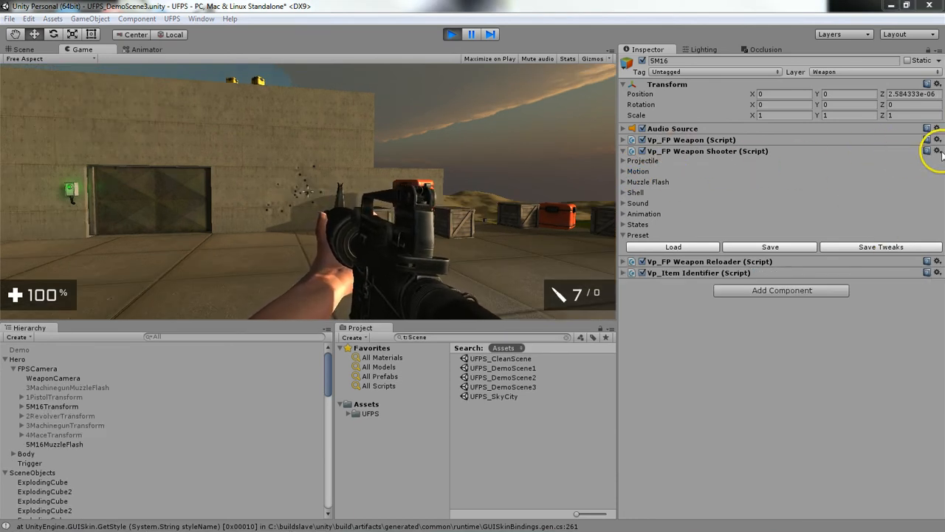
- Copy the shooter's recoil values, stop play, paste them back (rotation recoil -0.25, 0, 1)
{"action": "left_click", "coordinate": [937, 151]}
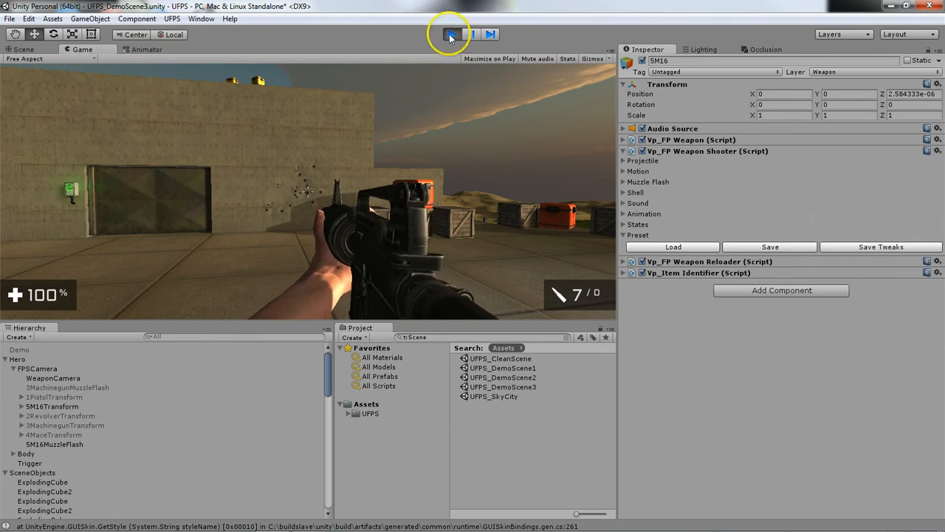
{"action": "left_click", "coordinate": [451, 34]}
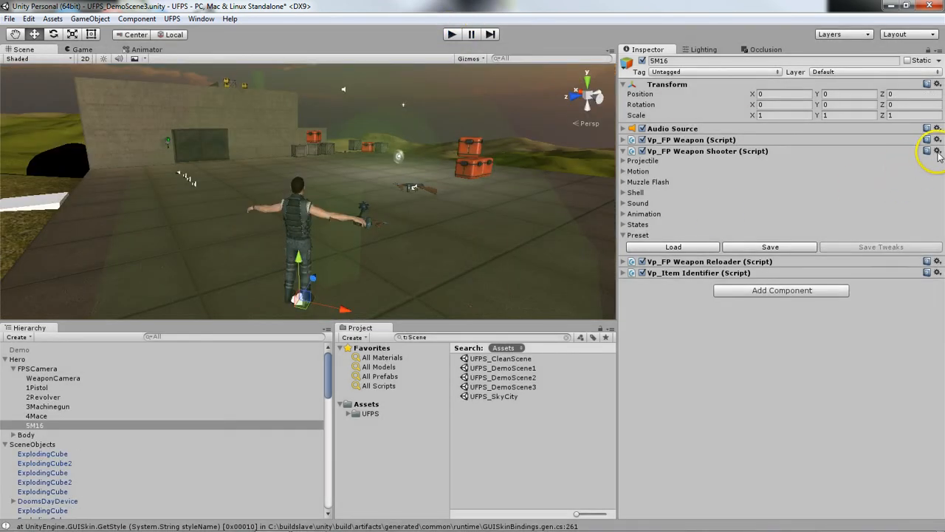
{"action": "left_click", "coordinate": [937, 150]}
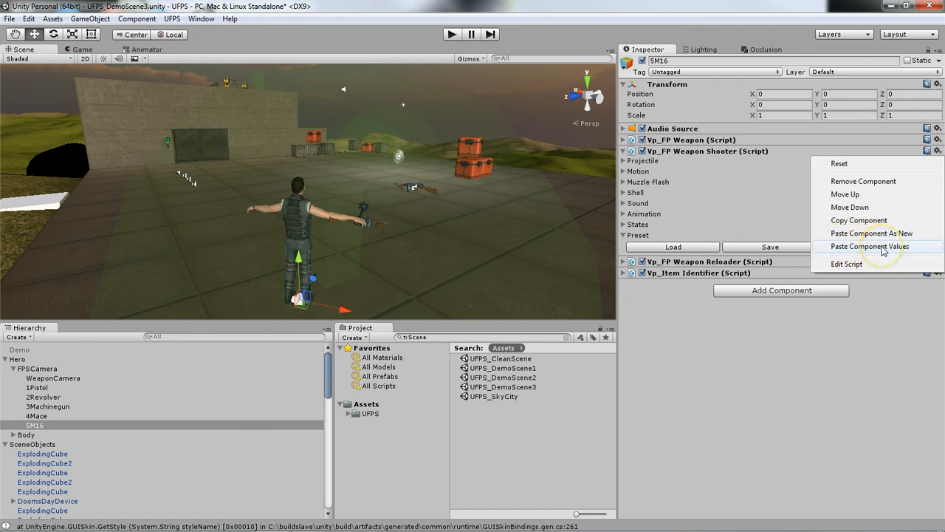
{"action": "left_click", "coordinate": [869, 246]}
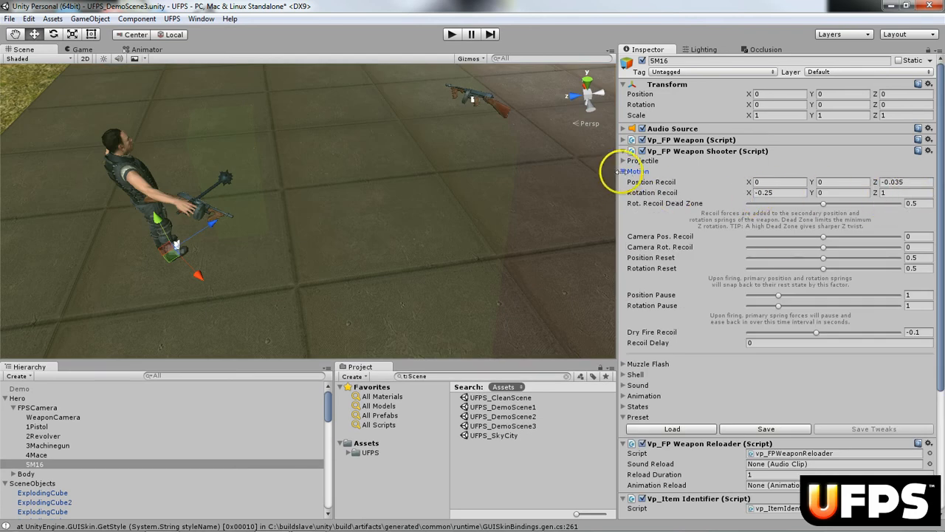
{"action": "left_click", "coordinate": [627, 171]}
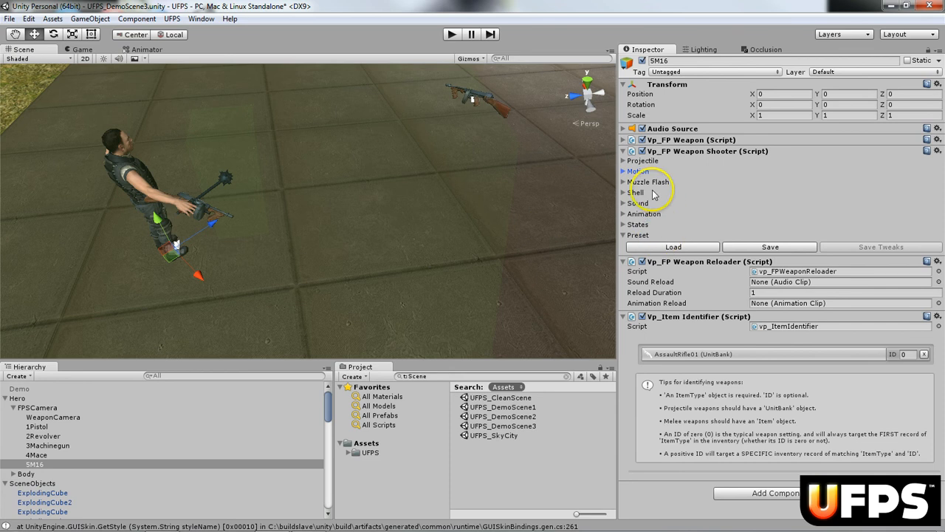
{"action": "mouse_move", "coordinate": [648, 181]}
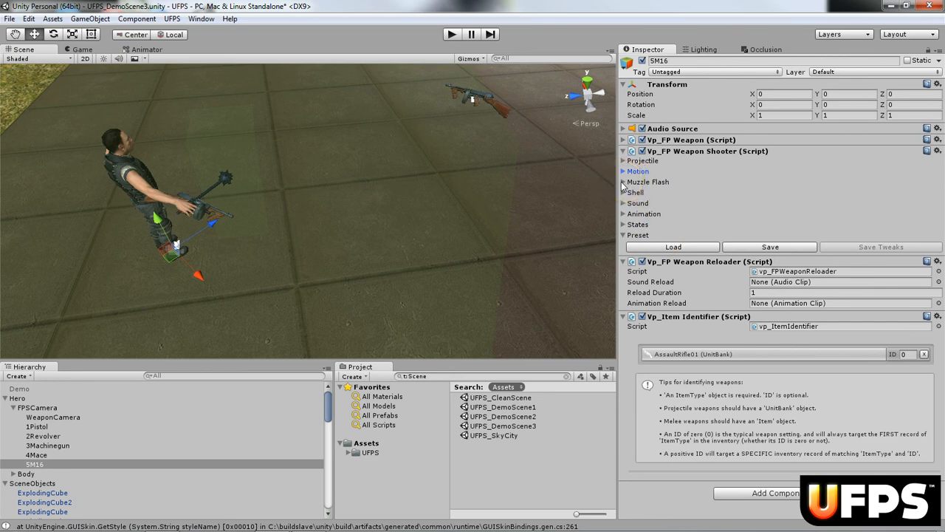
- Expand Muzzle Flash and search 'muzzle' for the MachinegunMuzzleFlash prefab
{"action": "left_click", "coordinate": [636, 182]}
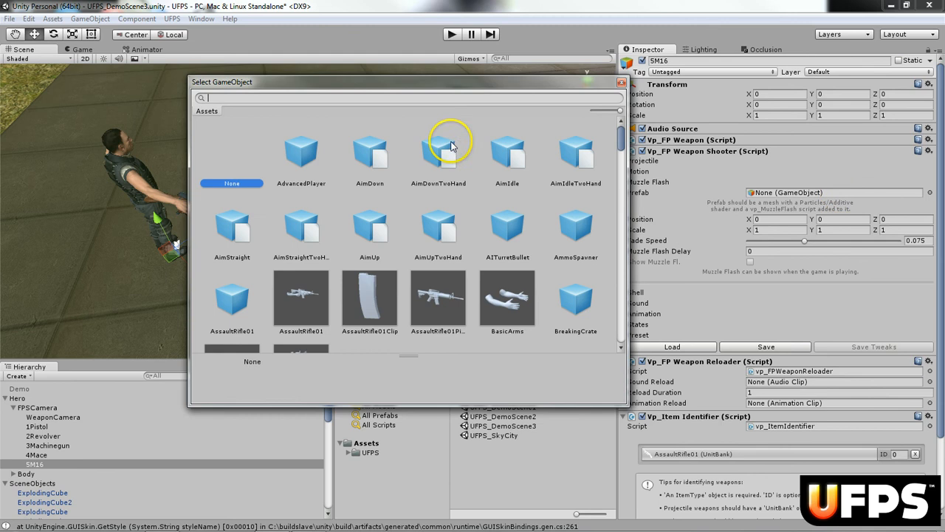
{"action": "mouse_move", "coordinate": [405, 103]}
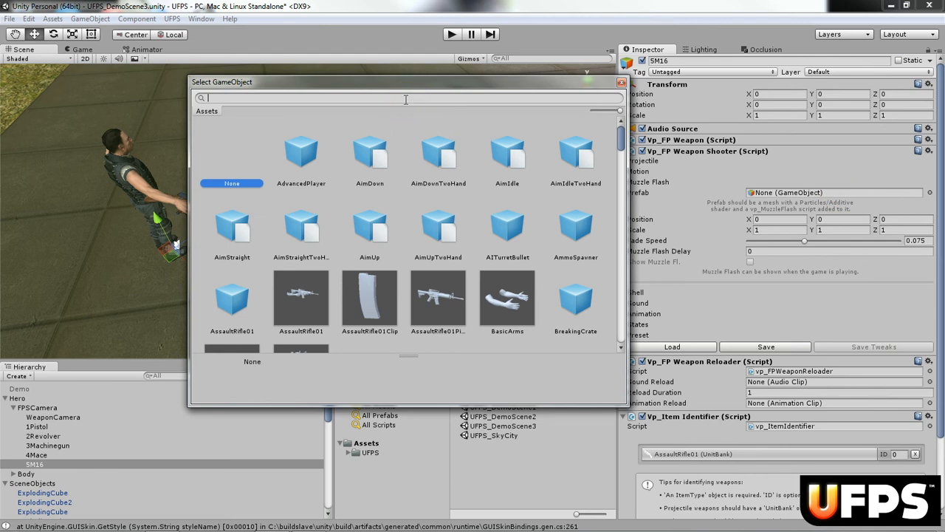
{"action": "type", "text": "muzzle"}
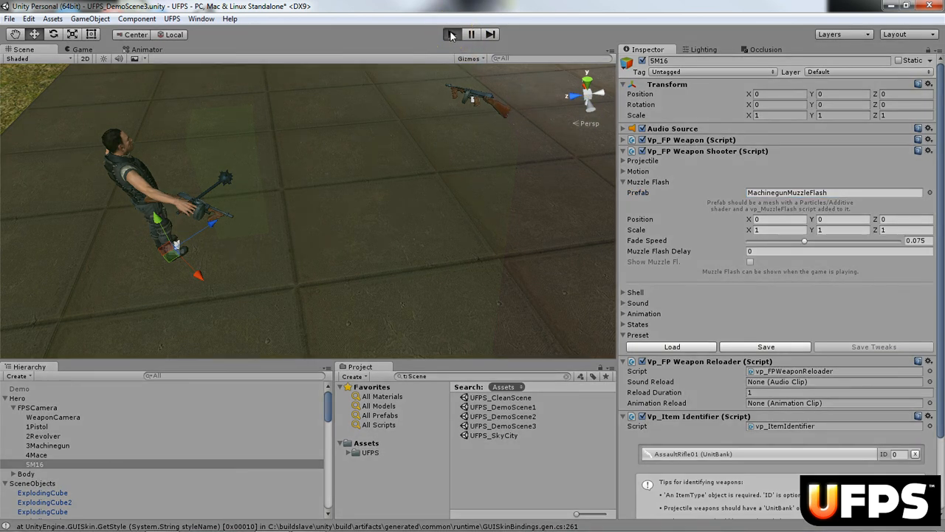
- Preview the M16 muzzle flash in Play mode and set its X, Y, Z scale to 0.5
{"action": "left_click", "coordinate": [451, 34]}
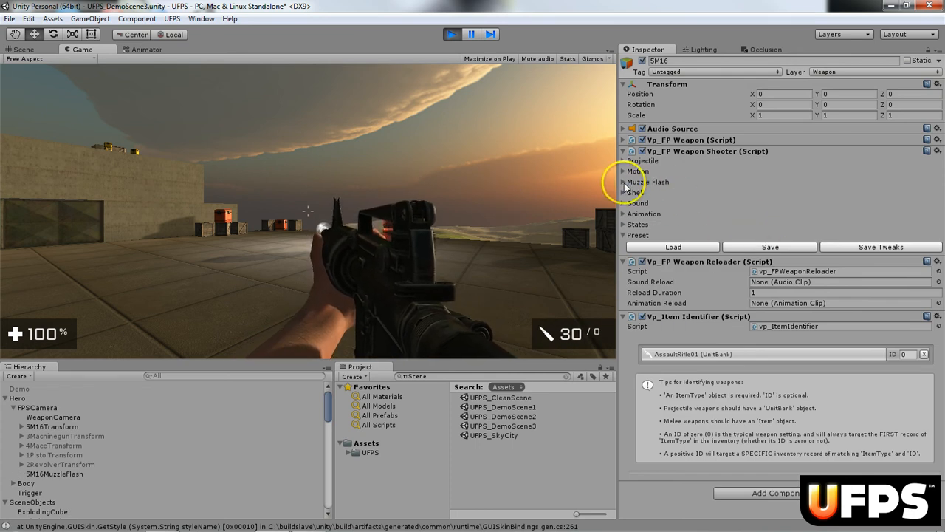
{"action": "left_click", "coordinate": [623, 181]}
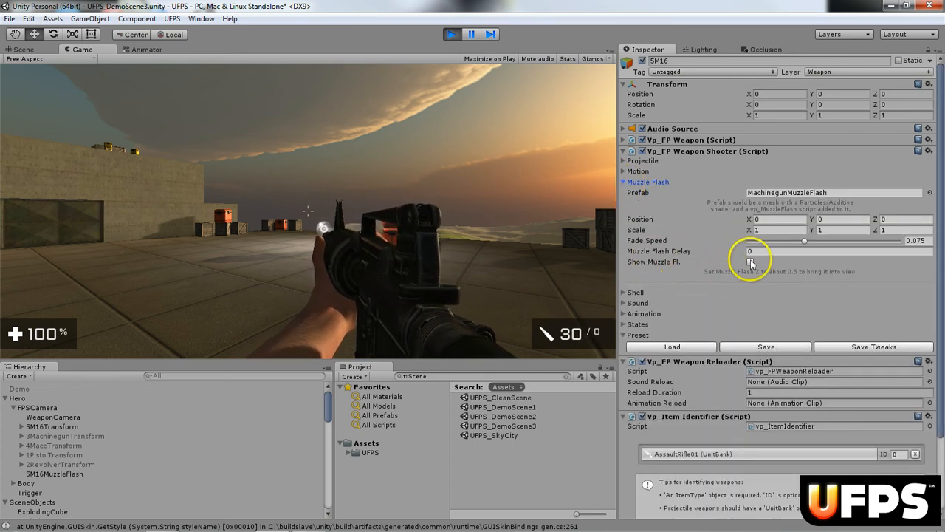
{"action": "left_click", "coordinate": [751, 262]}
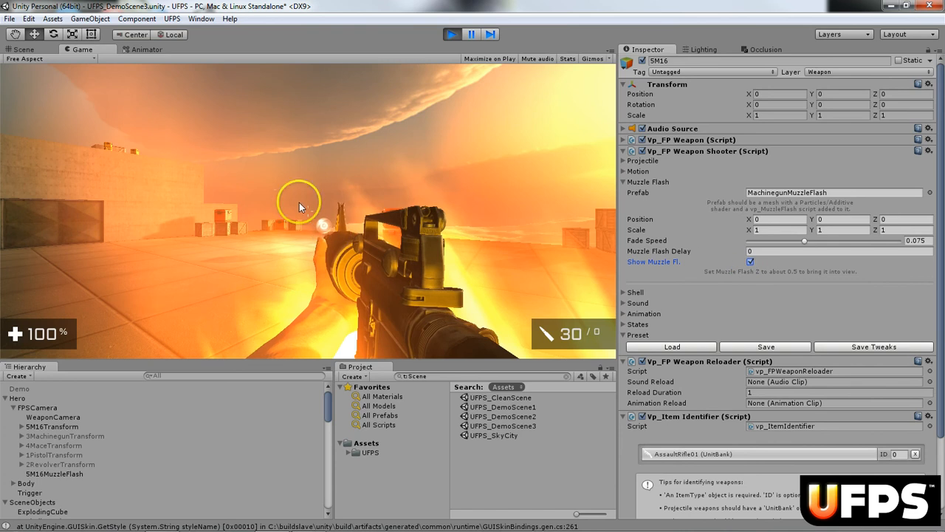
{"action": "left_click", "coordinate": [303, 207]}
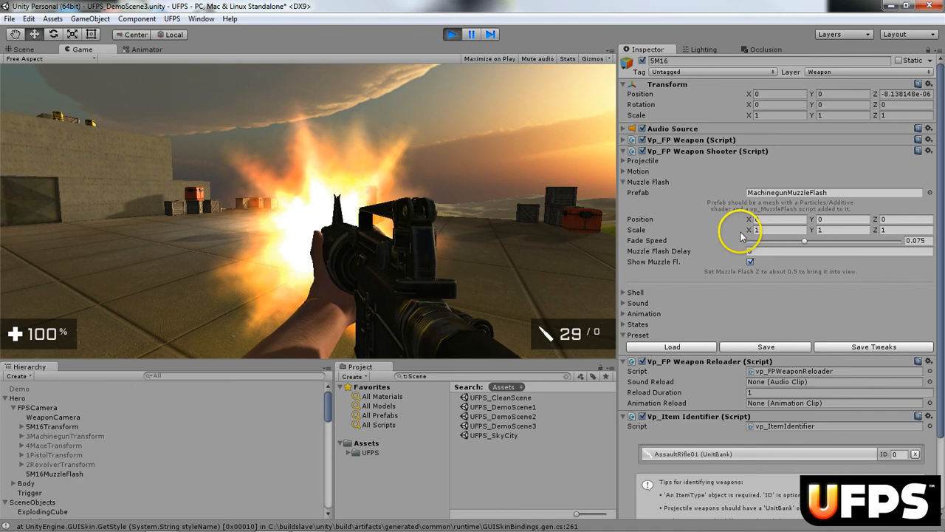
{"action": "left_click", "coordinate": [779, 230]}
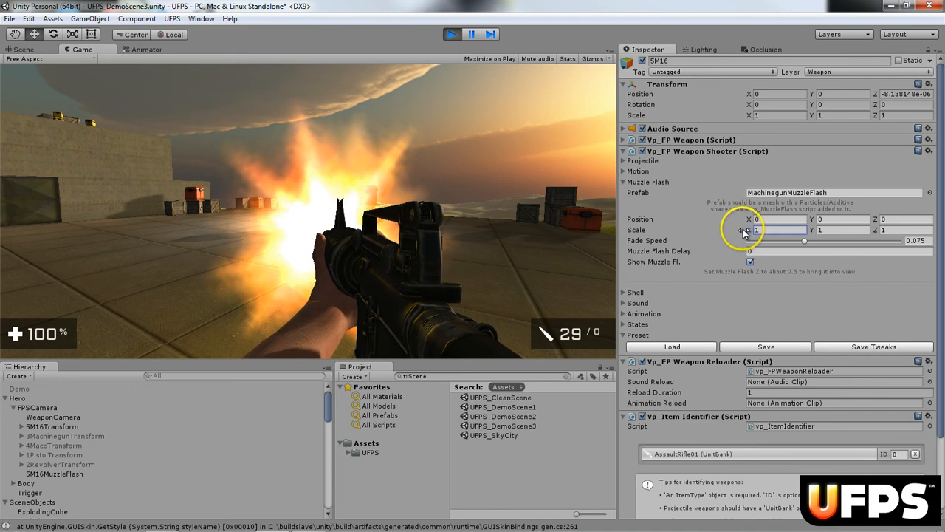
{"action": "left_click_drag", "start_coordinate": [744, 229], "coordinate": [802, 230]}
{"action": "type", "text": "0.5"}
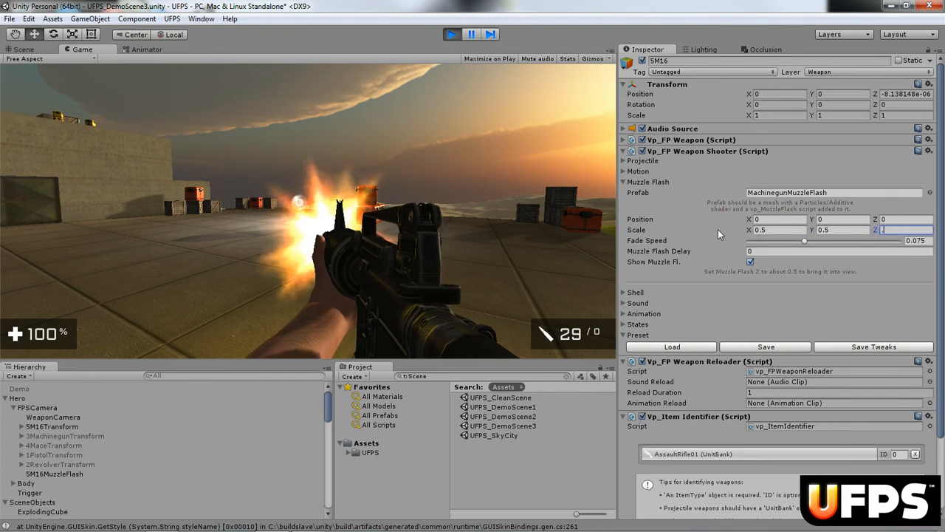
{"action": "left_click", "coordinate": [914, 240]}
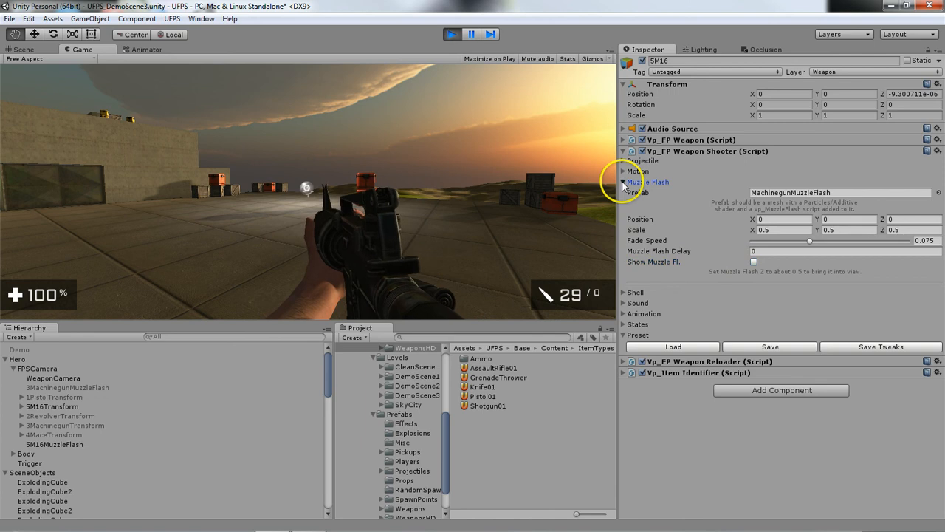
- Collapse Muzzle Flash, stop Play mode and expand the 5M16 shooter's Shell foldout
{"action": "left_click", "coordinate": [938, 150]}
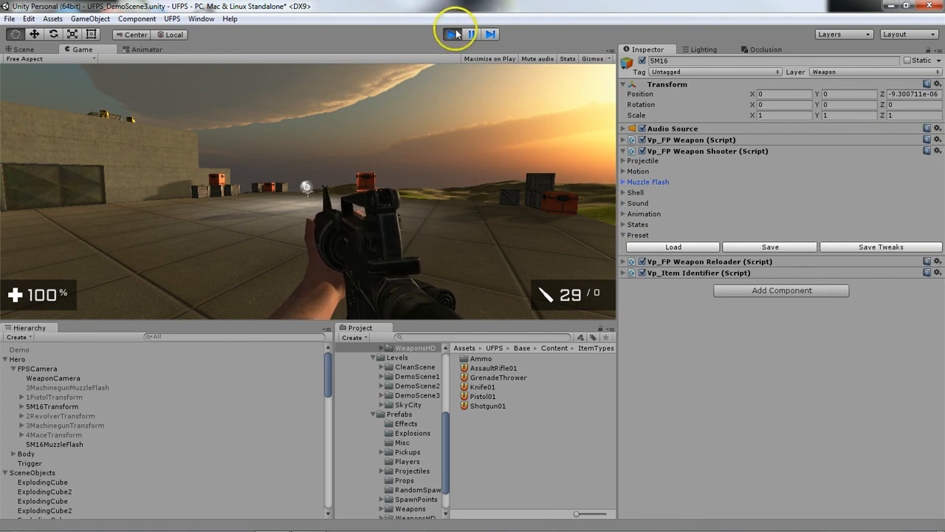
{"action": "left_click", "coordinate": [452, 34]}
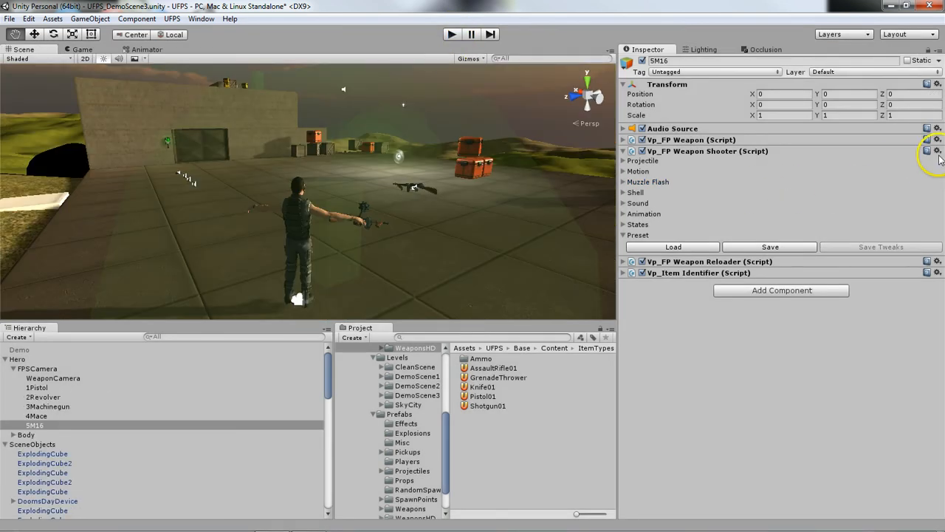
{"action": "left_click", "coordinate": [938, 151]}
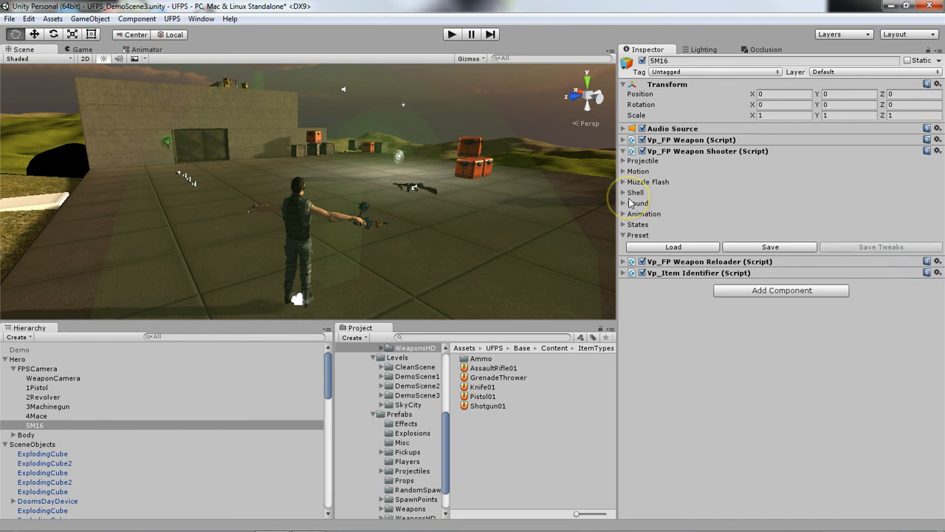
{"action": "left_click", "coordinate": [624, 192]}
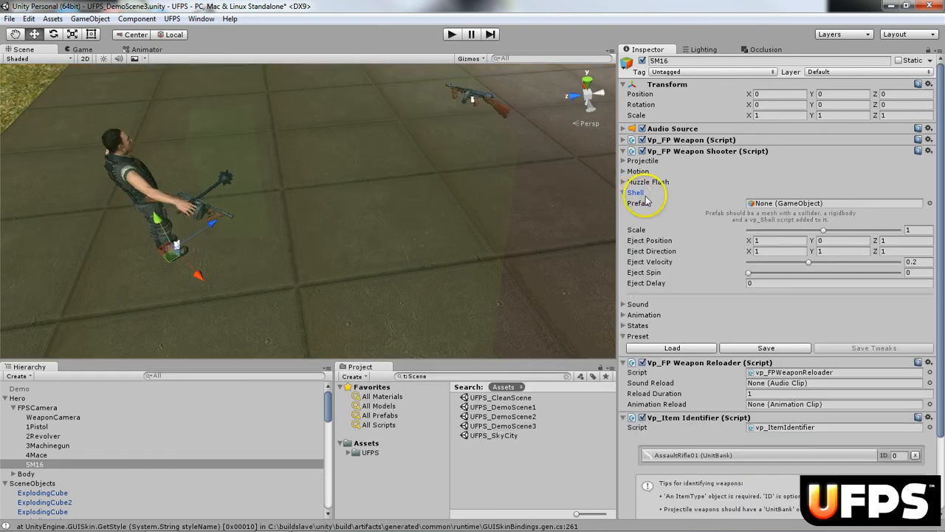
- Assign MachinegunShell02 as the Shell prefab by searching 'machine' in the picker
{"action": "left_click", "coordinate": [930, 204]}
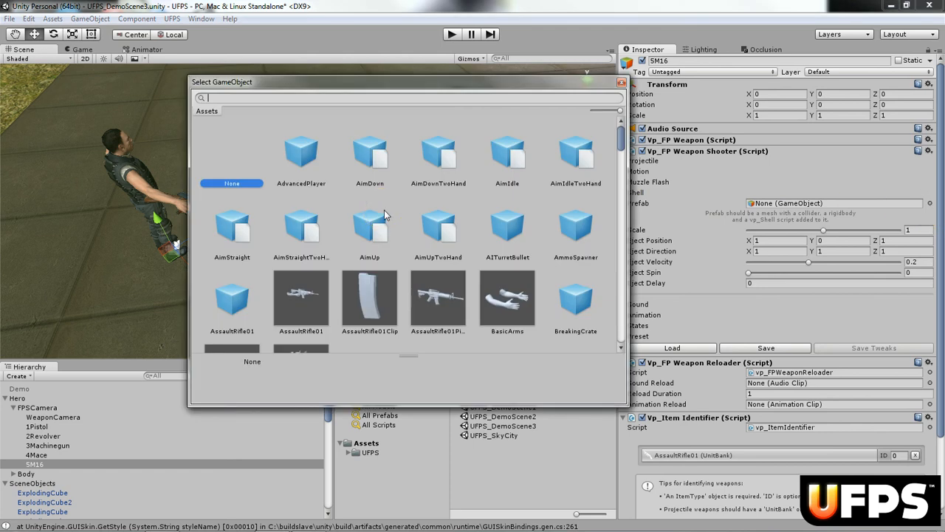
{"action": "mouse_move", "coordinate": [355, 137]}
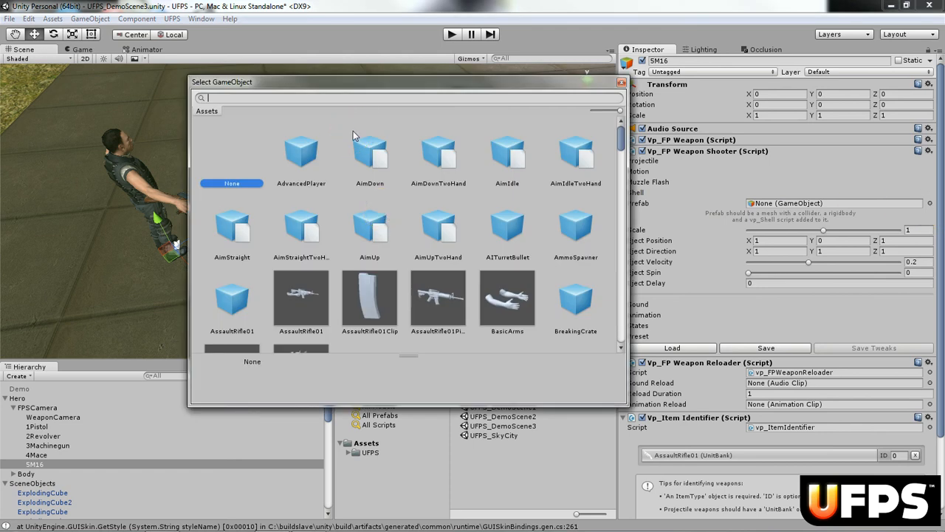
{"action": "type", "text": "machine"}
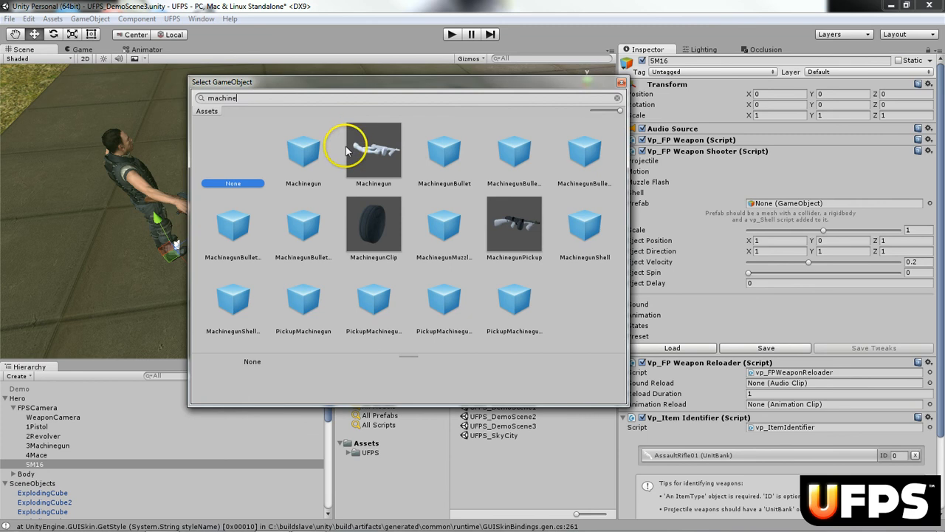
{"action": "left_click", "coordinate": [584, 225]}
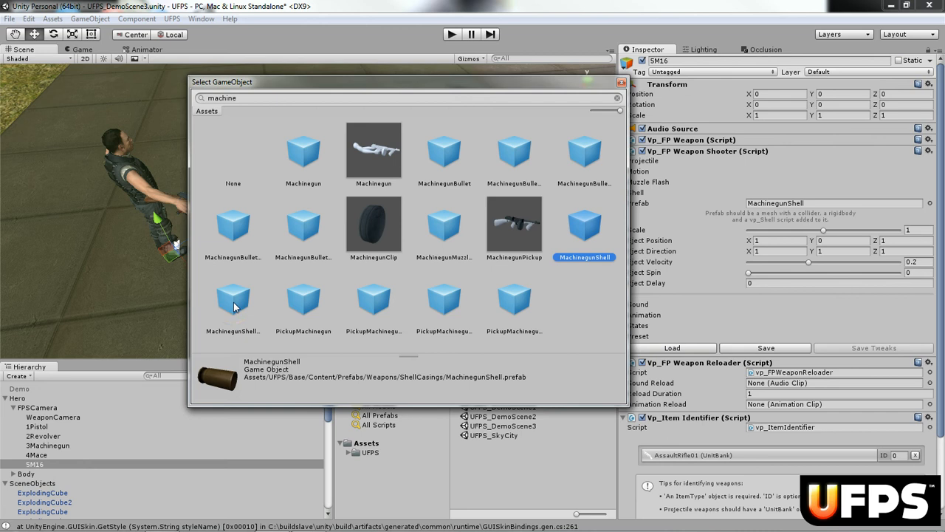
{"action": "left_click", "coordinate": [233, 303]}
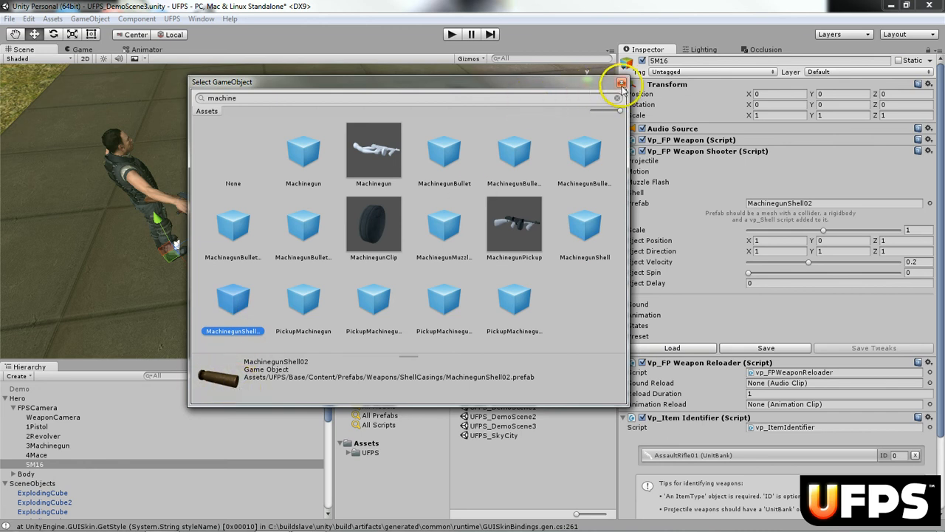
{"action": "left_click", "coordinate": [622, 83]}
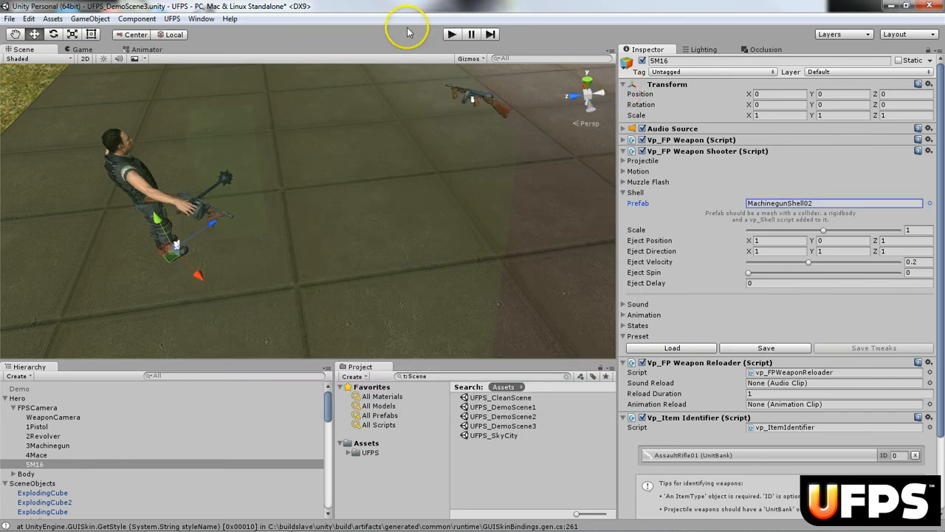
{"action": "left_click", "coordinate": [451, 34]}
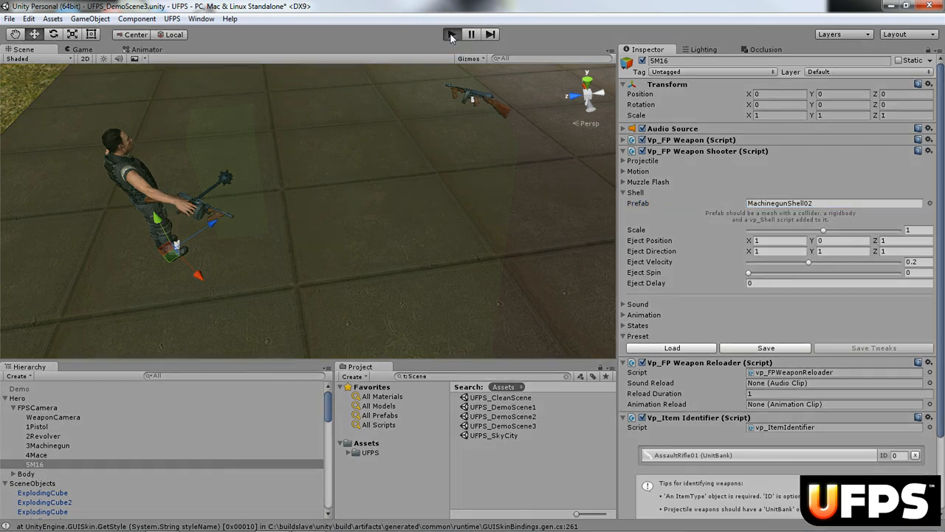
- After a brief playtest, set the 5M16 shell scale to 0.05
{"action": "left_click", "coordinate": [451, 34]}
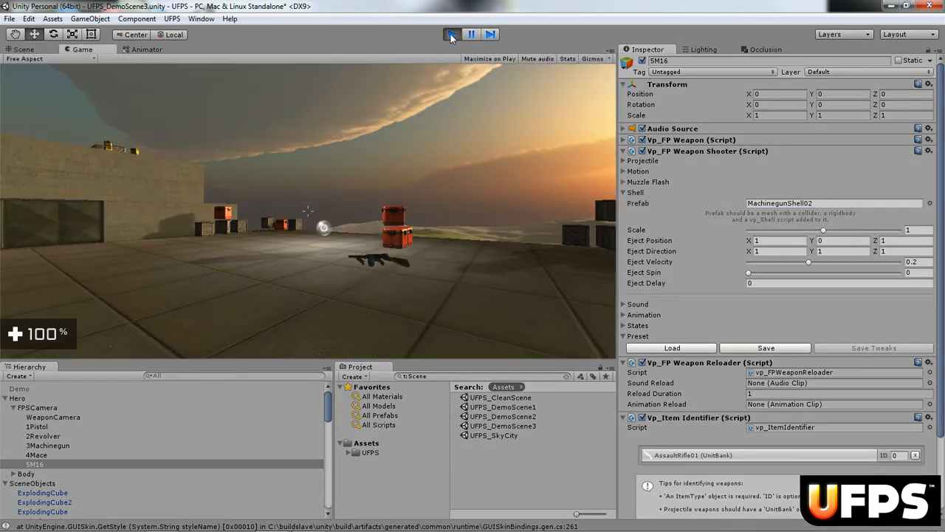
{"action": "left_click", "coordinate": [451, 34]}
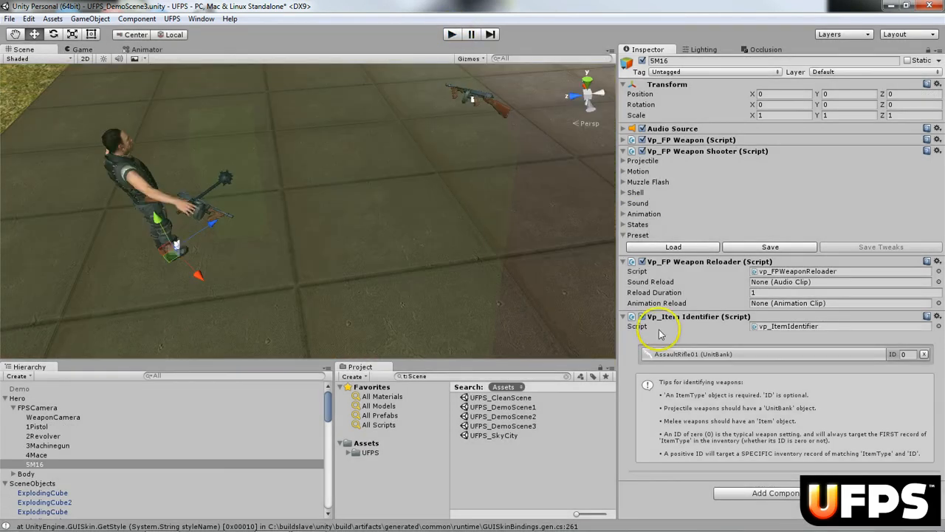
{"action": "left_click", "coordinate": [636, 192]}
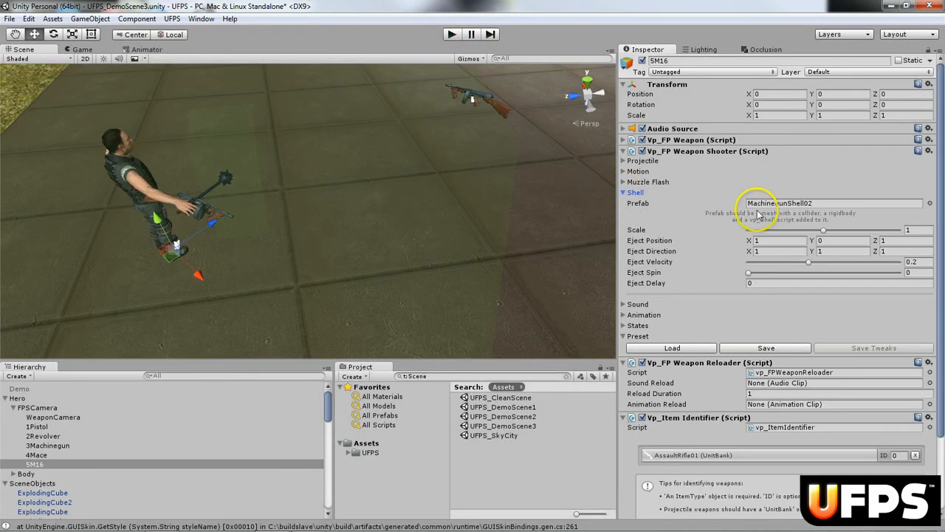
{"action": "left_click", "coordinate": [920, 230]}
{"action": "type", "text": "0.05"}
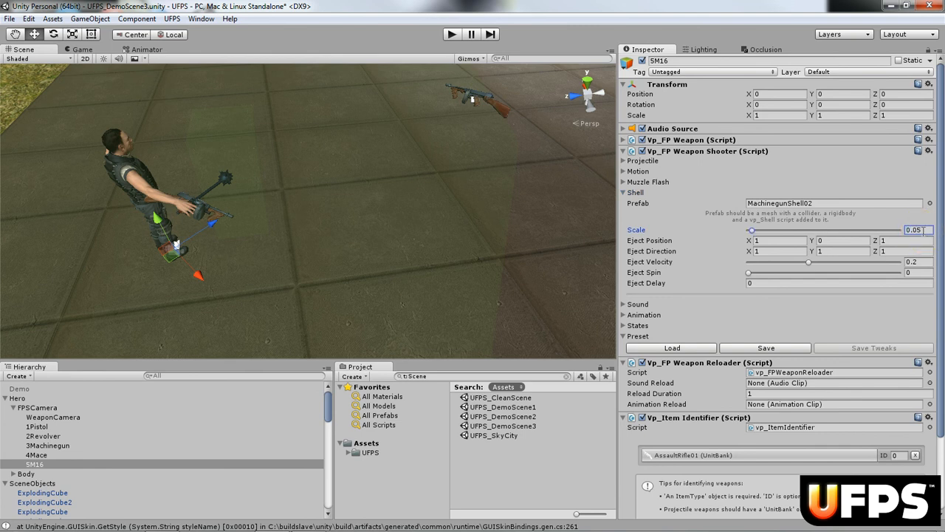
{"action": "left_click", "coordinate": [451, 34]}
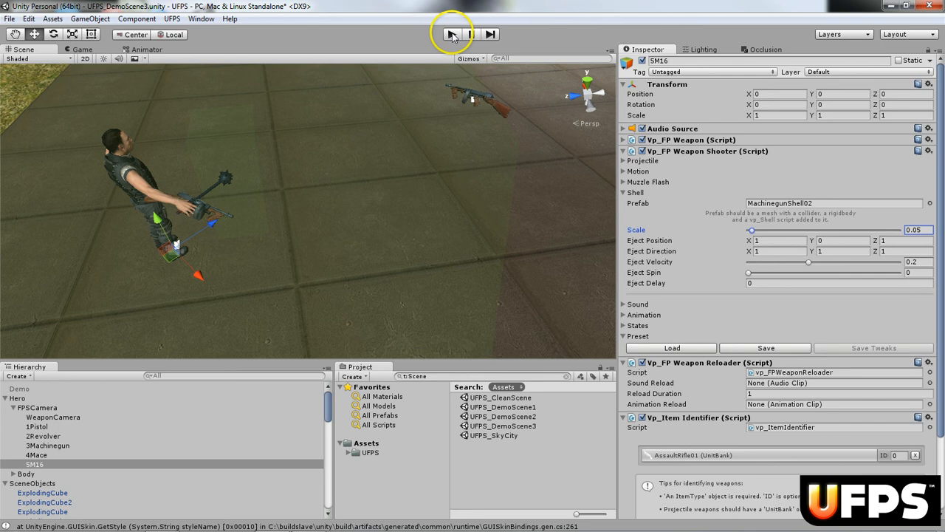
- Restart Play mode and fire the M16 to check the smaller ejected shells
{"action": "left_click", "coordinate": [451, 34]}
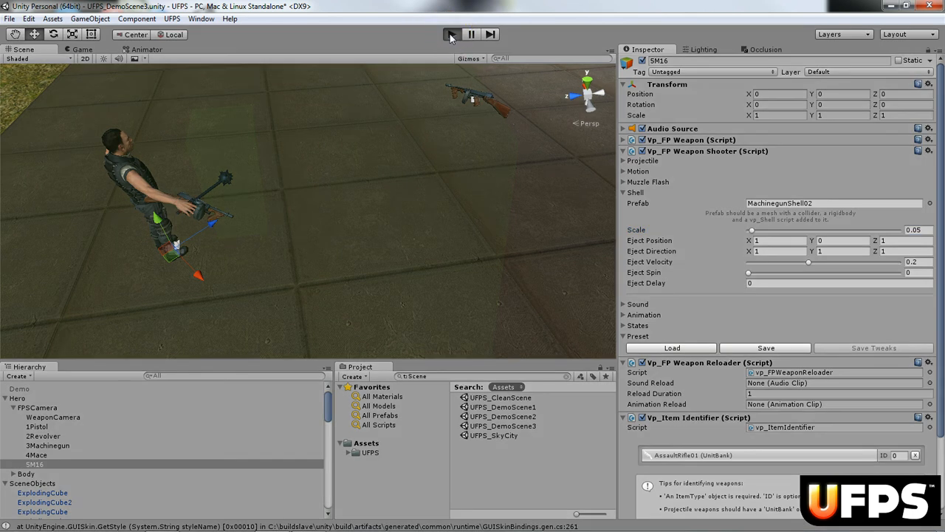
{"action": "left_click", "coordinate": [450, 34]}
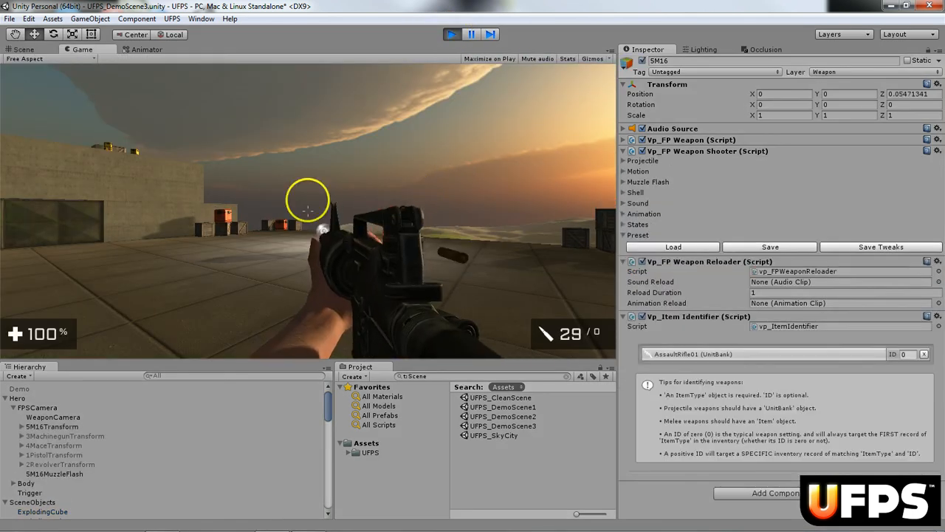
{"action": "left_click", "coordinate": [307, 200]}
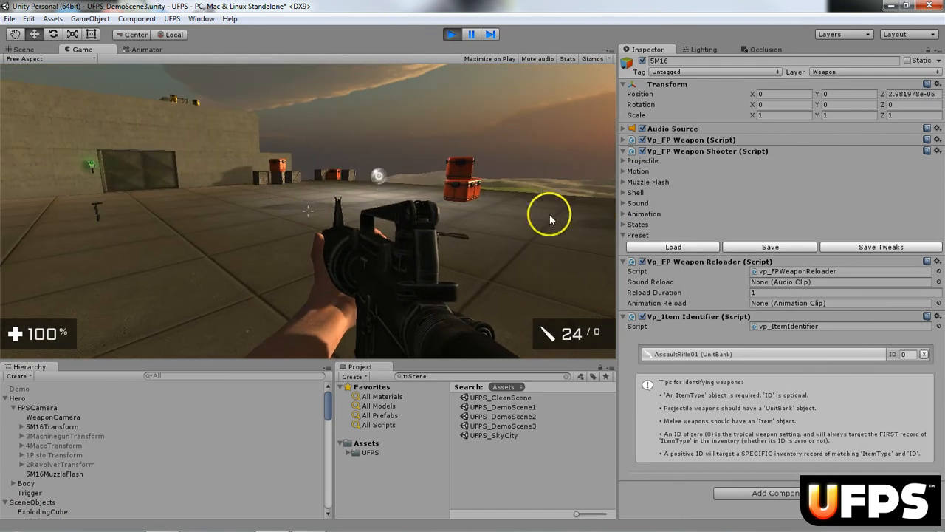
- While firing in Play mode, set shell Eject Velocity and Eject Spin to 0.5
{"action": "left_click", "coordinate": [624, 181]}
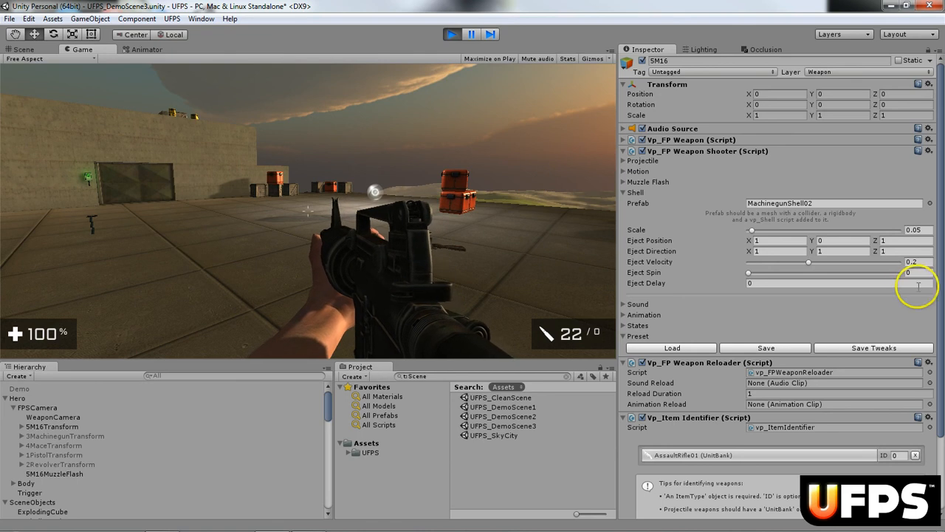
{"action": "left_click", "coordinate": [915, 261]}
{"action": "type", "text": "0.5"}
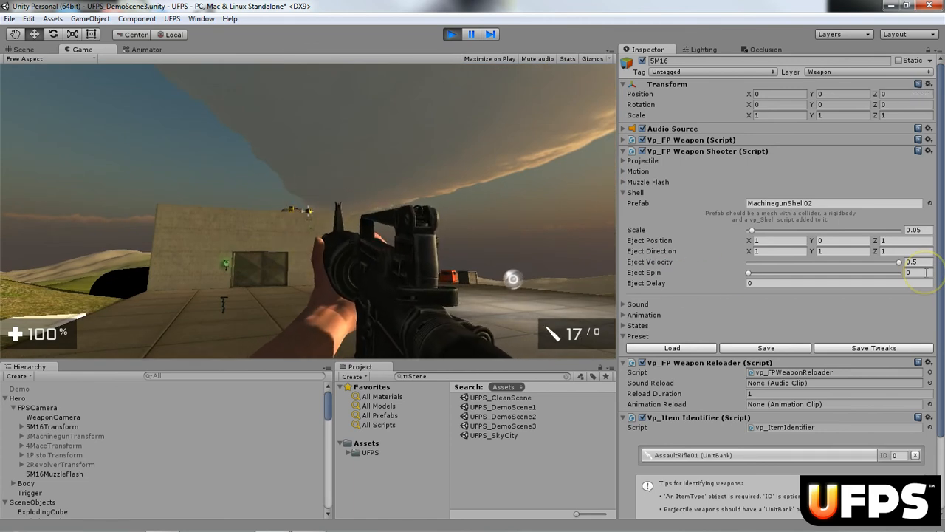
{"action": "left_click", "coordinate": [916, 271]}
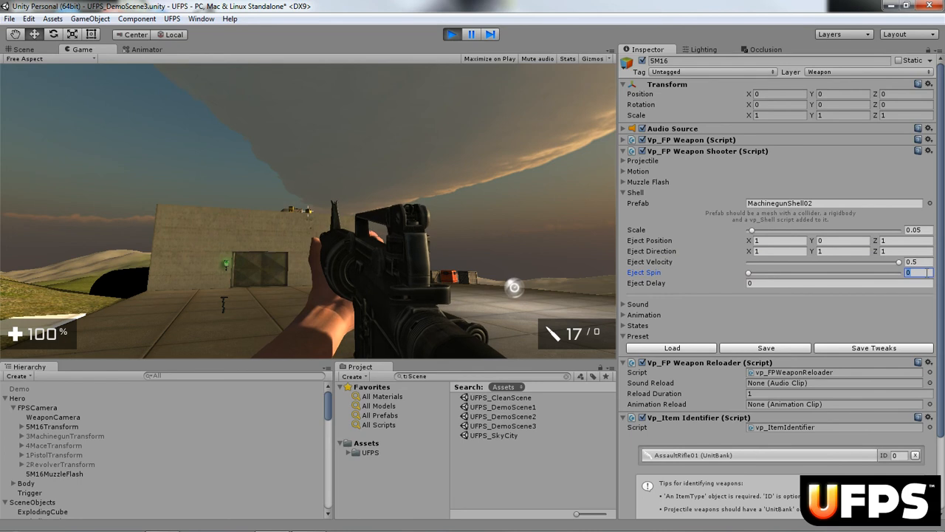
{"action": "left_click_drag", "start_coordinate": [748, 272], "coordinate": [823, 272]}
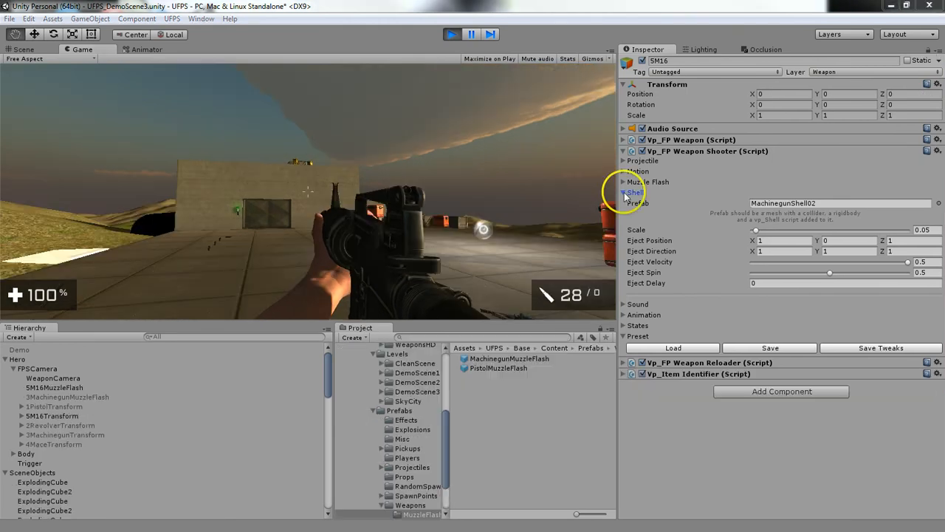
- Copy the shooter component in Play mode, then paste its values after stopping and verify Shell
{"action": "left_click", "coordinate": [624, 192]}
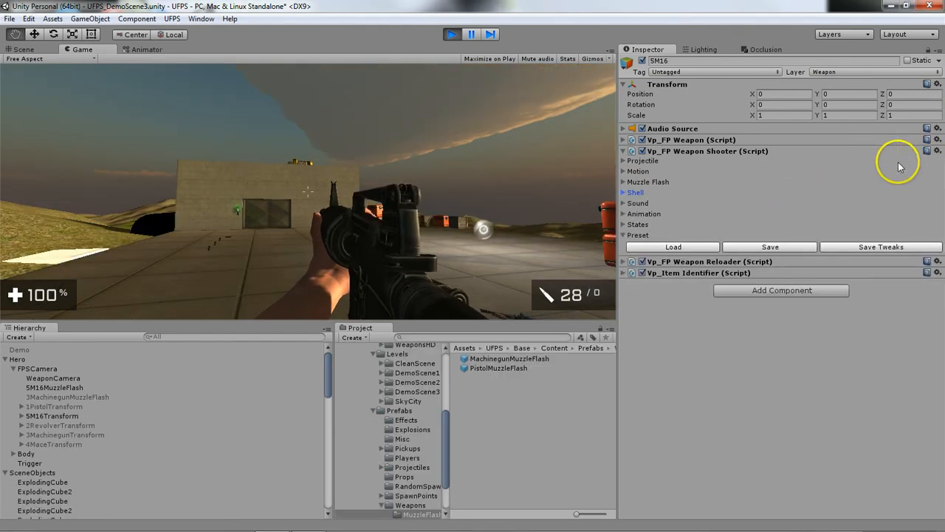
{"action": "left_click", "coordinate": [938, 150]}
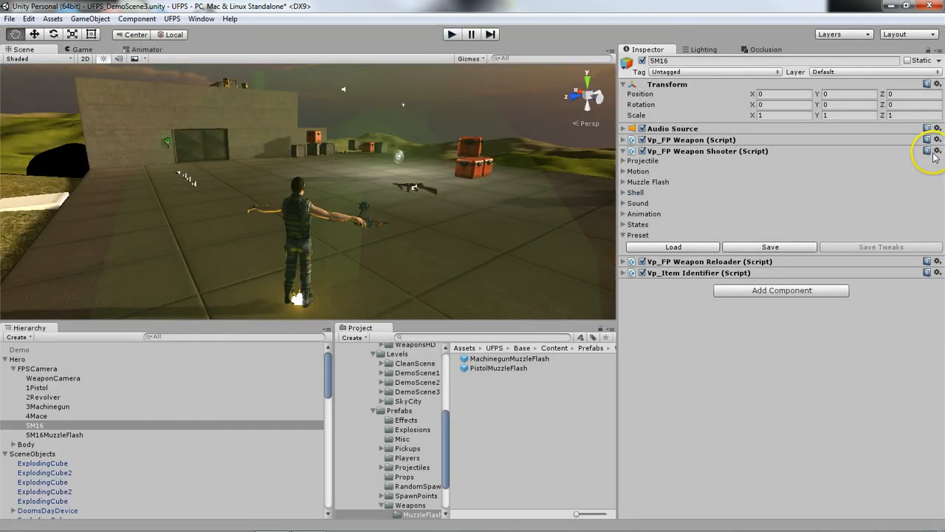
{"action": "left_click", "coordinate": [937, 151]}
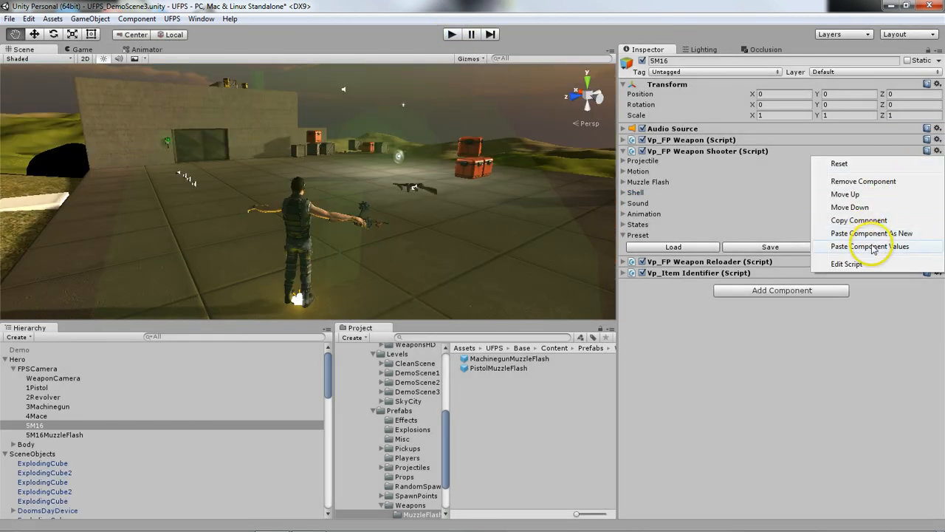
{"action": "left_click", "coordinate": [872, 246]}
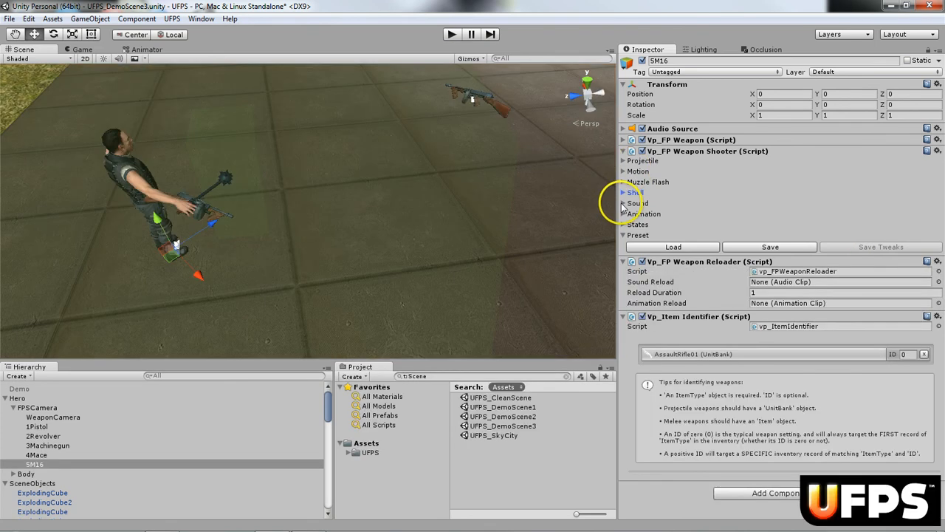
{"action": "left_click", "coordinate": [624, 192]}
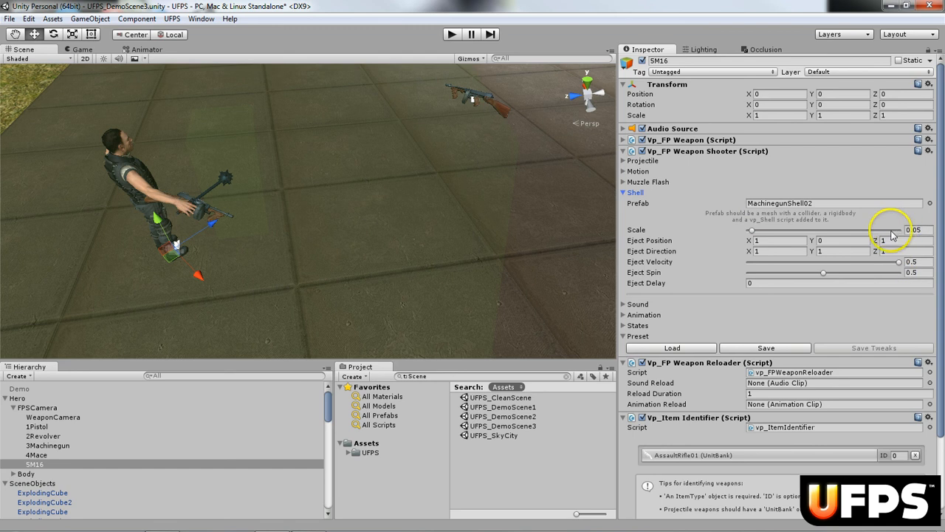
{"action": "left_click", "coordinate": [624, 192]}
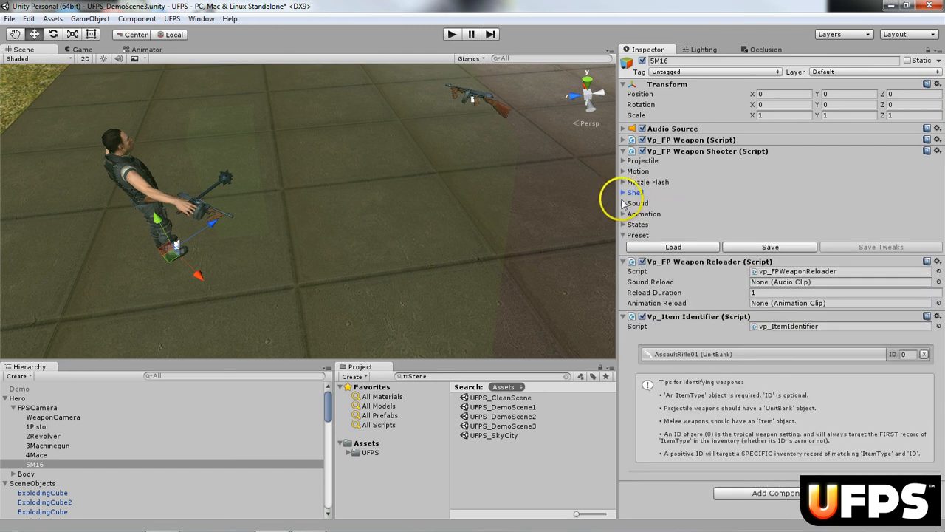
- Set the shooter's Fire sound to MachinegunFire
{"action": "left_click", "coordinate": [624, 203]}
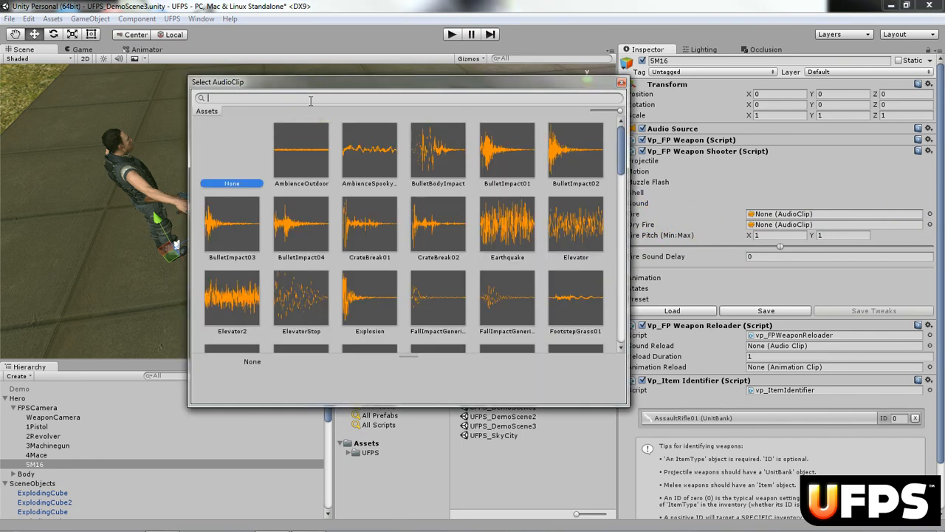
{"action": "type", "text": "machine"}
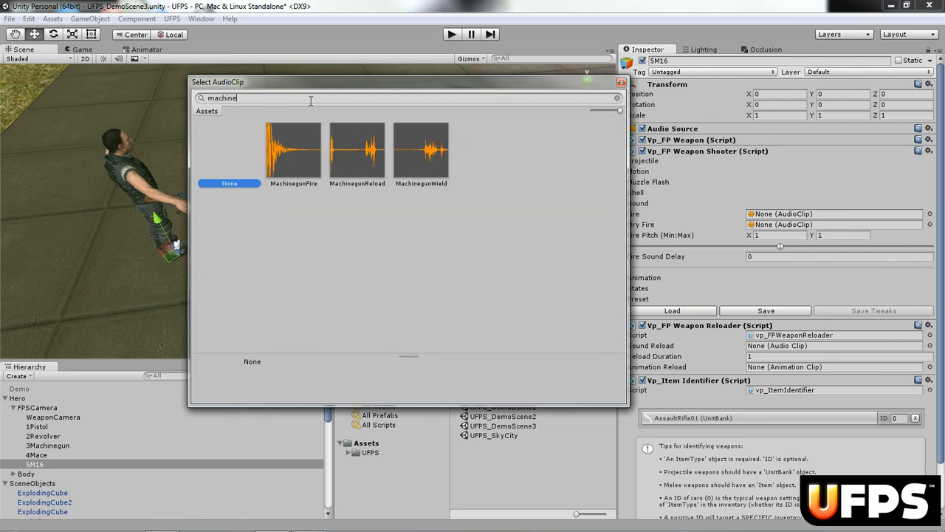
{"action": "double_click", "coordinate": [293, 151]}
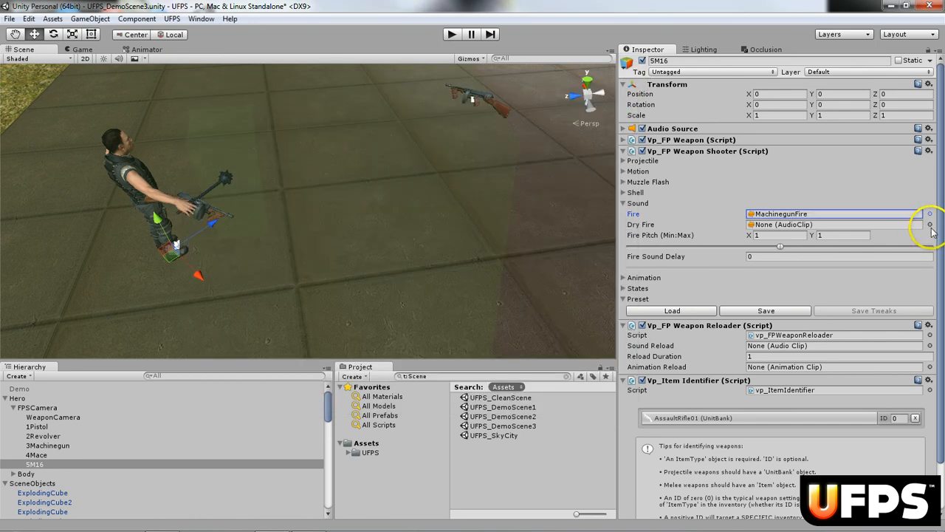
- Set the Dry Fire sound to PistolDryFire and collapse the shooter component
{"action": "left_click", "coordinate": [929, 224]}
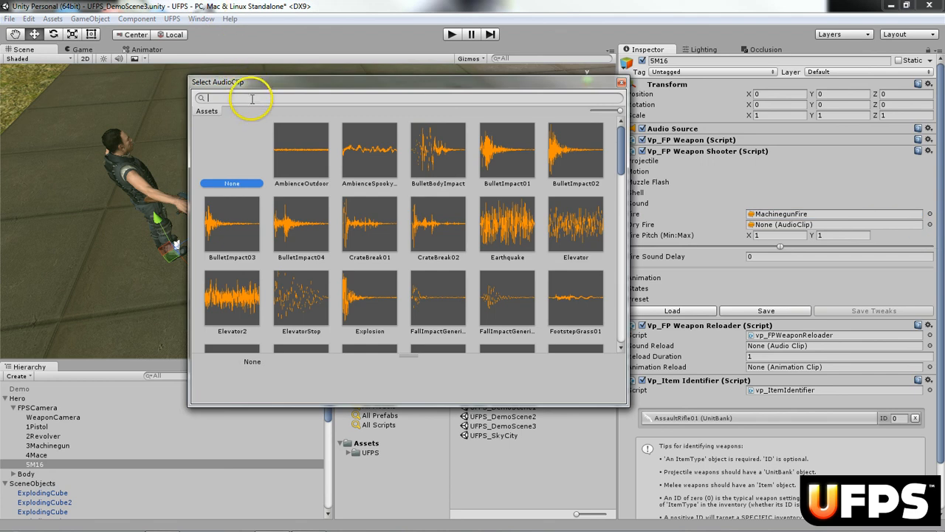
{"action": "type", "text": "dry"}
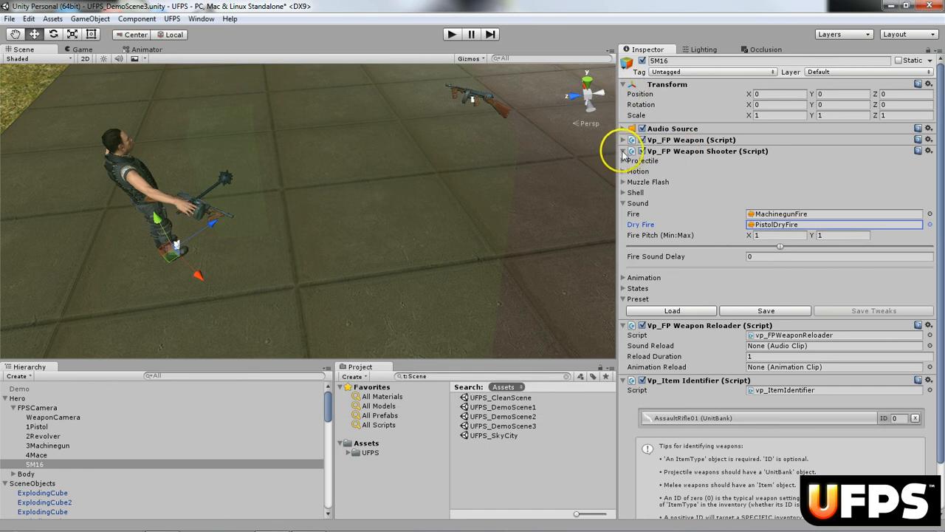
{"action": "left_click", "coordinate": [624, 150]}
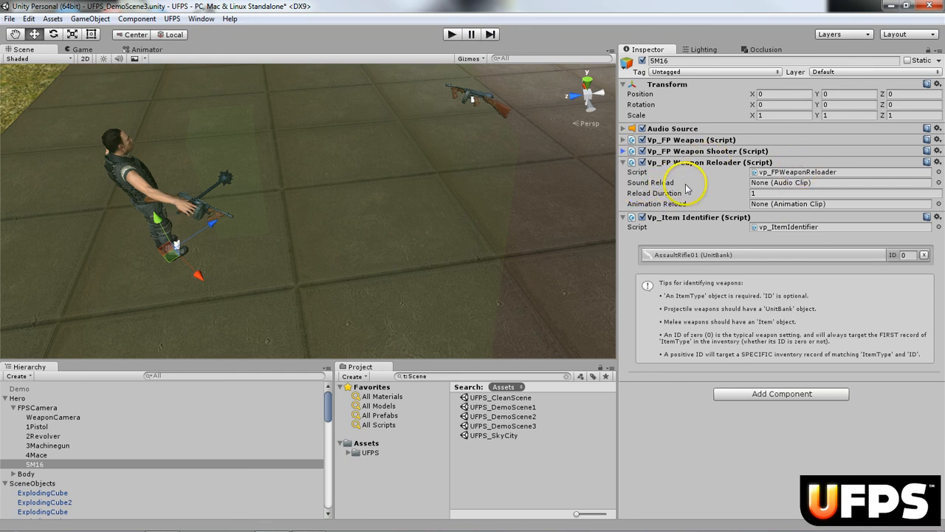
- Set the reloader's reload sound to MachinegunReload and its reload animation to Reload
{"action": "left_click", "coordinate": [938, 182]}
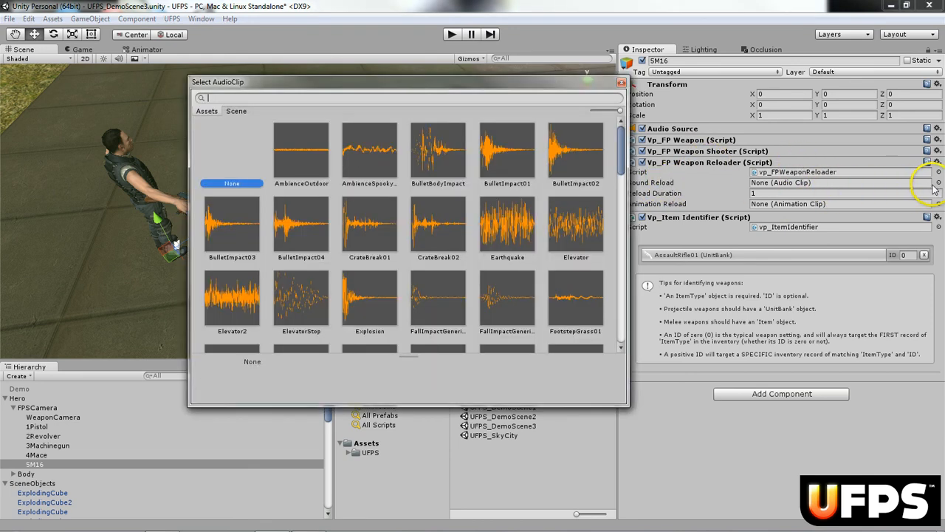
{"action": "mouse_move", "coordinate": [344, 94]}
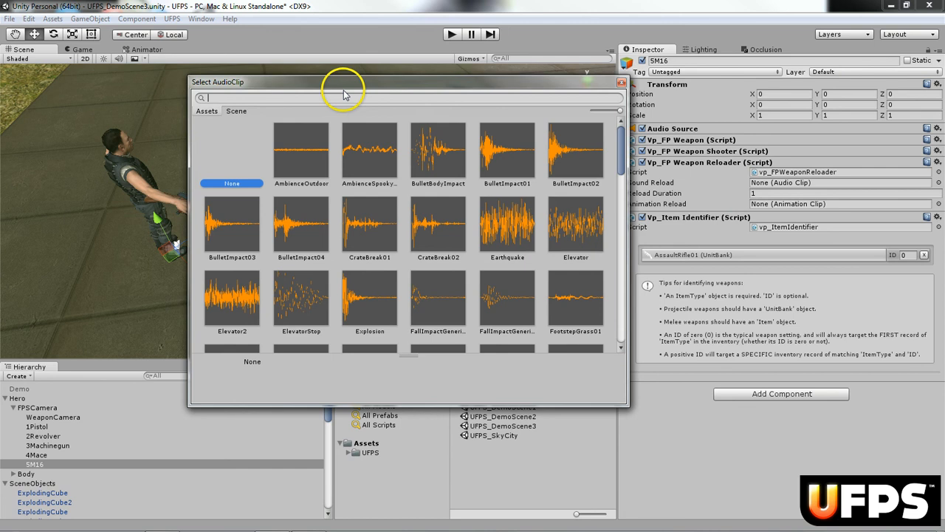
{"action": "type", "text": "reload"}
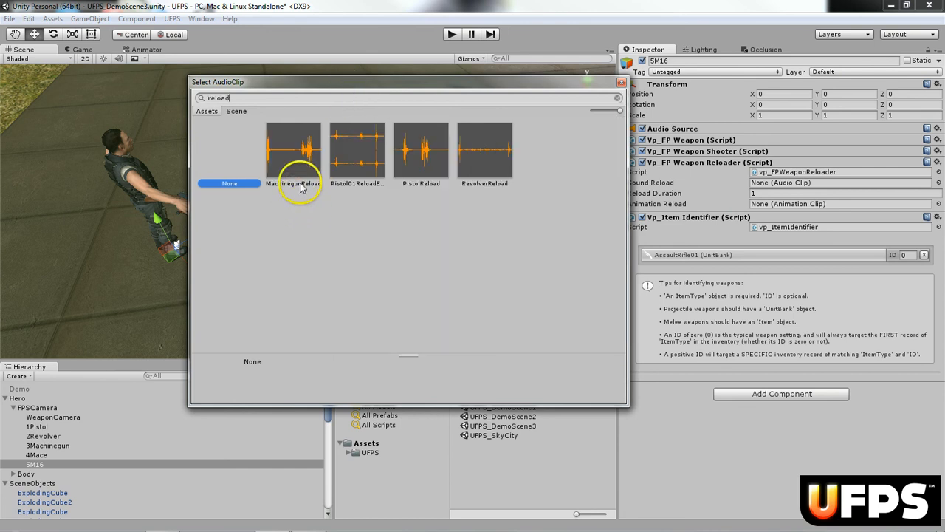
{"action": "mouse_move", "coordinate": [292, 151]}
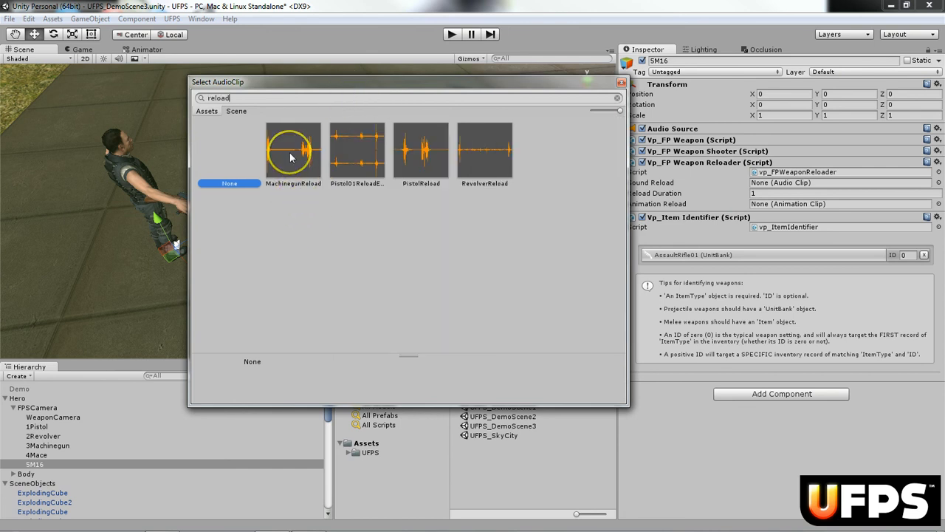
{"action": "left_click", "coordinate": [293, 152]}
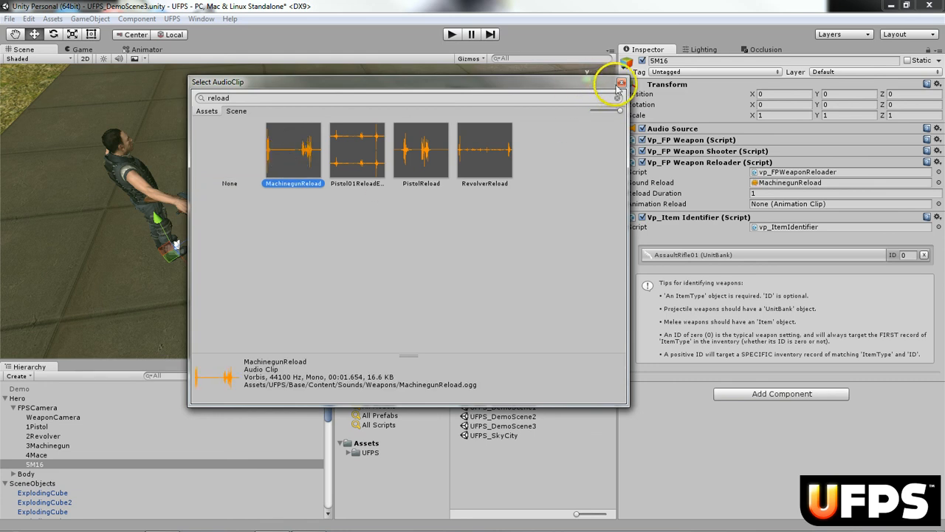
{"action": "left_click", "coordinate": [622, 82]}
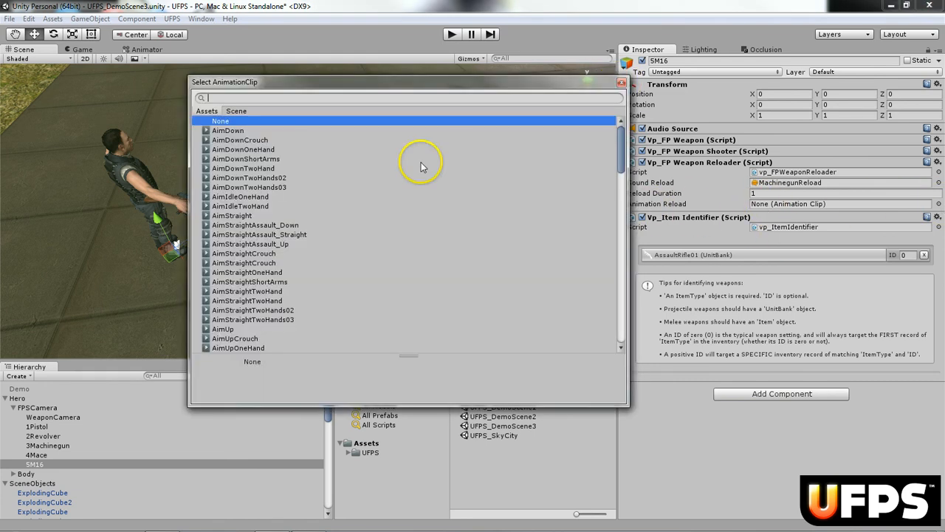
{"action": "type", "text": "reload"}
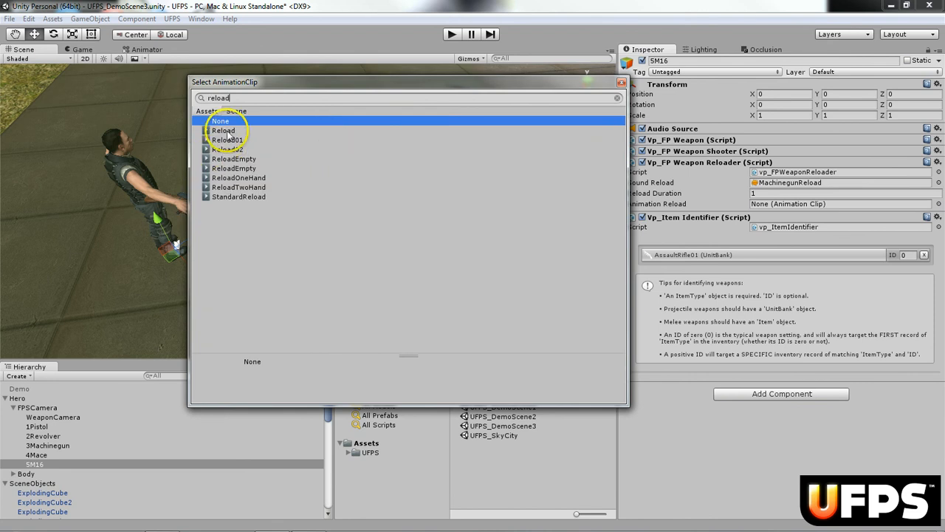
{"action": "left_click", "coordinate": [223, 130]}
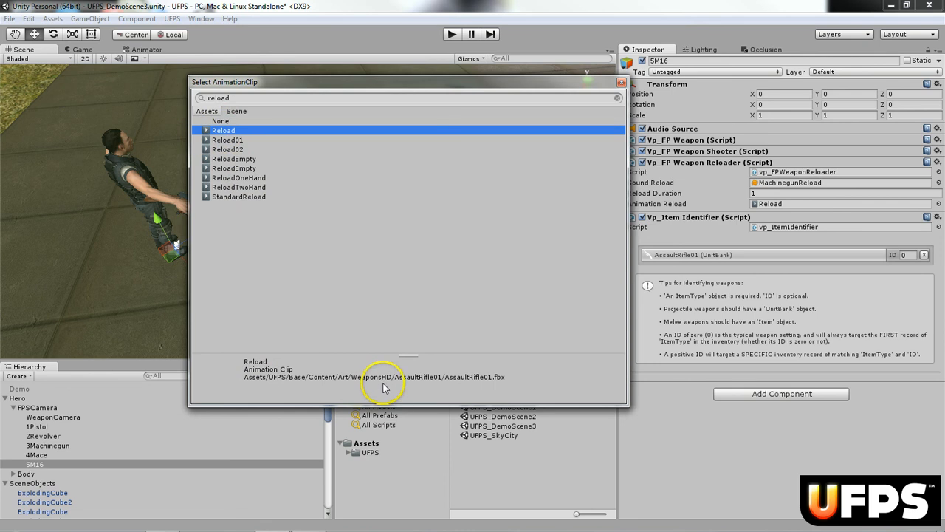
{"action": "mouse_move", "coordinate": [434, 384]}
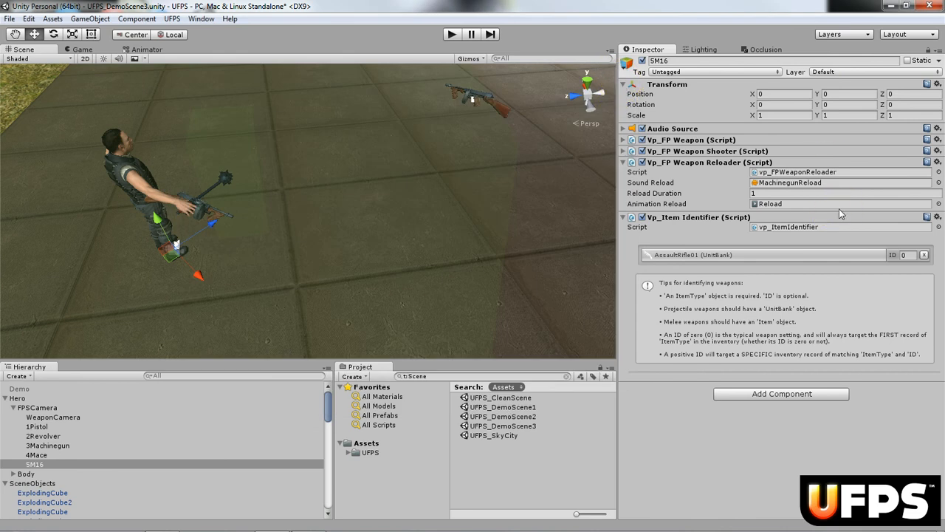
{"action": "mouse_move", "coordinate": [736, 212]}
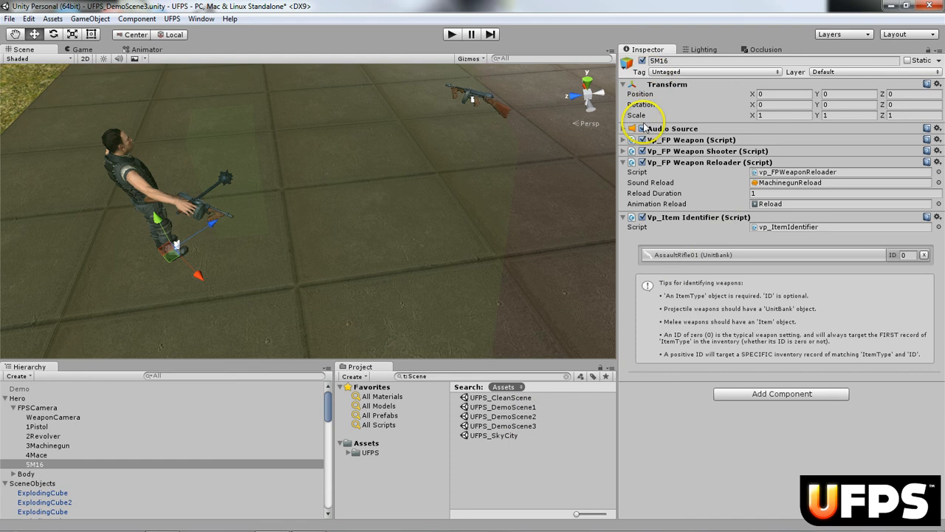
- Open the shooter's MachinegunBullet projectile prefab, scroll its hitscan and decal settings, then reselect SM16
{"action": "left_click", "coordinate": [623, 150]}
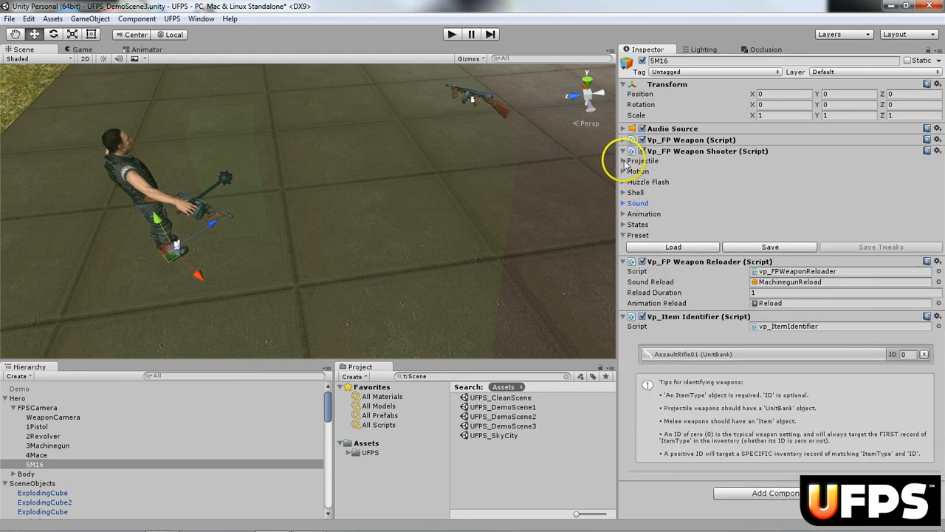
{"action": "left_click", "coordinate": [623, 160]}
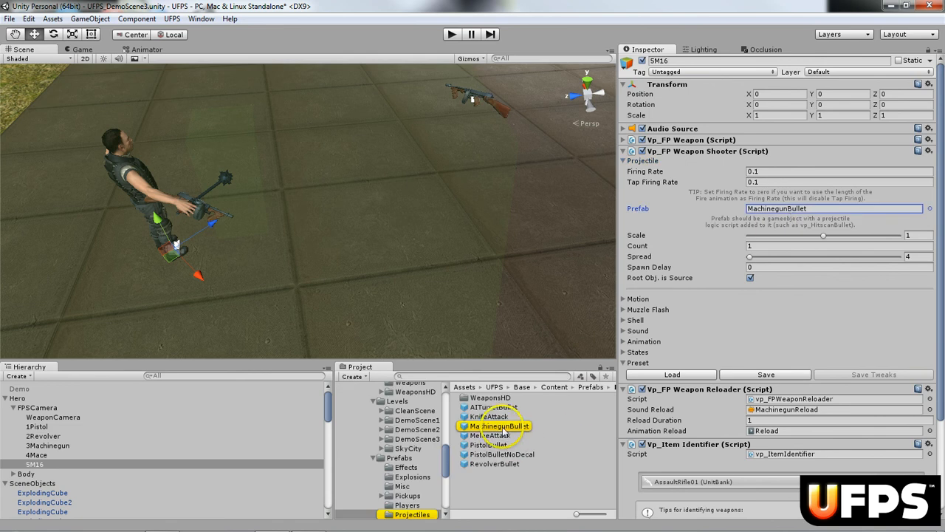
{"action": "left_click", "coordinate": [498, 425]}
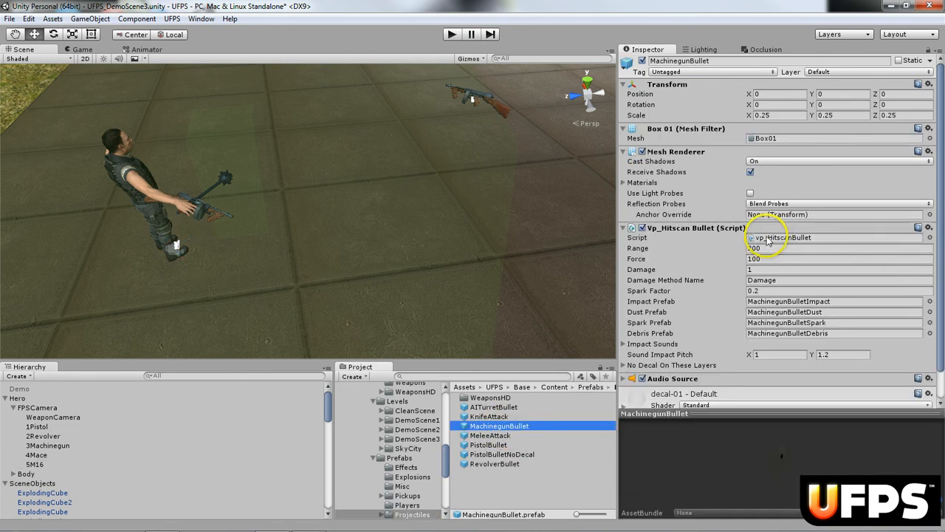
{"action": "scroll", "scroll_direction": "down", "scroll_amount": 3}
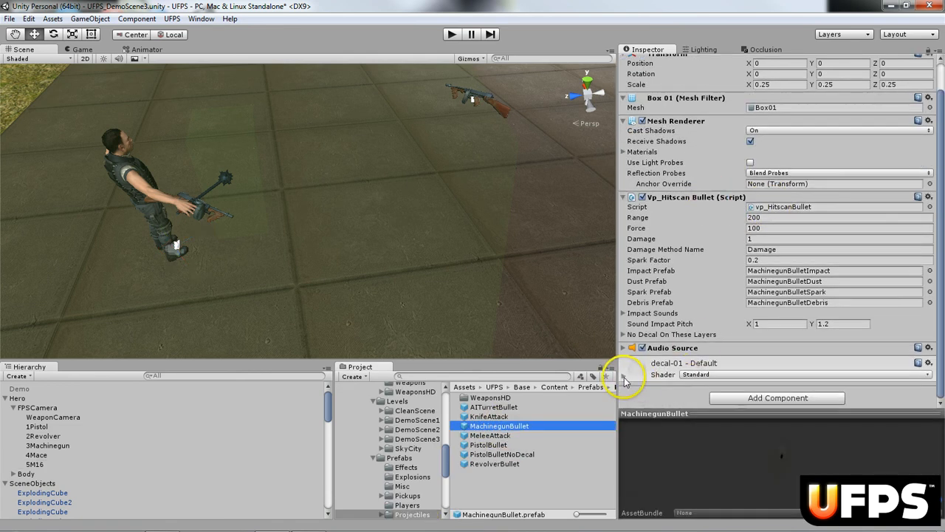
{"action": "scroll", "scroll_direction": "down", "scroll_amount": 3}
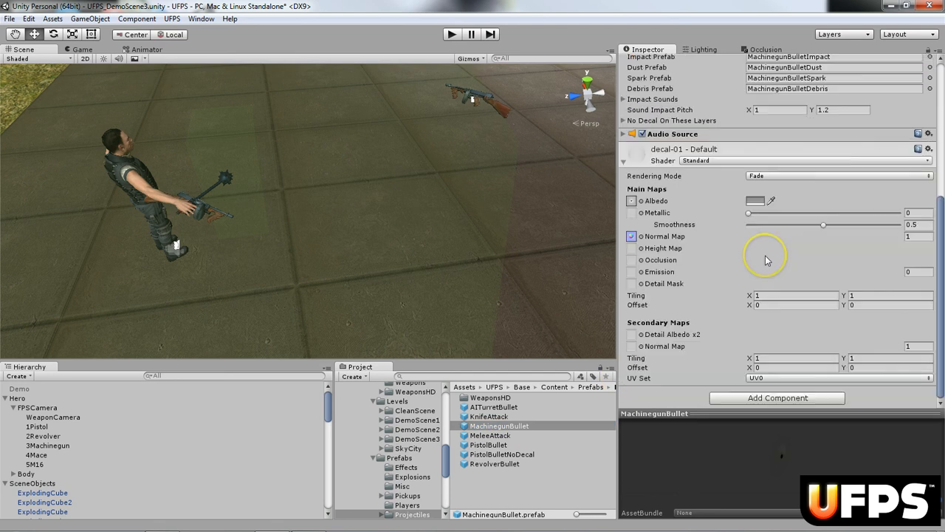
{"action": "mouse_move", "coordinate": [708, 253]}
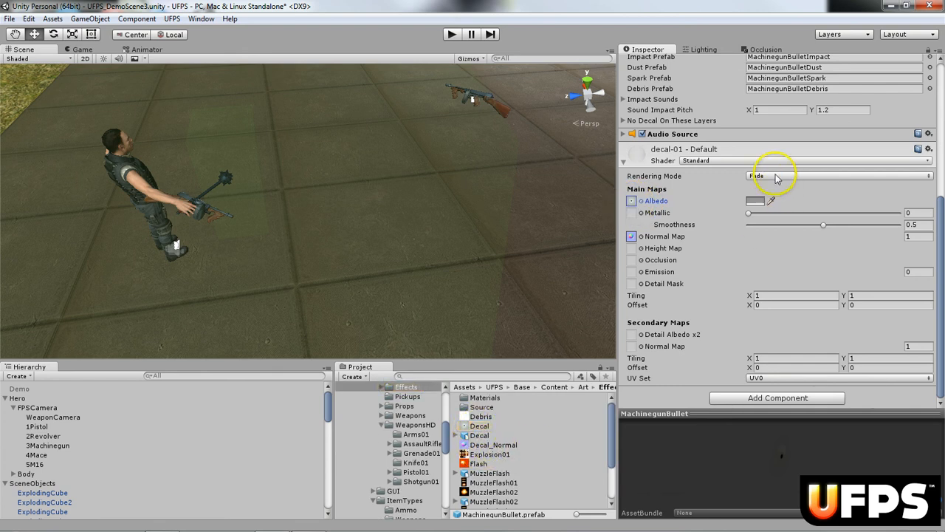
{"action": "left_click", "coordinate": [805, 160]}
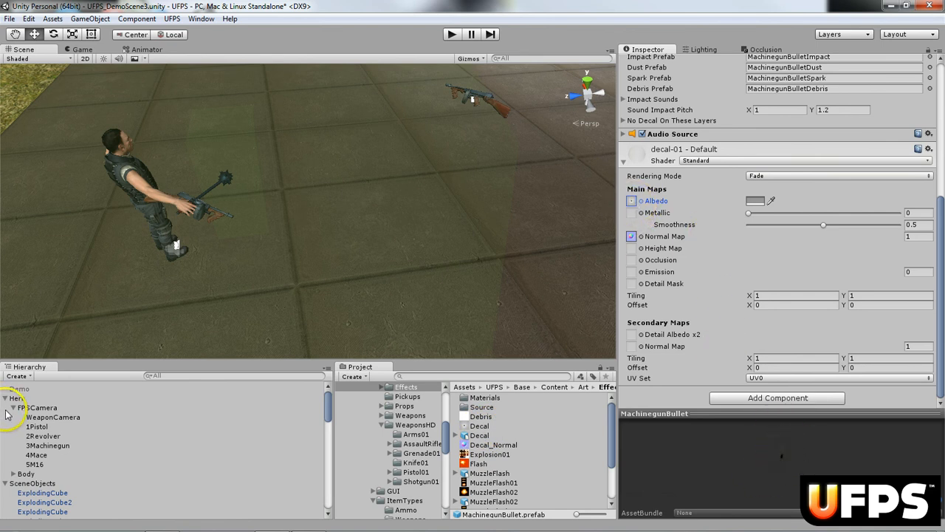
{"action": "left_click", "coordinate": [34, 464]}
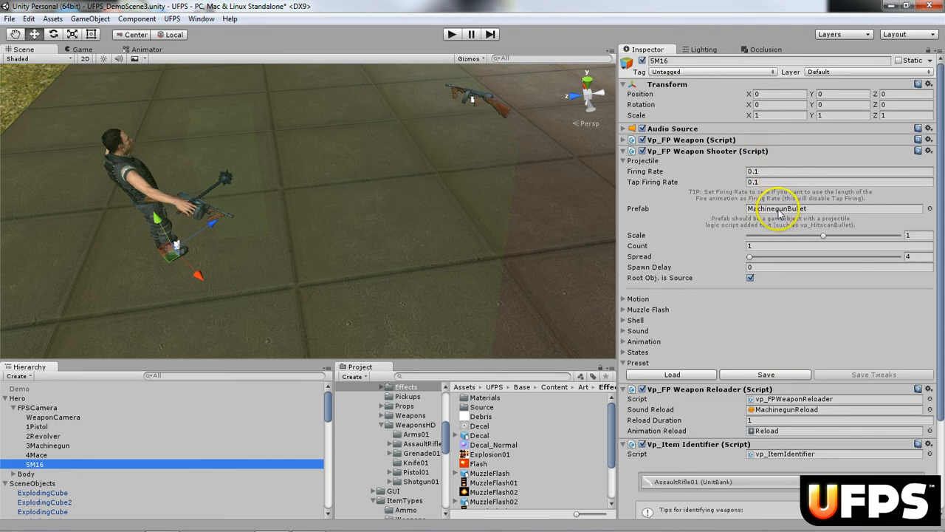
- Check MachinegunBullet's range 200, force 100 and damage 1, then reselect SM16
{"action": "left_click", "coordinate": [500, 425]}
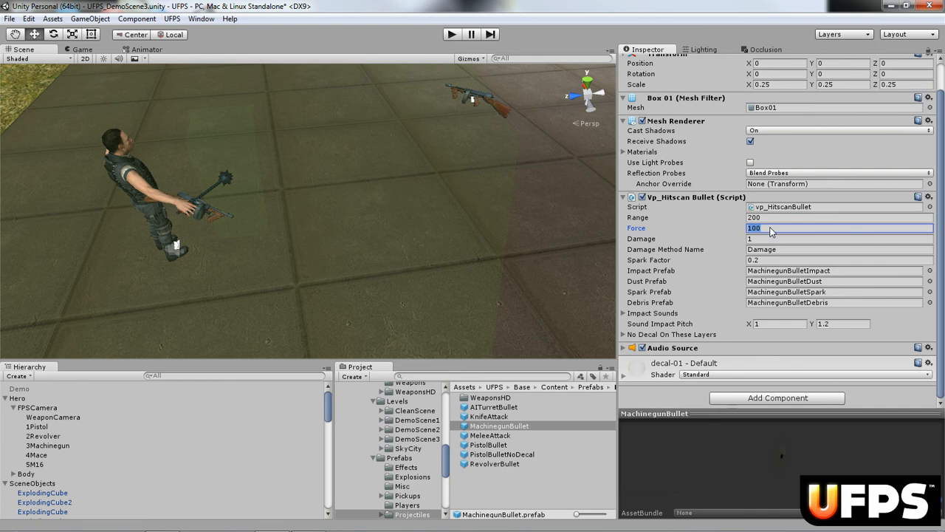
{"action": "left_click", "coordinate": [838, 238]}
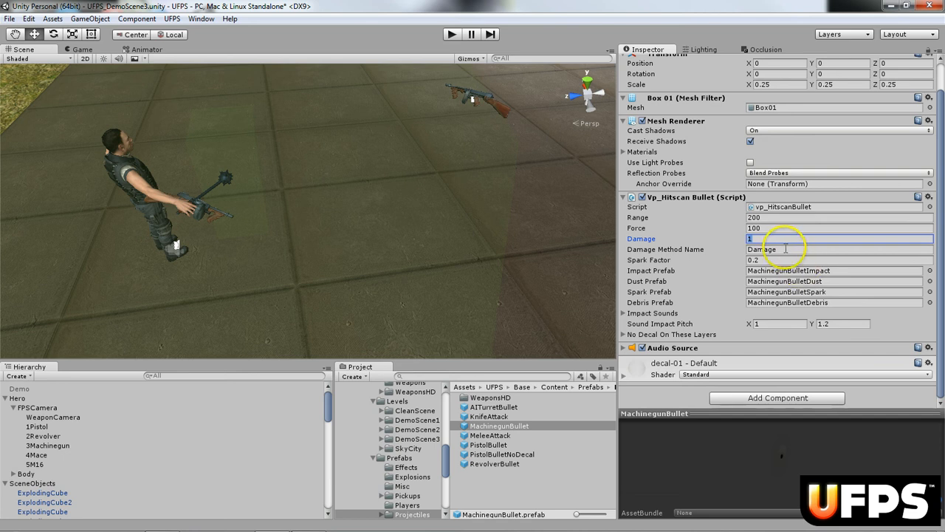
{"action": "left_click", "coordinate": [838, 249]}
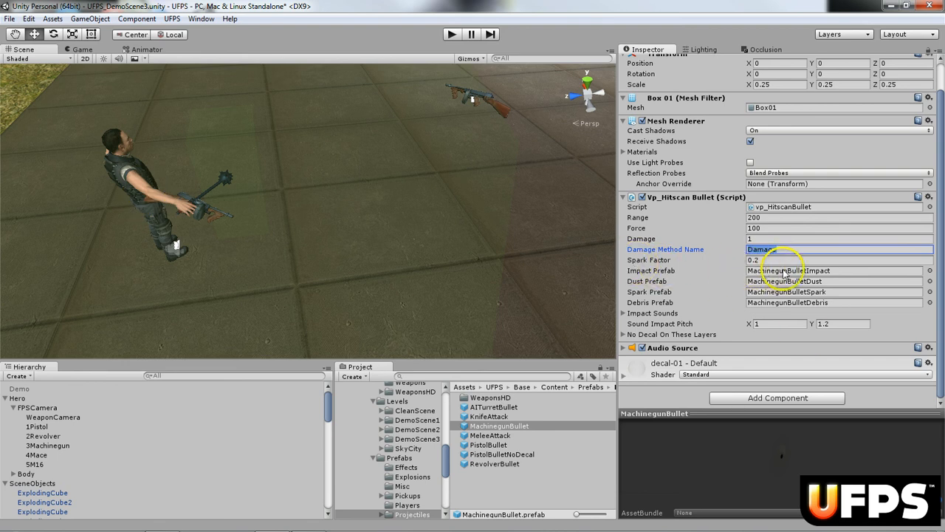
{"action": "mouse_move", "coordinate": [768, 287]}
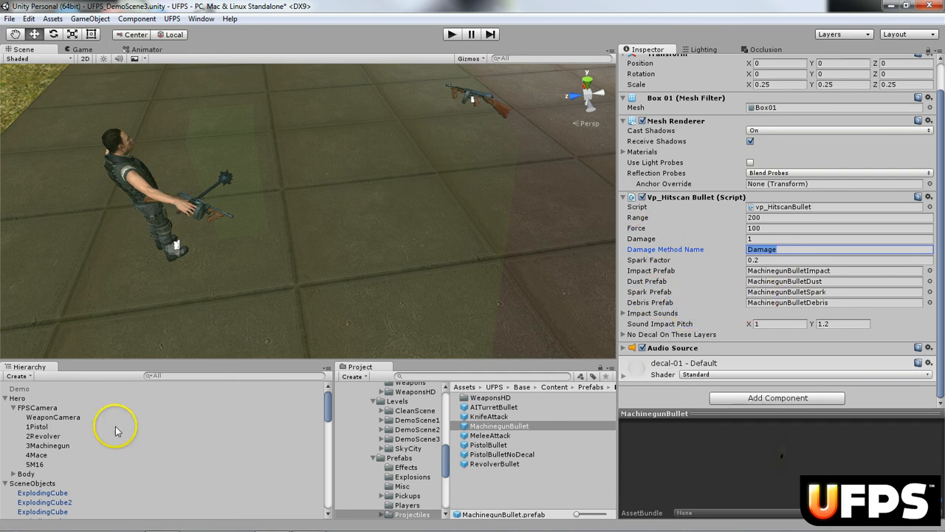
{"action": "left_click", "coordinate": [35, 463]}
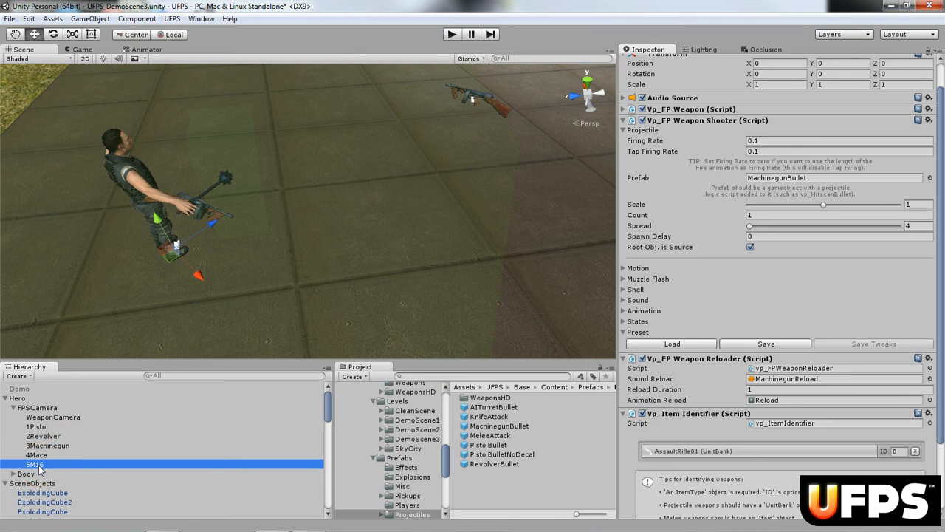
{"action": "mouse_move", "coordinate": [324, 205]}
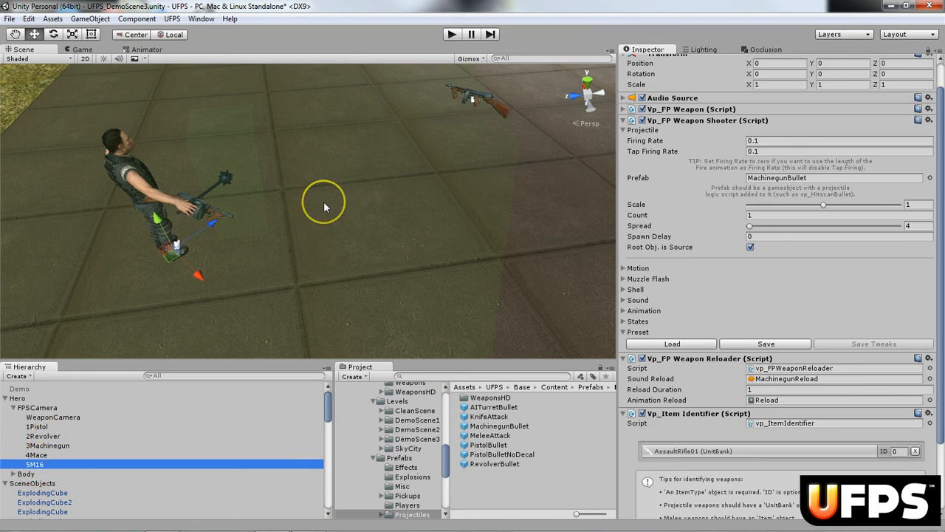